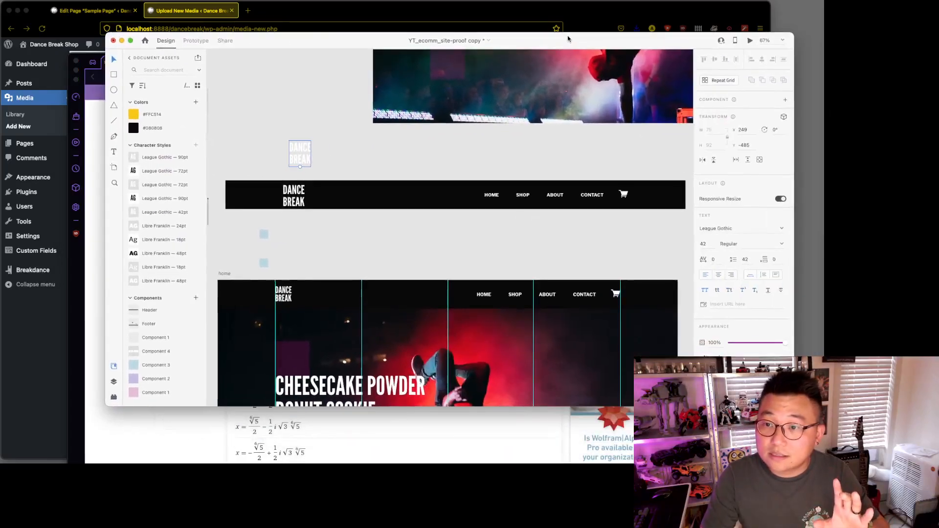
- Solve 90/(x^6)=18 in Wolfram Alpha and show the real solutions as decimal approximations
scroll(down, 3)
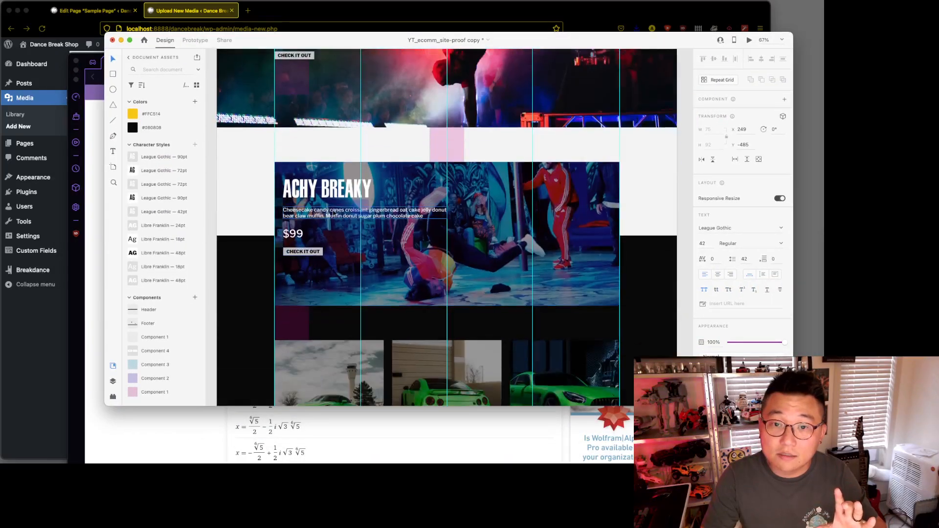
click(364, 213)
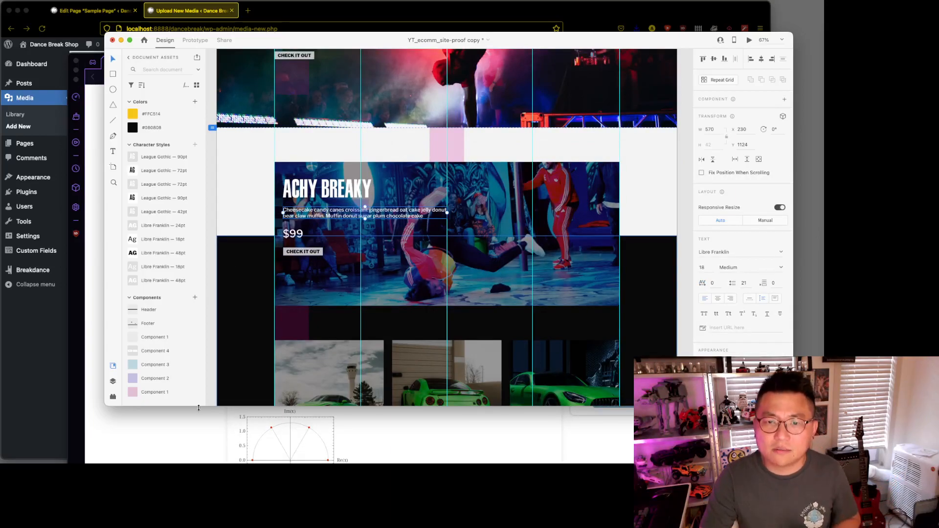
scroll(down, 3)
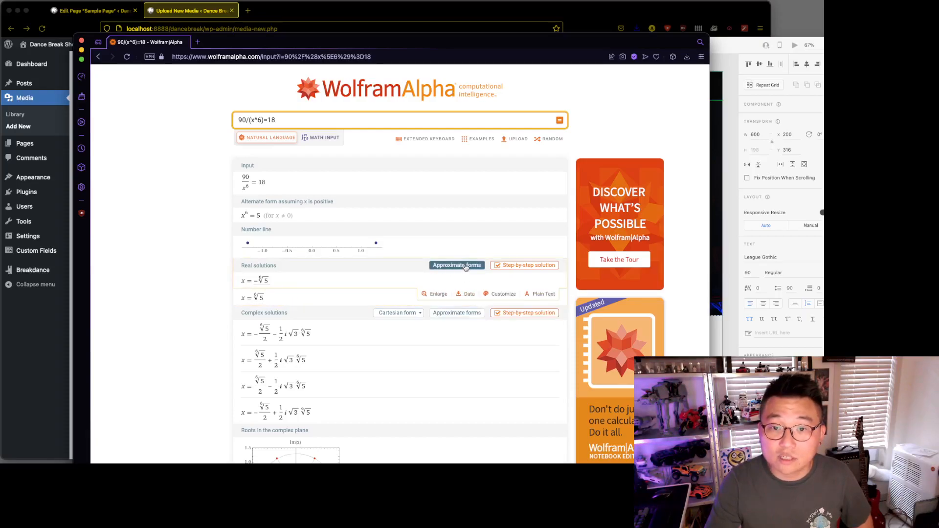
click(456, 265)
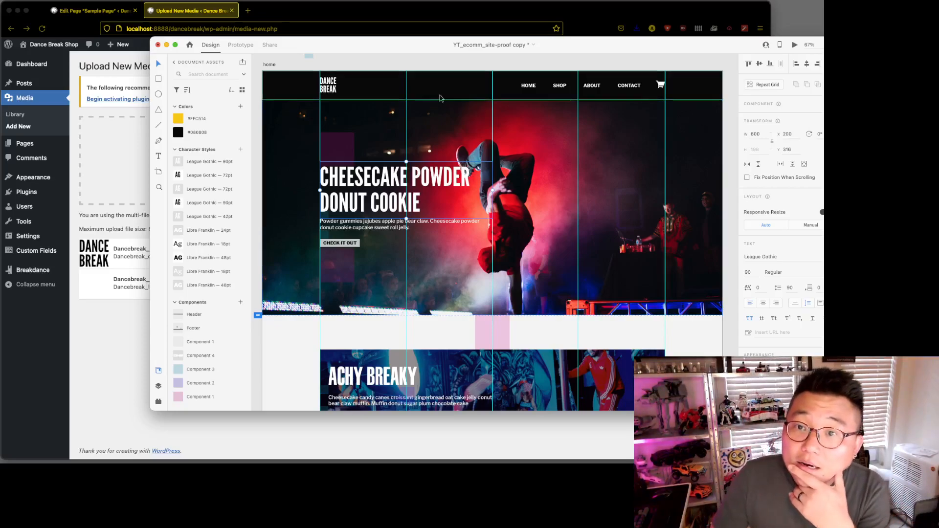
mouse_move(572, 104)
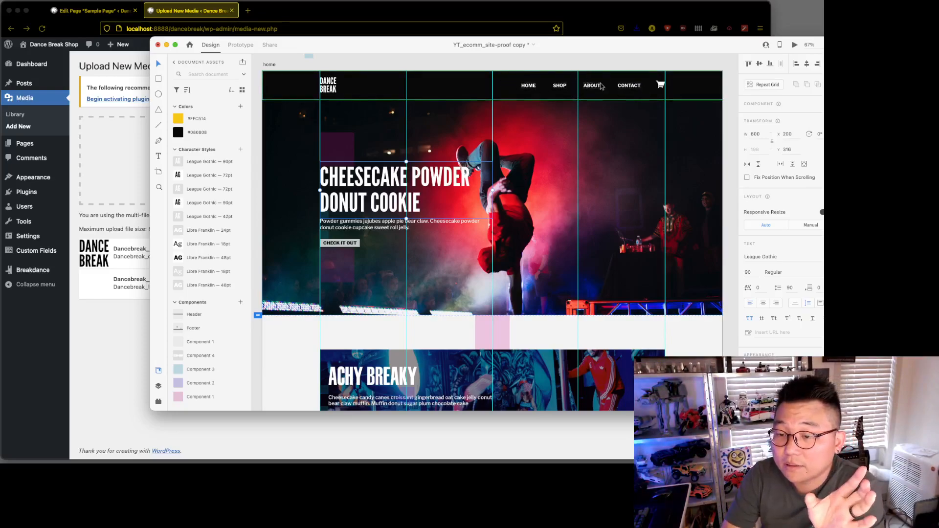
mouse_move(612, 78)
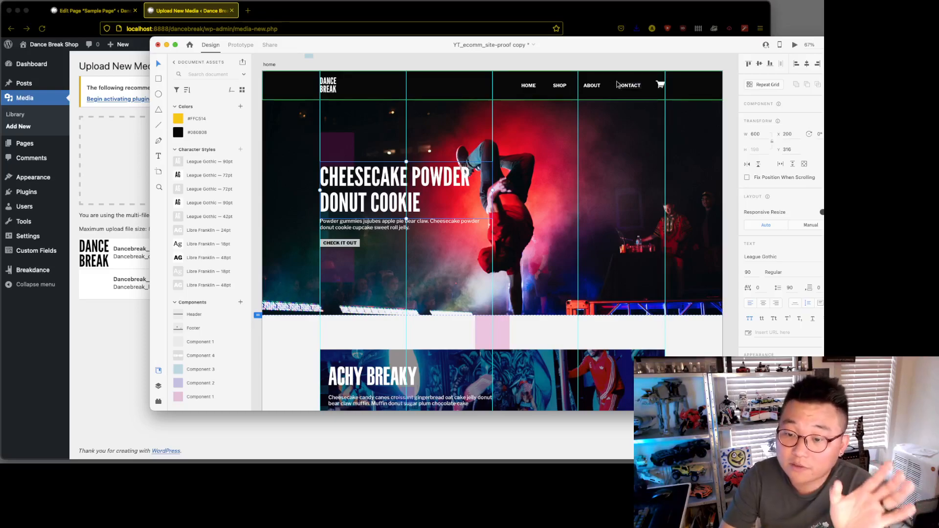
mouse_move(616, 88)
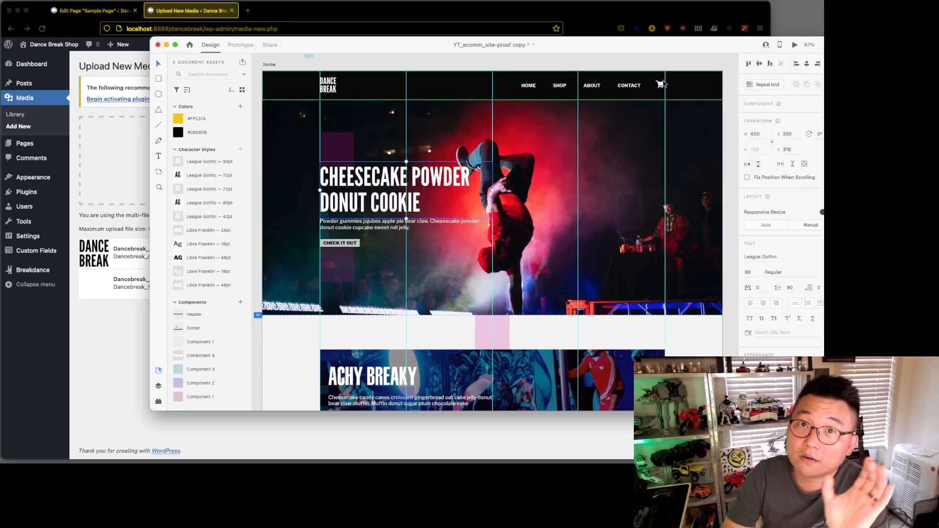
mouse_move(417, 92)
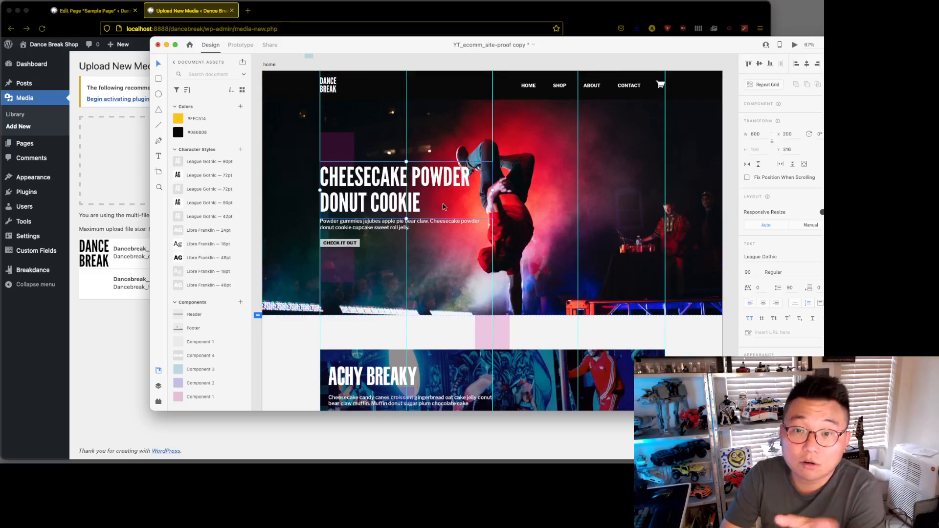
scroll(down, 3)
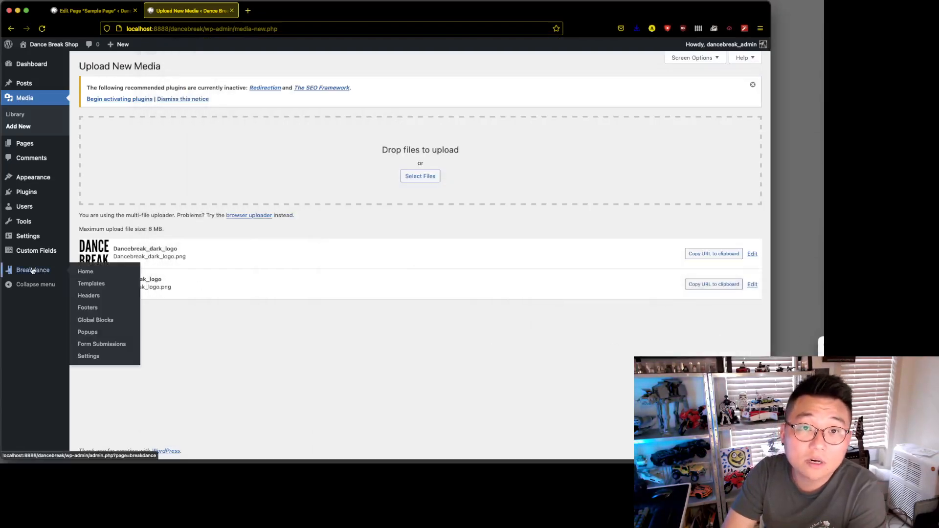
- Create a Breakdance header titled 'Global Header', location Everywhere, priority 11
click(88, 296)
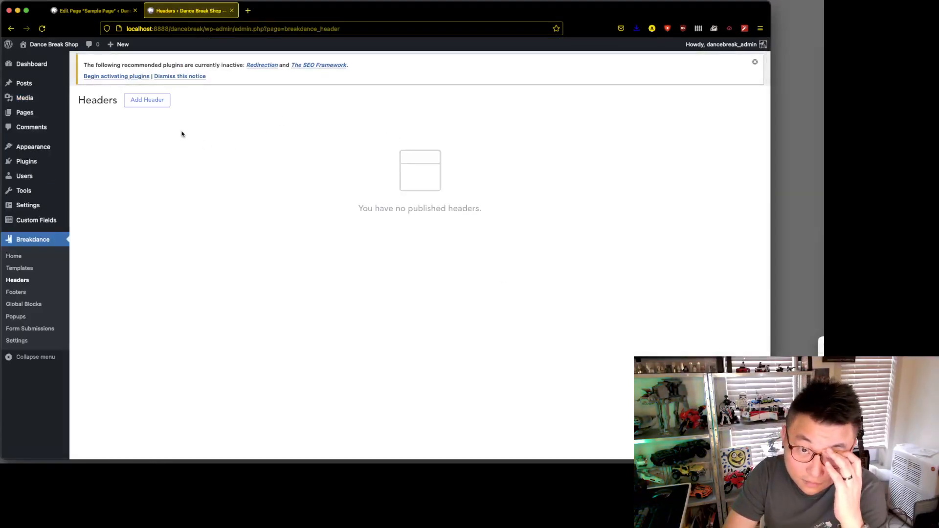
click(147, 100)
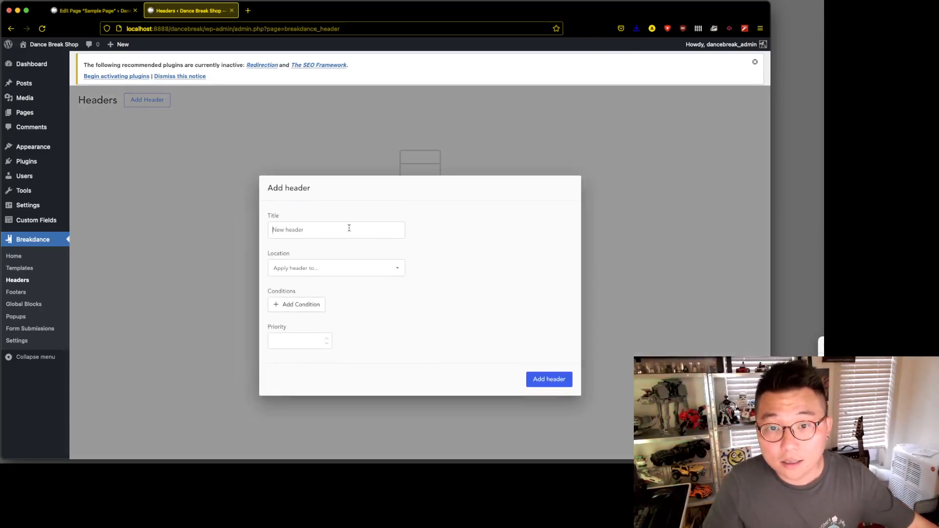
text(Go)
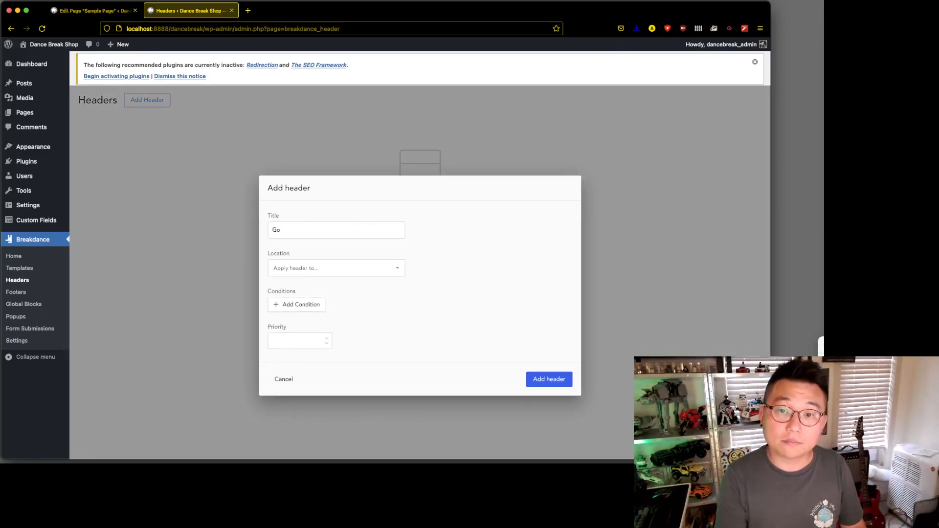
text(Global H)
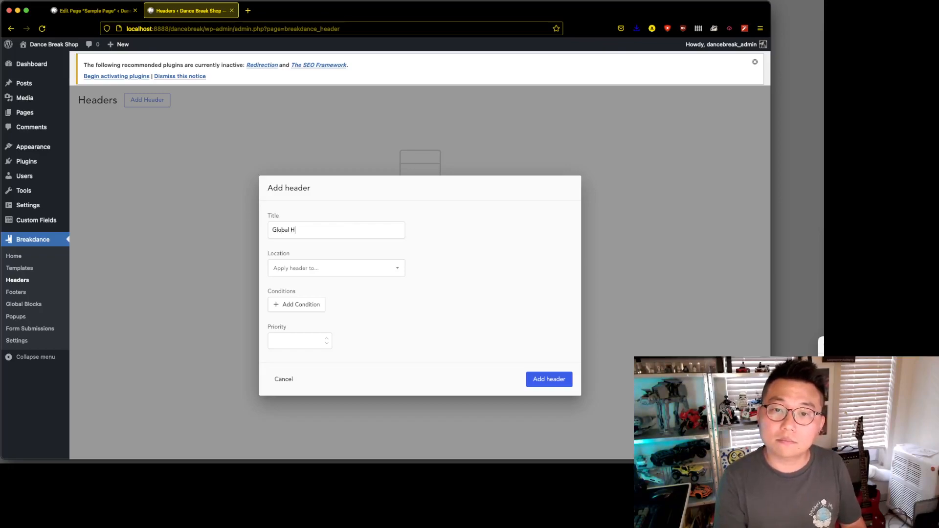
text(eader)
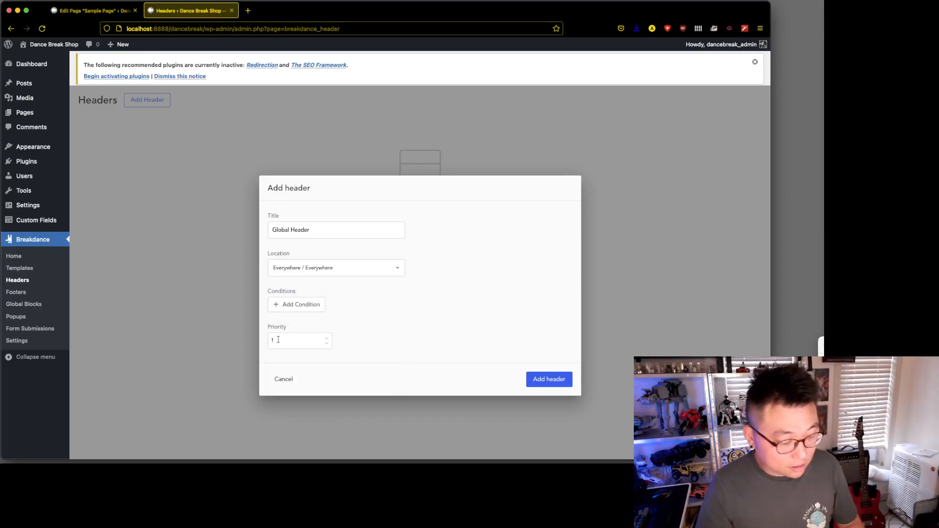
text(1)
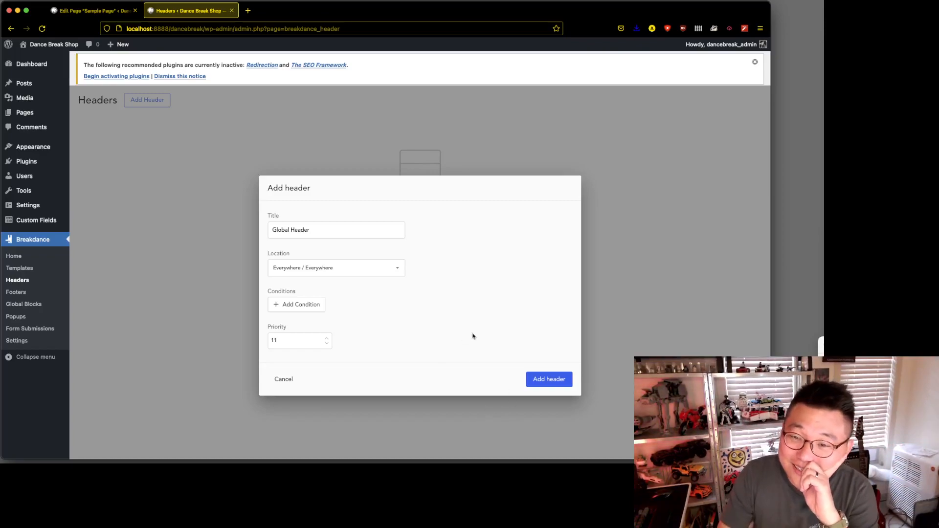
click(549, 380)
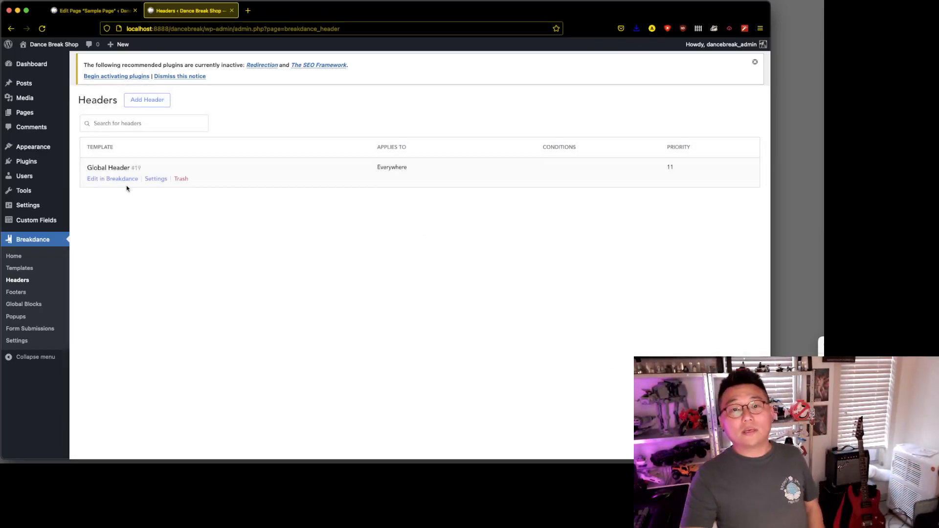
- Open the Global Header in the builder and bring up the site-wide Global Settings
click(111, 178)
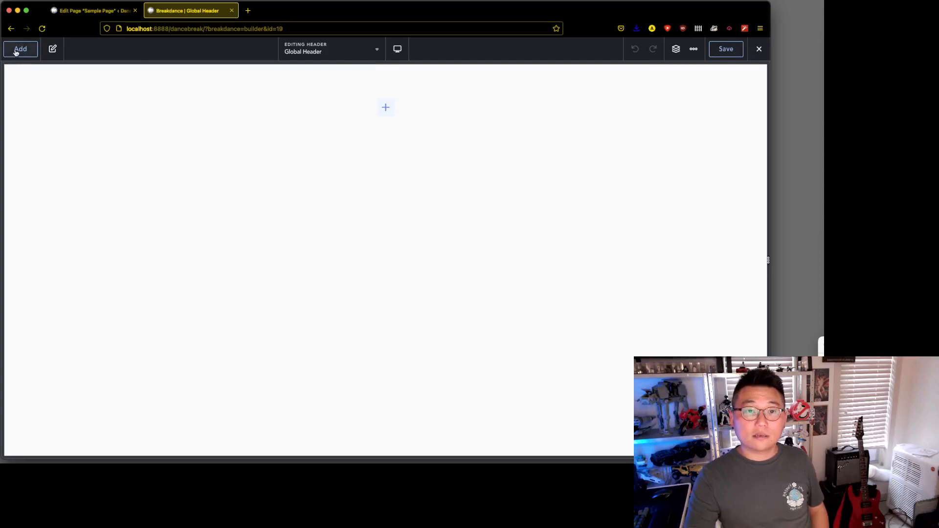
click(21, 49)
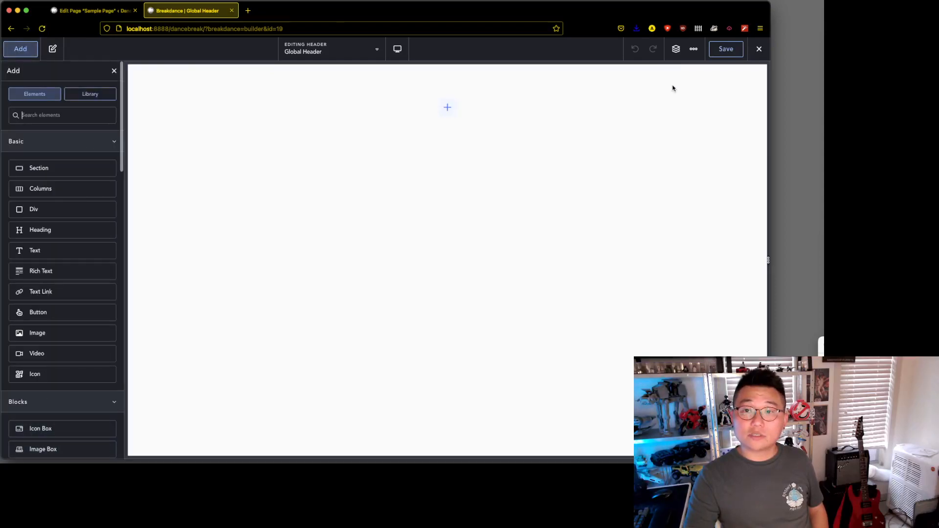
click(675, 49)
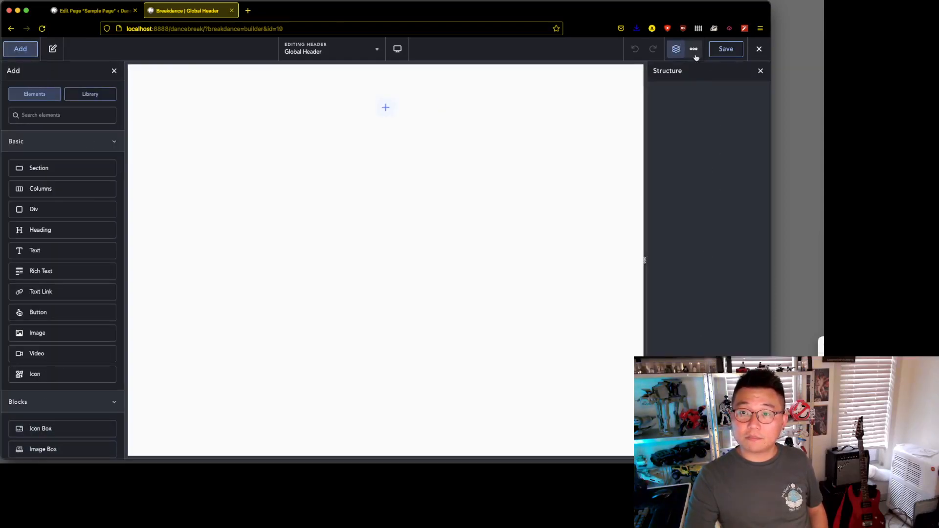
click(694, 49)
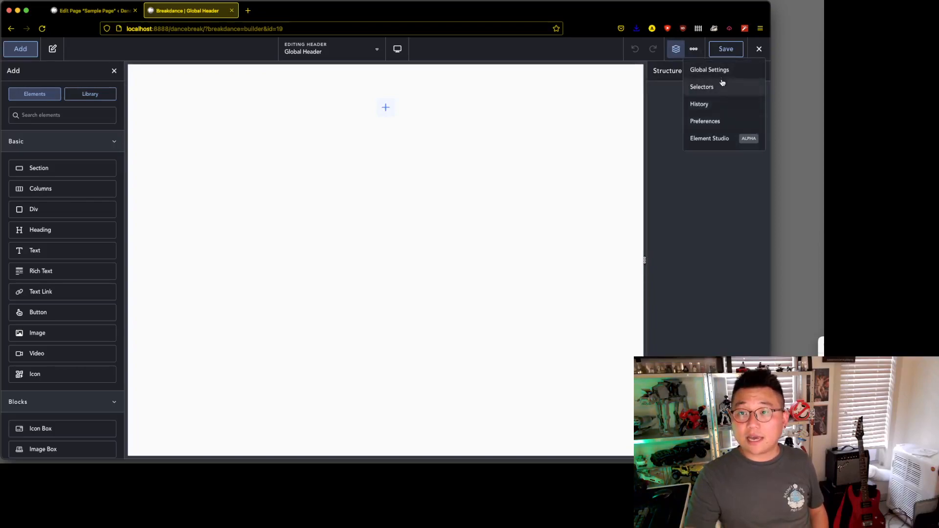
click(710, 69)
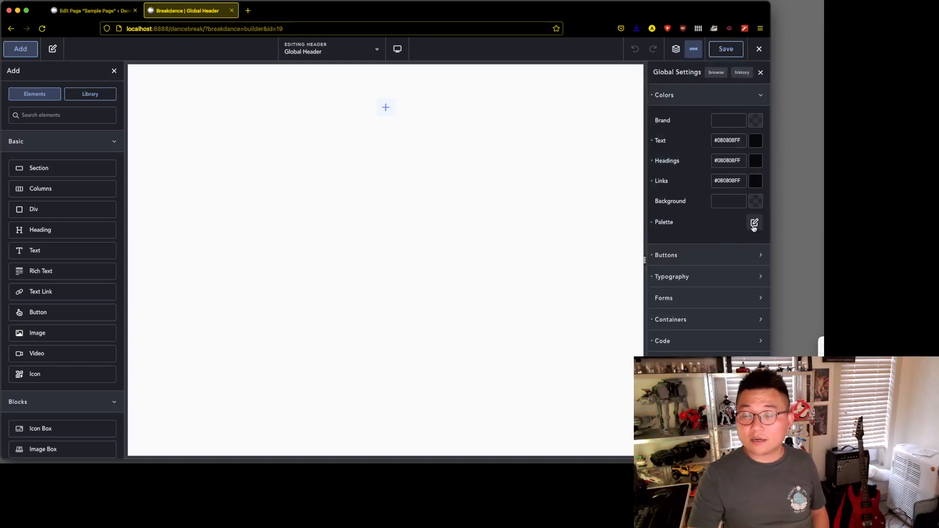
- Set the global background colour to the LGray swatch and save the change
click(755, 202)
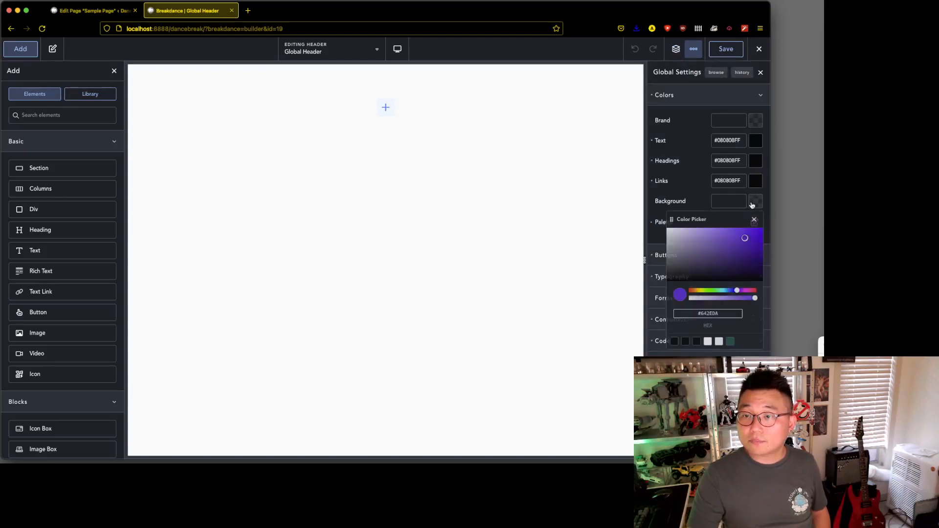
click(718, 341)
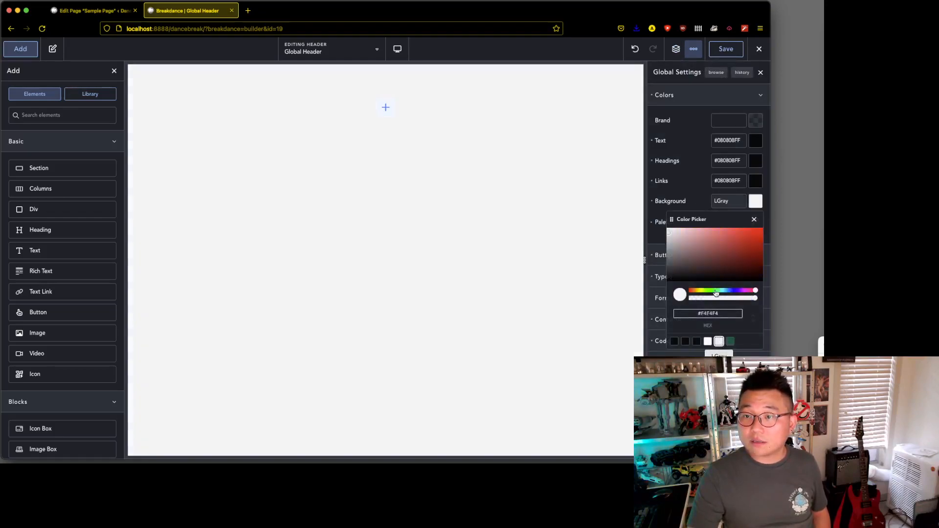
click(754, 219)
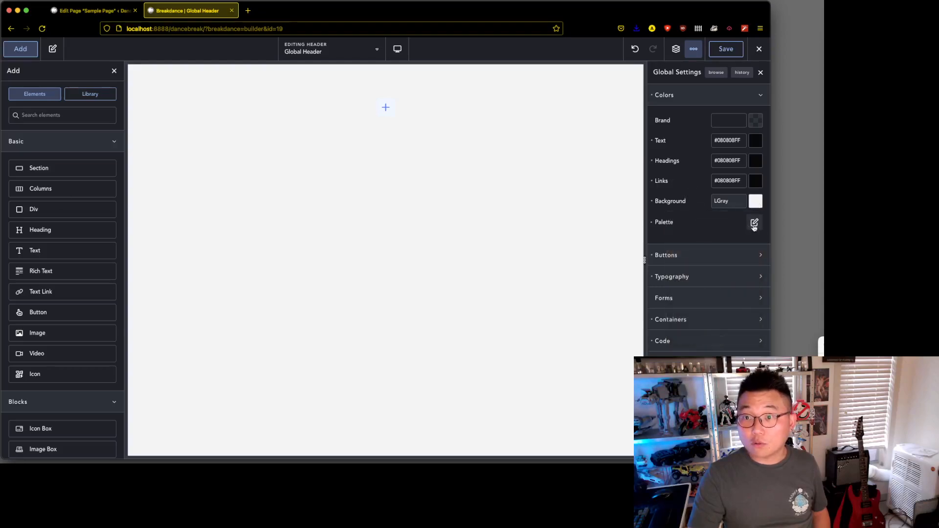
click(755, 223)
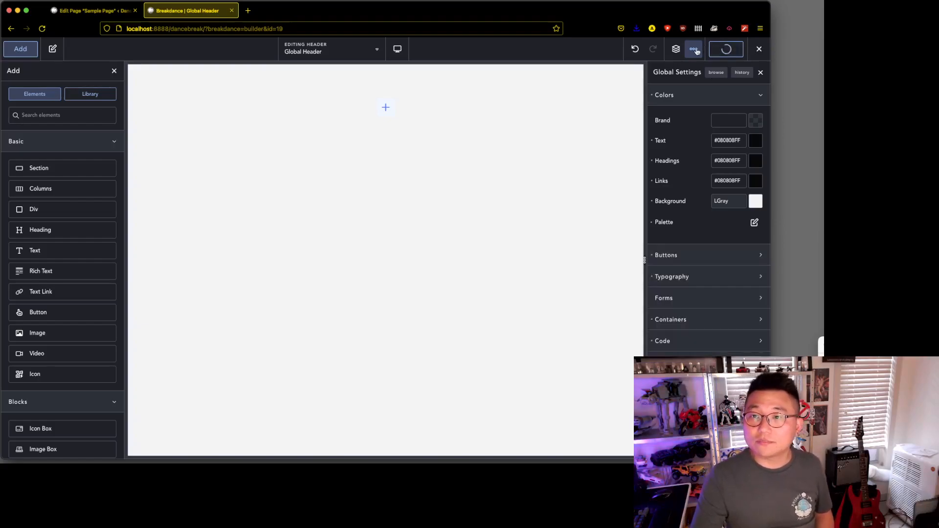
- Set Popout Position to stacked in Preferences and expand the global typography settings
click(693, 49)
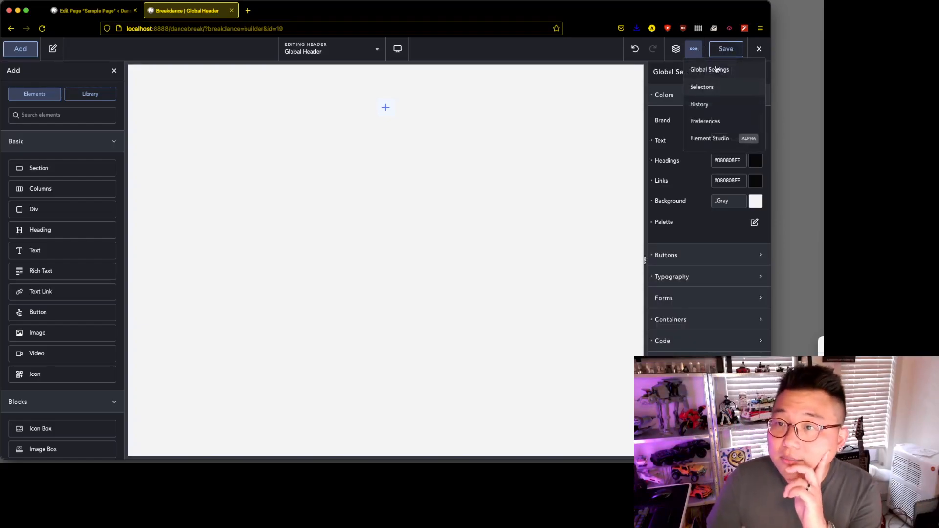
click(704, 121)
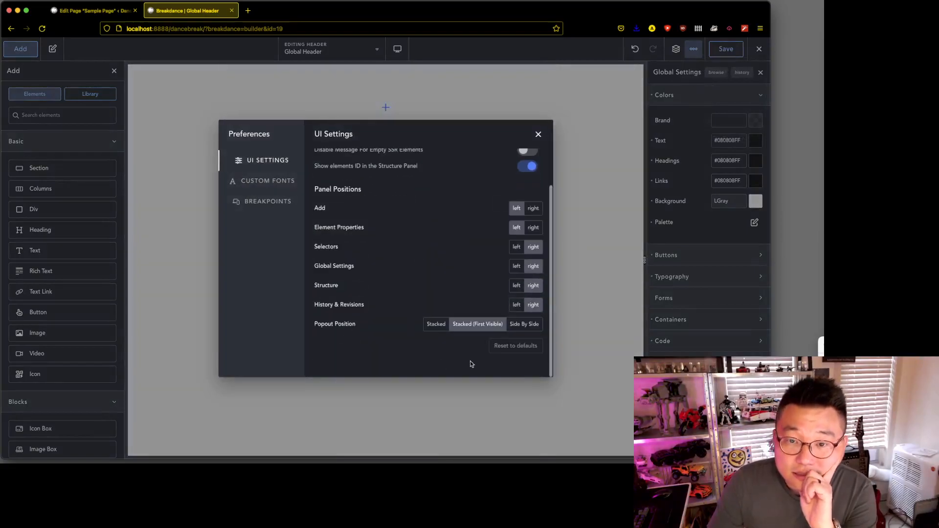
click(436, 324)
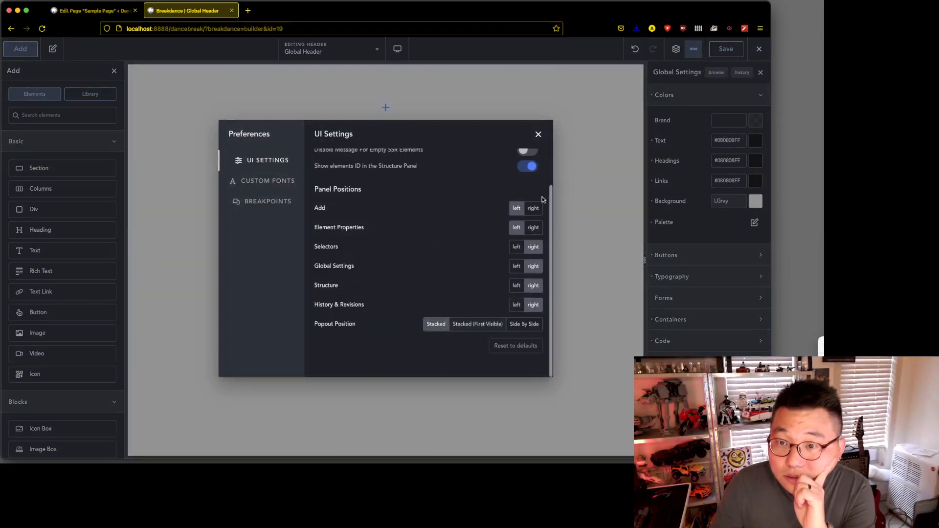
click(538, 134)
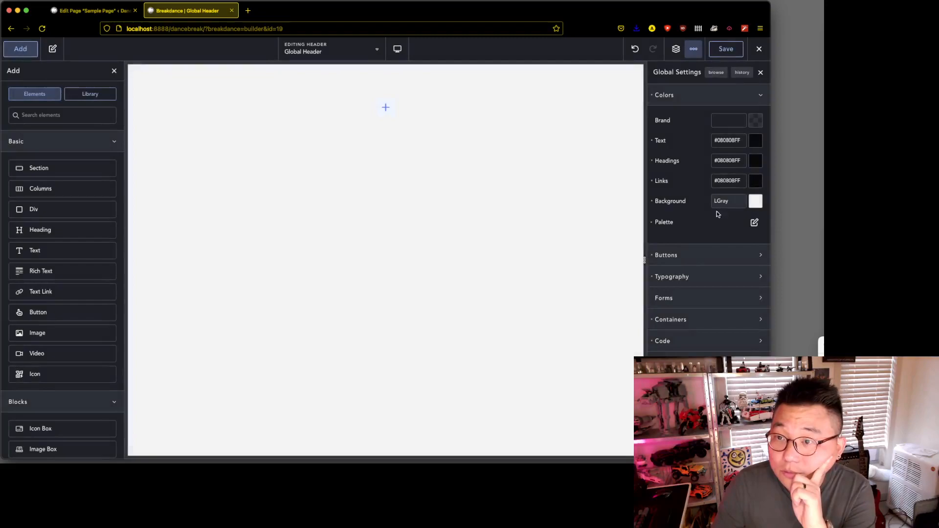
click(755, 223)
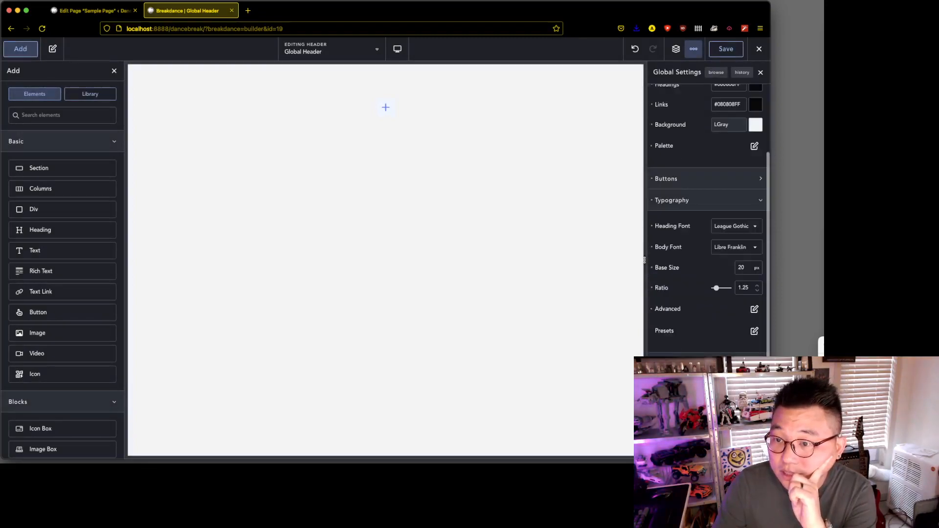
mouse_move(784, 199)
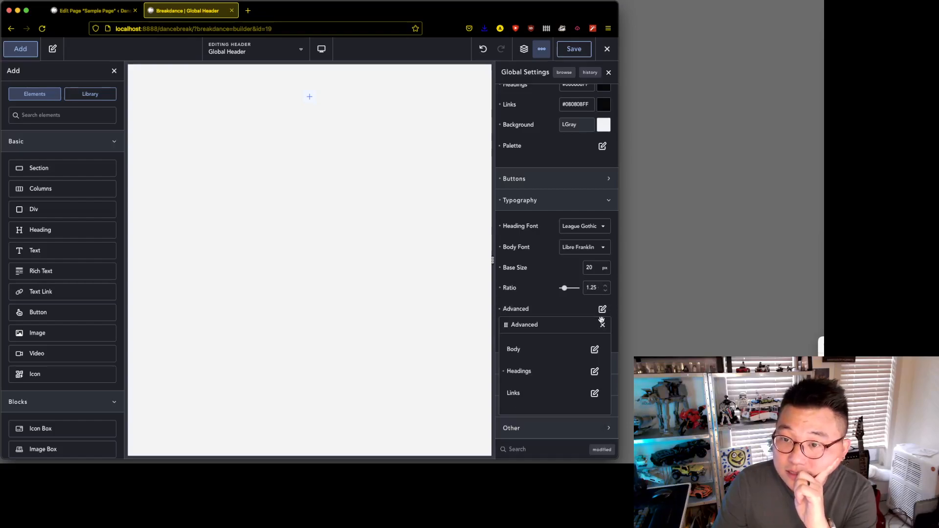
- Change Popout Position to Side By Side in Preferences and close the advanced typography popout
click(542, 48)
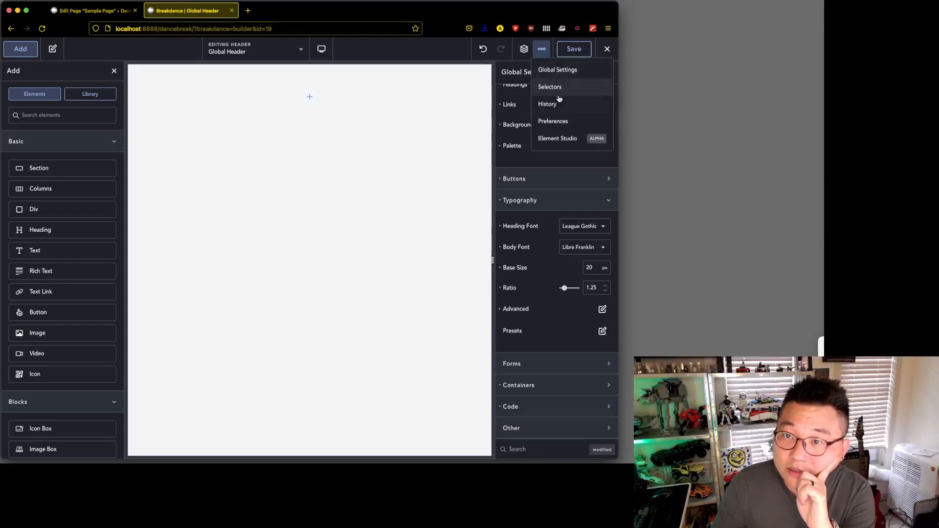
click(553, 122)
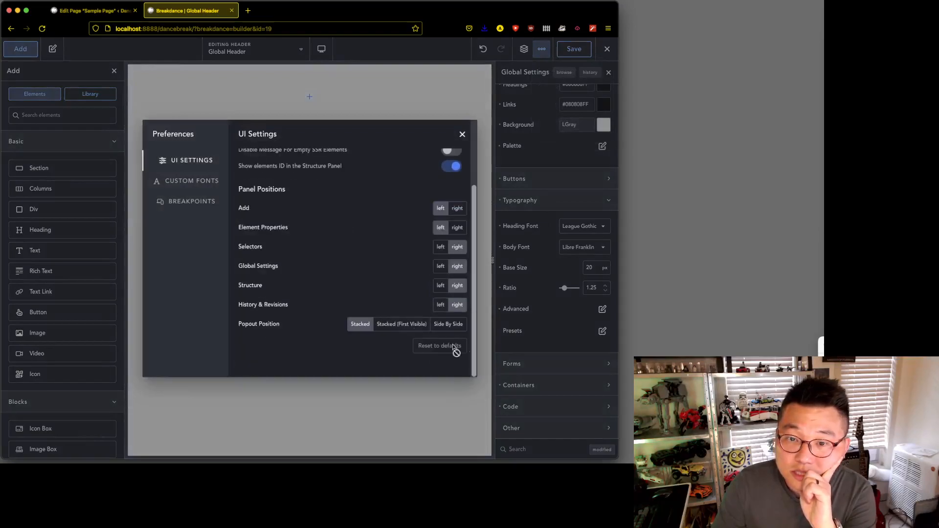
click(448, 324)
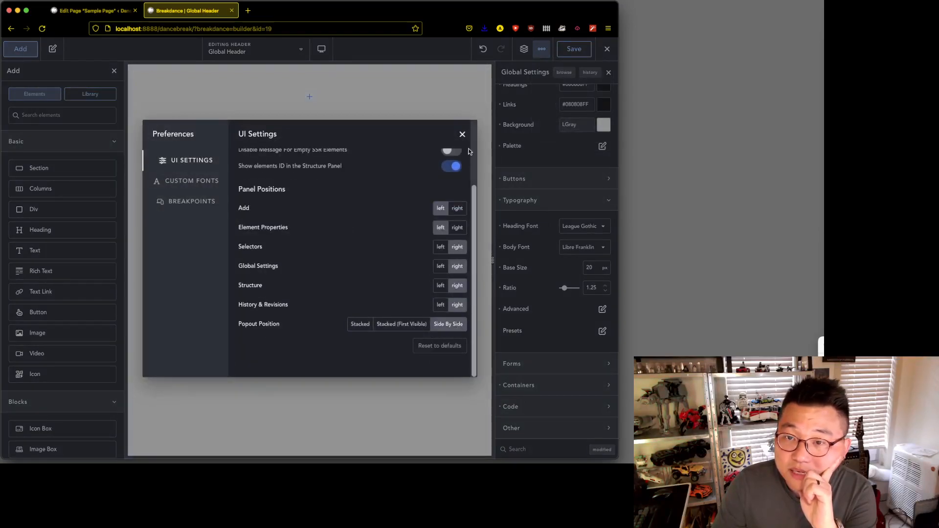
click(603, 309)
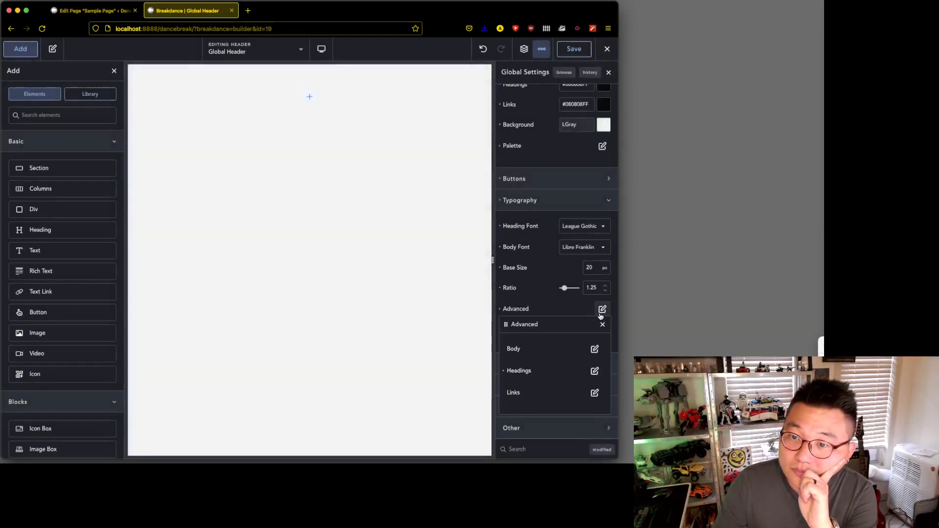
click(595, 348)
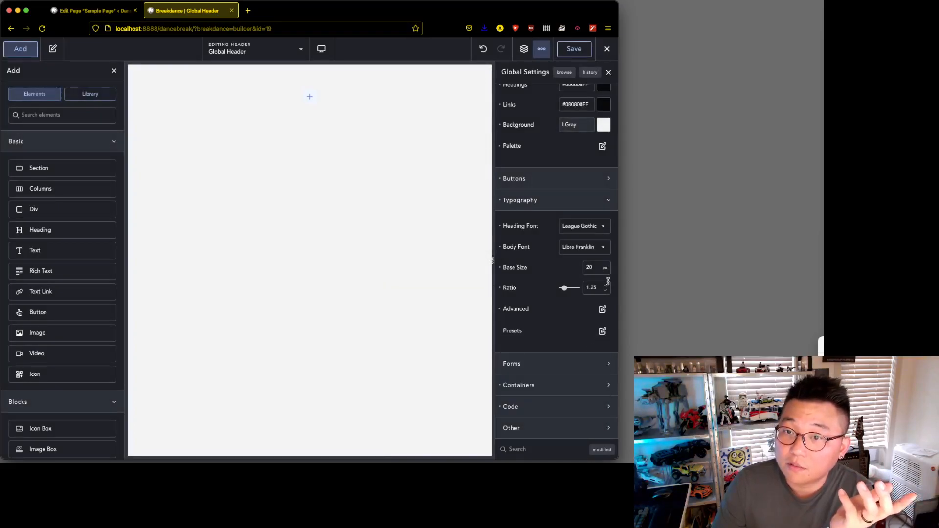
- Review the Preferences panel once more, then close it and the Body typography popout
click(542, 49)
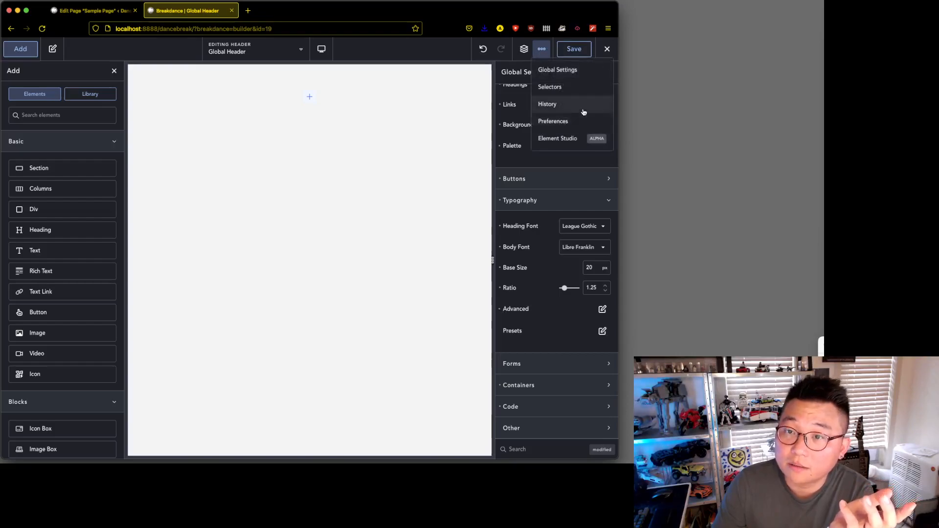
click(553, 121)
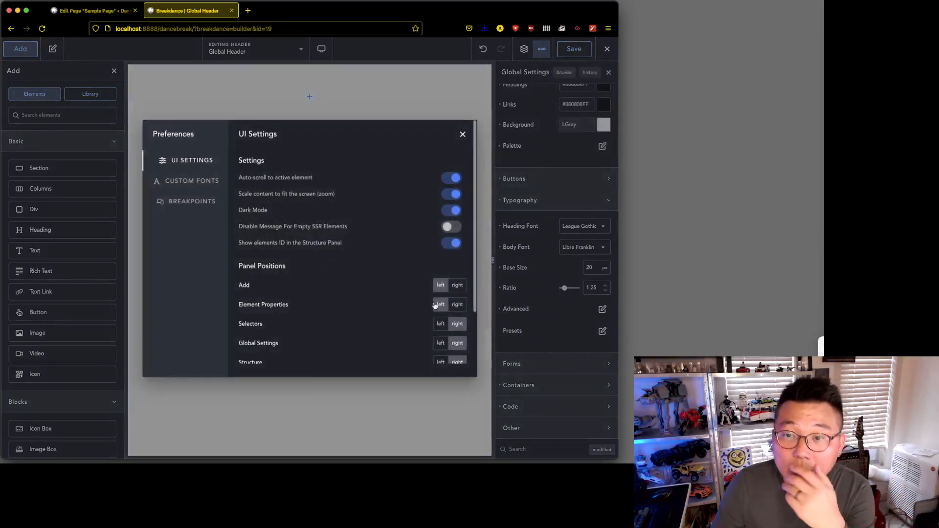
scroll(down, 3)
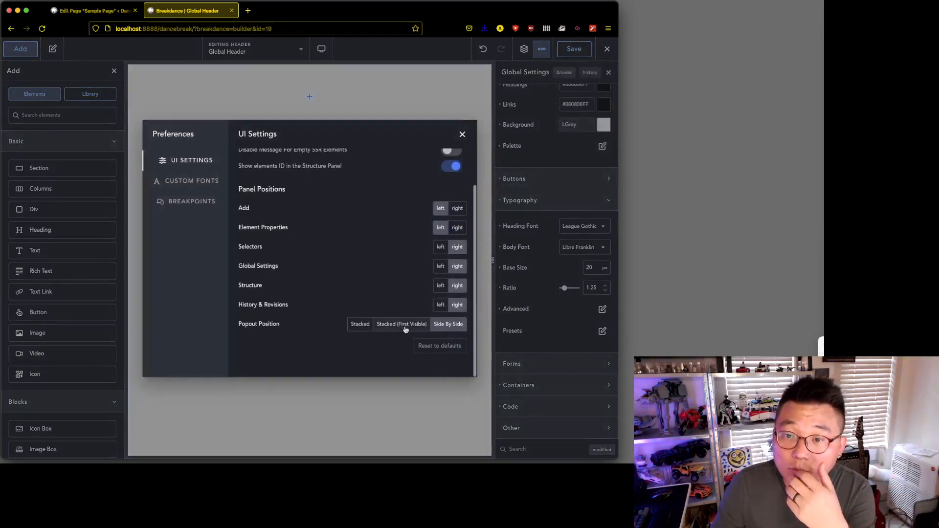
click(462, 134)
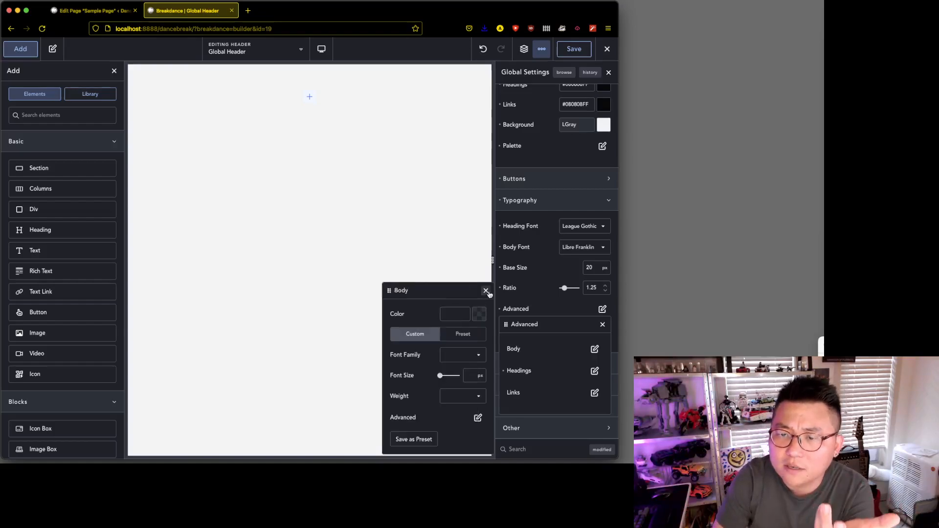
click(485, 292)
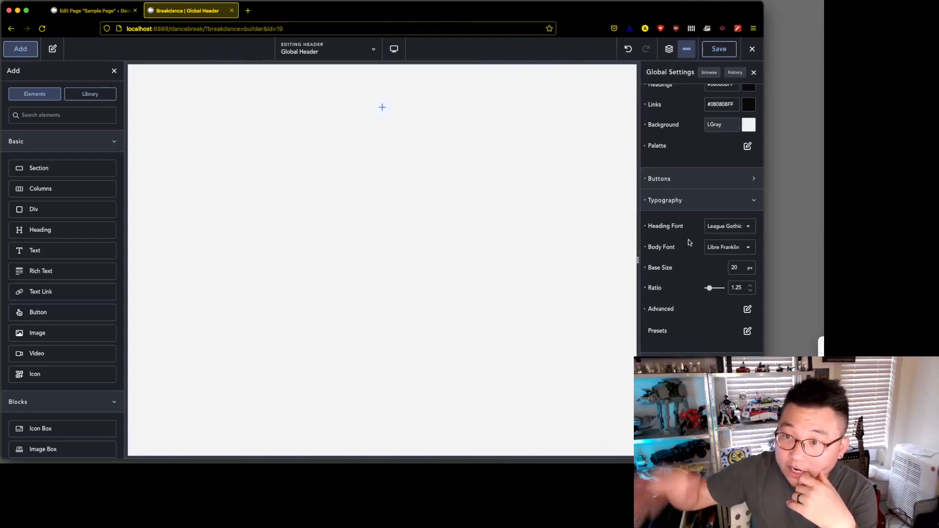
- Add a Header Builder element from the Site category to the global header
click(669, 48)
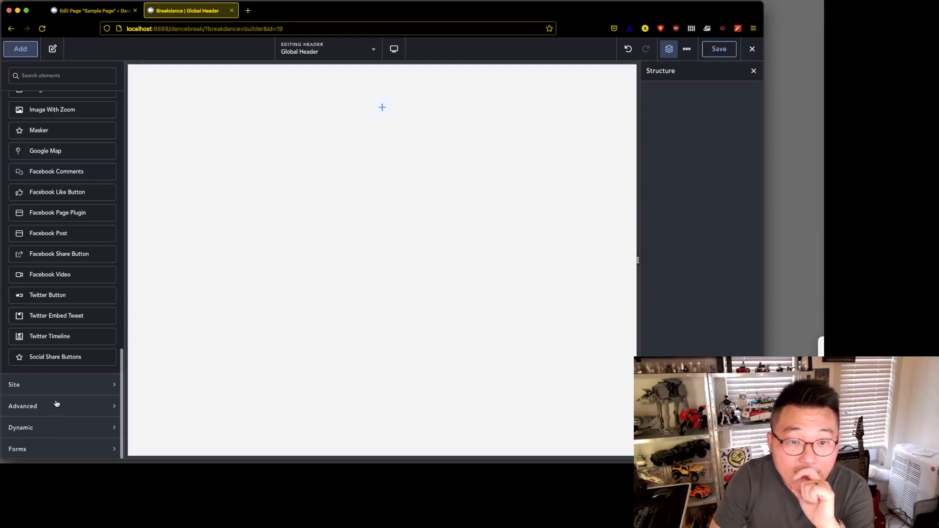
click(14, 384)
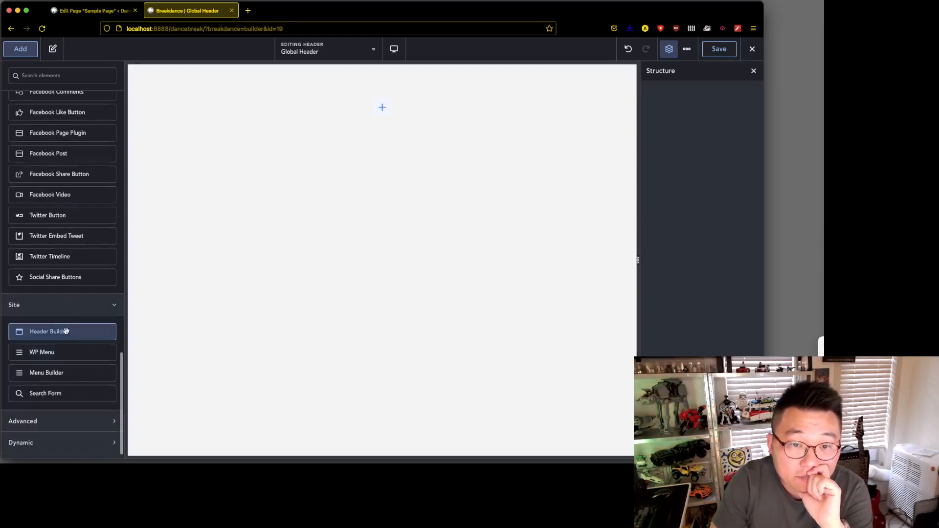
click(62, 332)
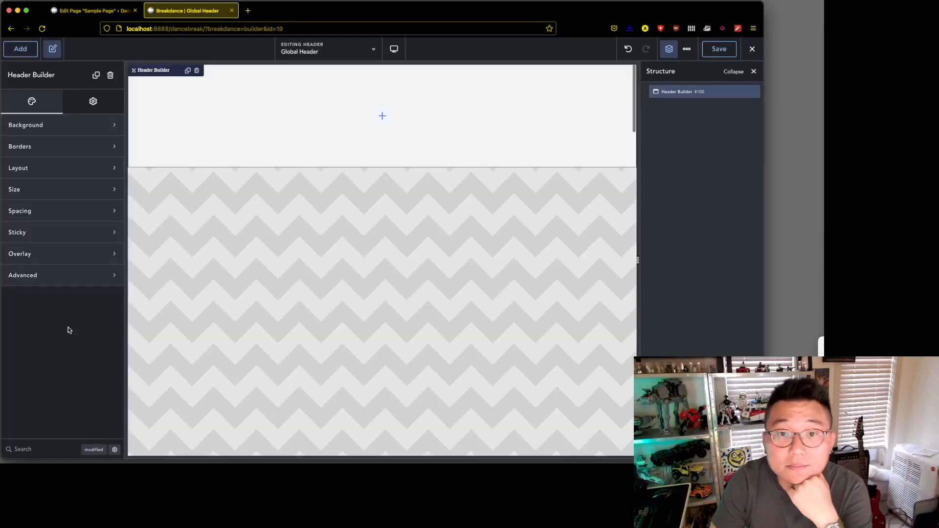
- Give the header builder a near-black background using the dark Text colour
click(62, 125)
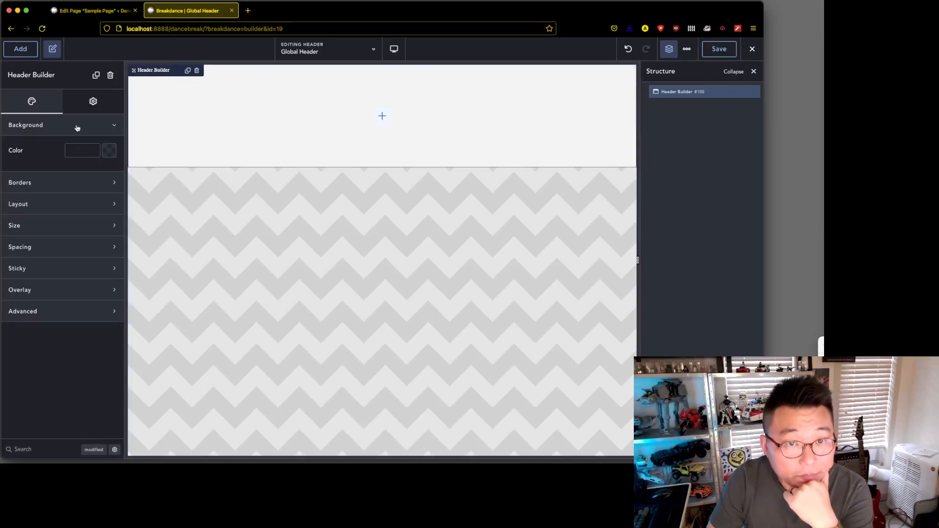
click(110, 151)
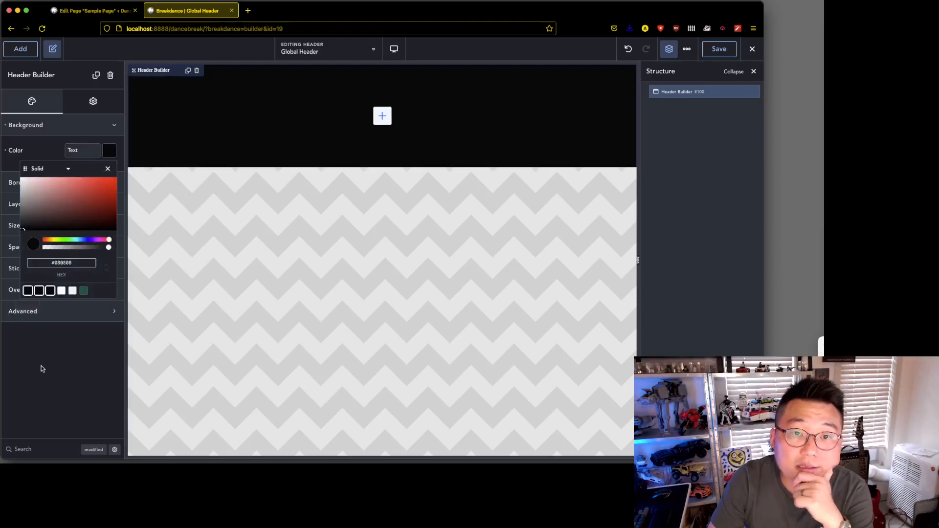
click(107, 168)
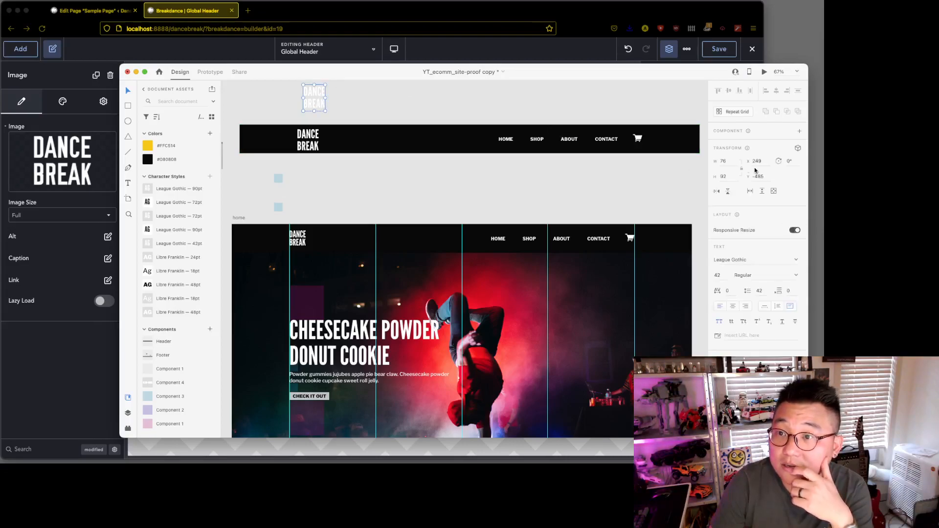
mouse_move(526, 44)
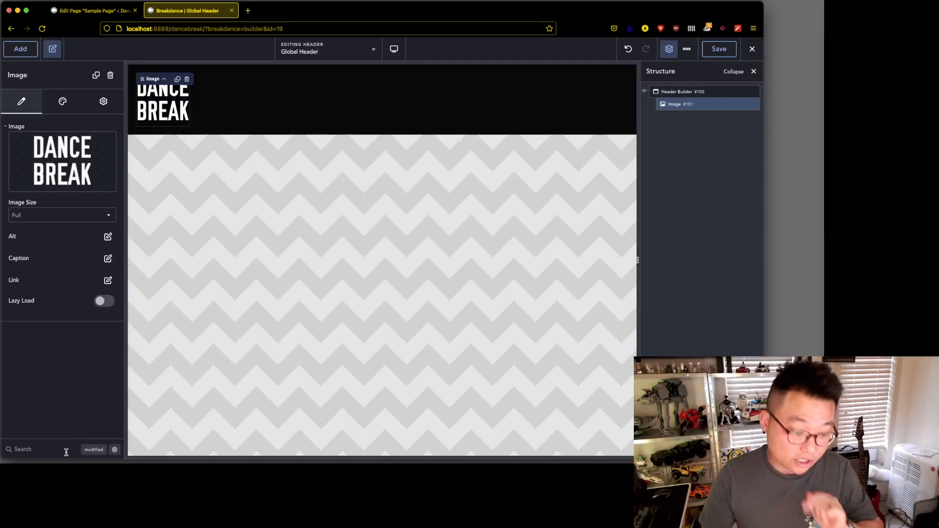
- Set the logo image's Wrapper Max Width to 4 rem via the 'max' property search
text(max)
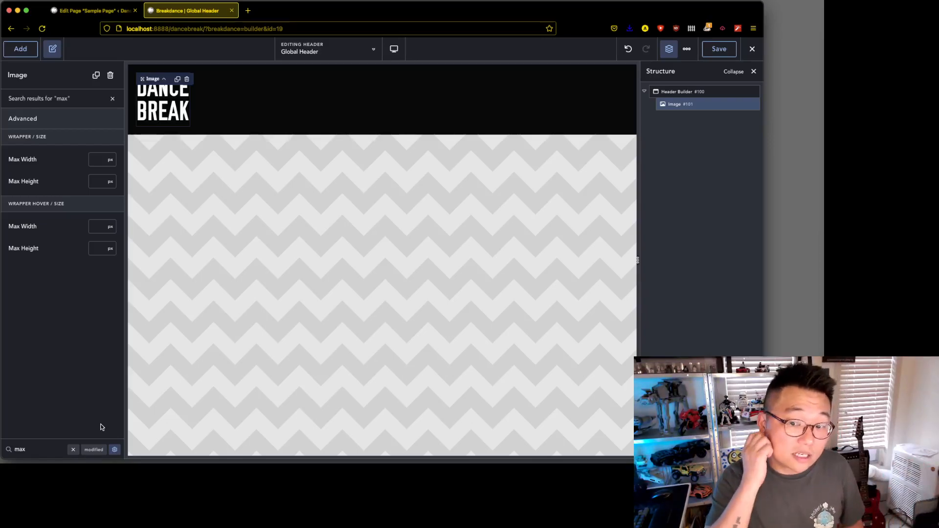
mouse_move(121, 372)
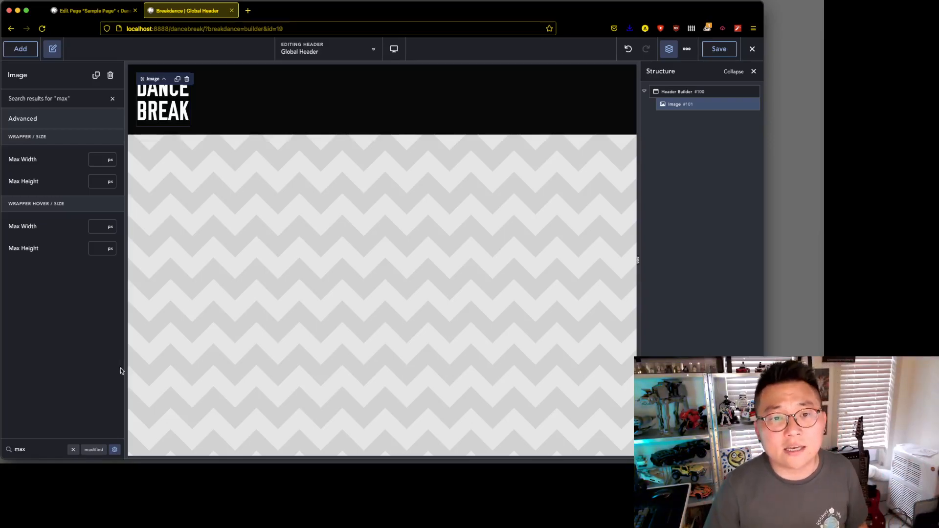
mouse_move(173, 286)
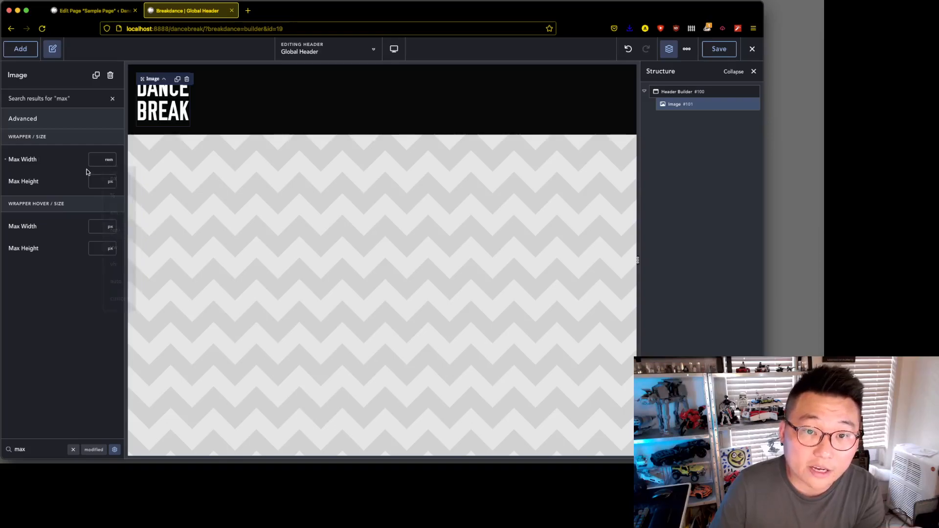
text(4)
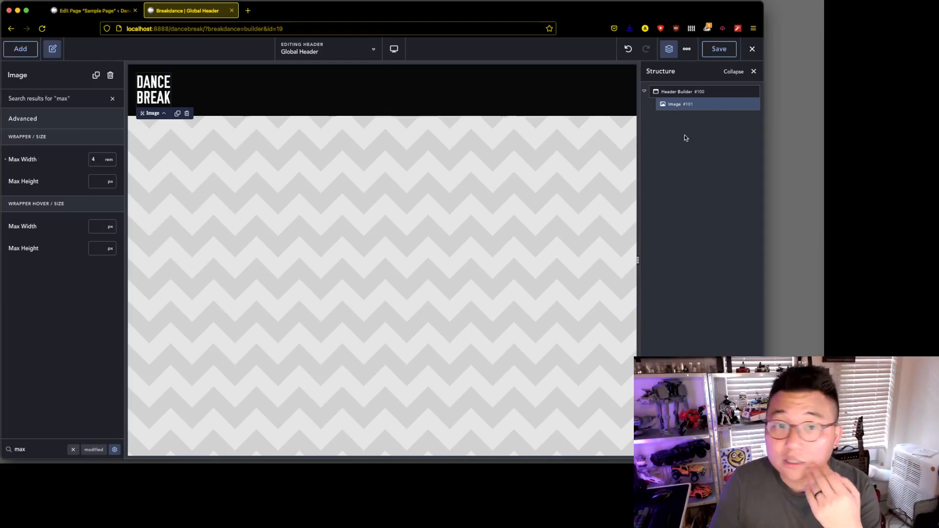
- Search the Add panel for 'min', find no mini cart, clear it and reveal Exit to WordPress
click(21, 49)
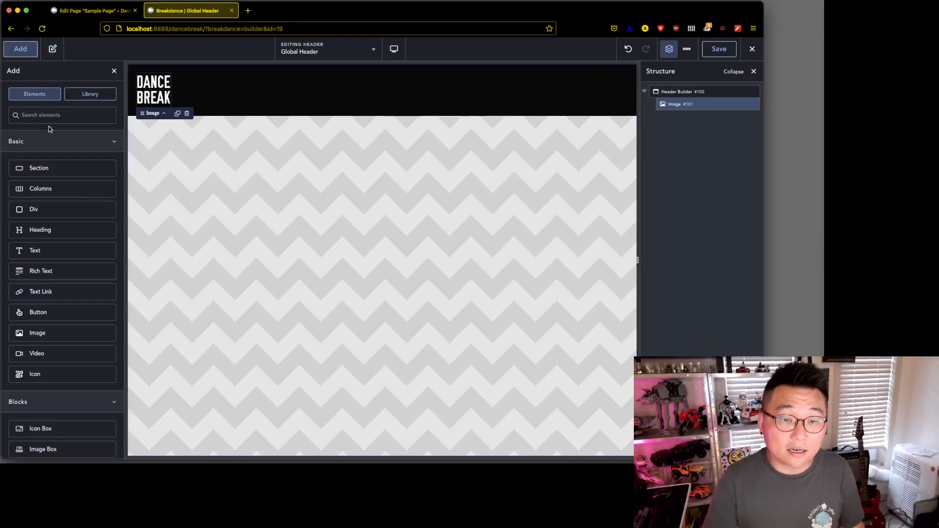
text(min)
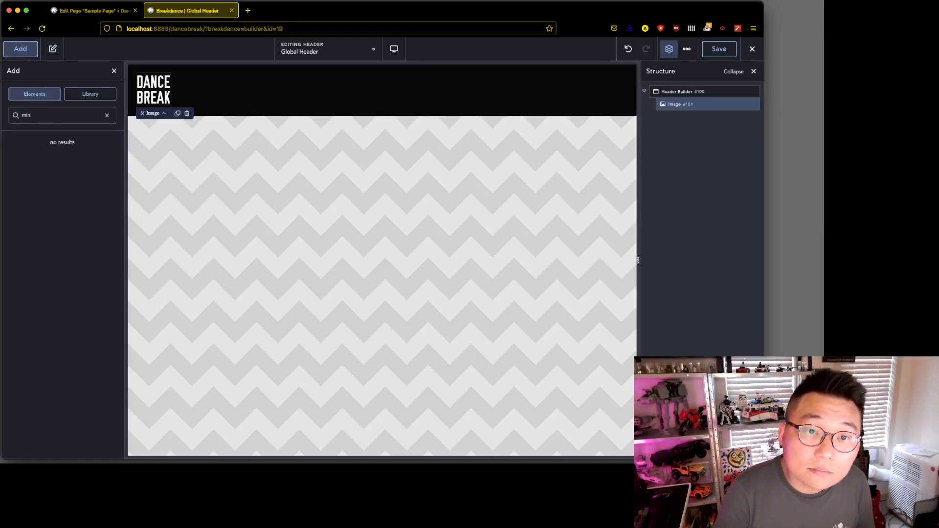
click(112, 116)
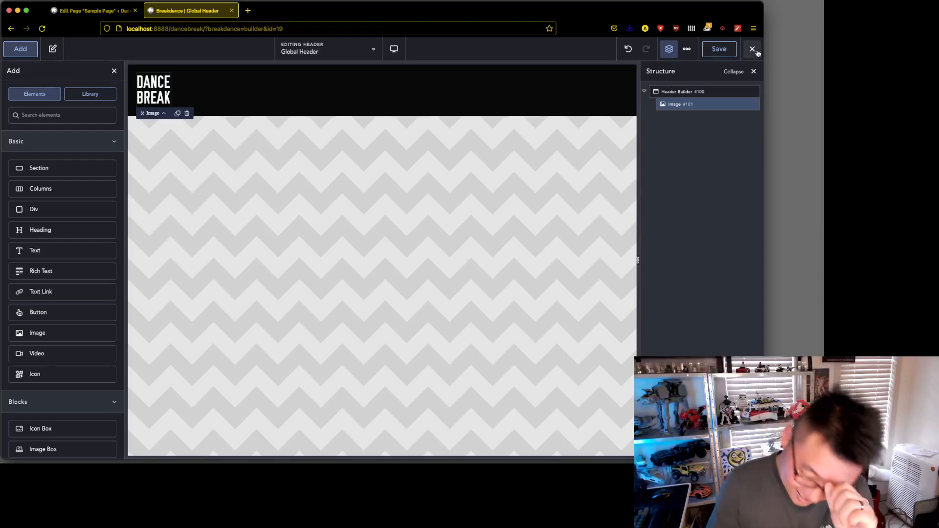
click(751, 49)
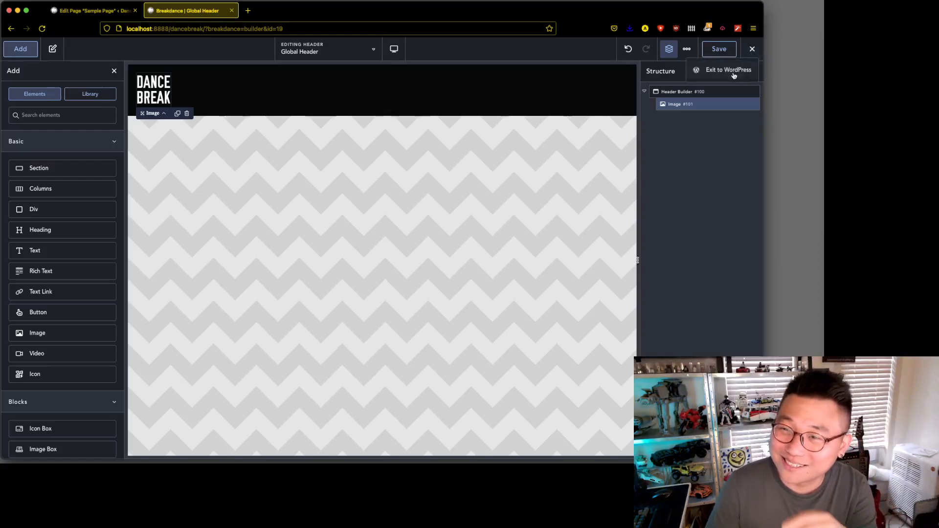
- Exit to WordPress and search the plugin directory for 'woocommerce' to install and activate it
click(727, 69)
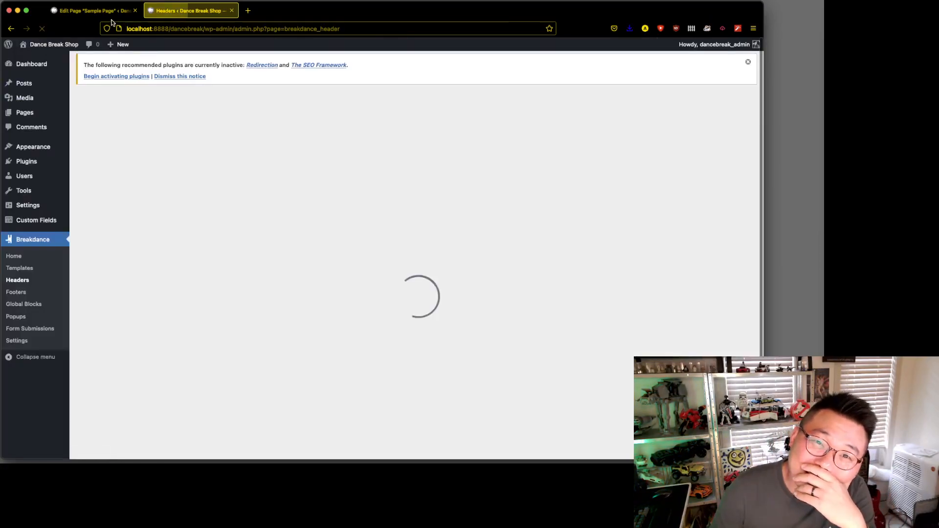
click(96, 10)
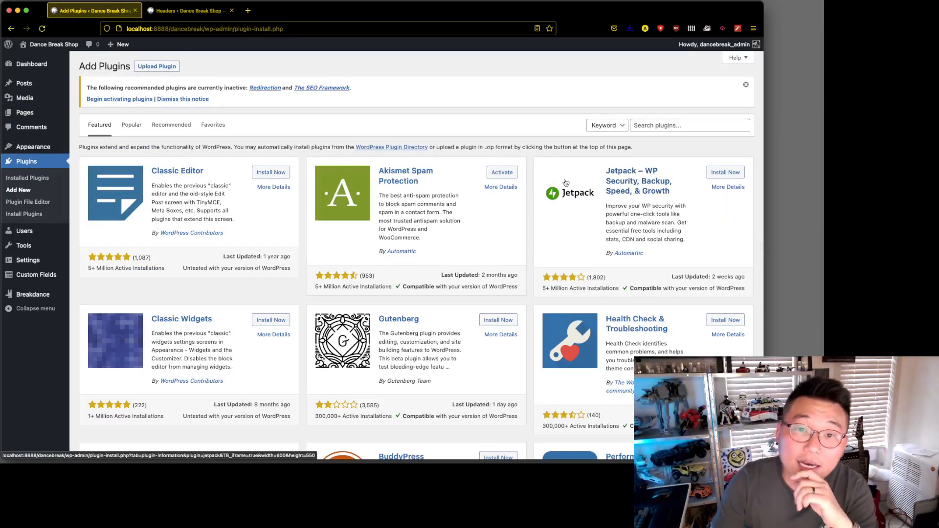
click(157, 67)
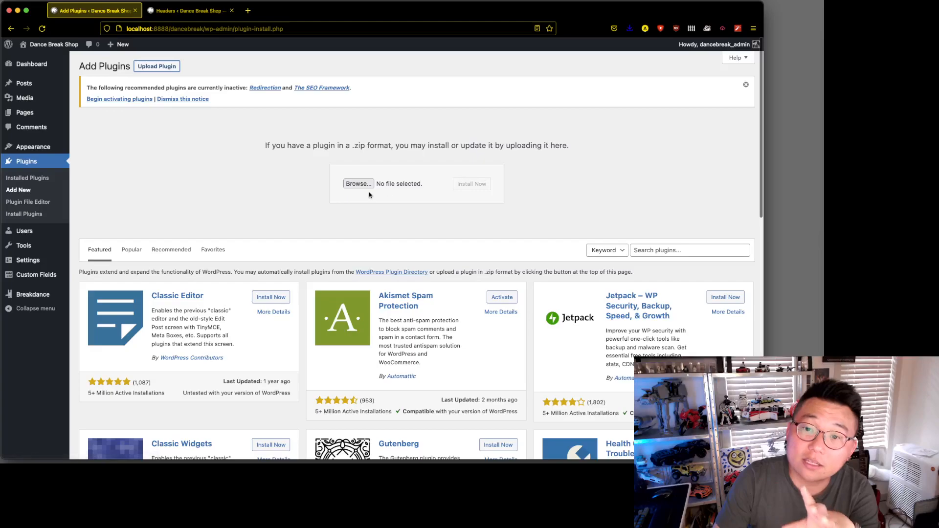
click(690, 250)
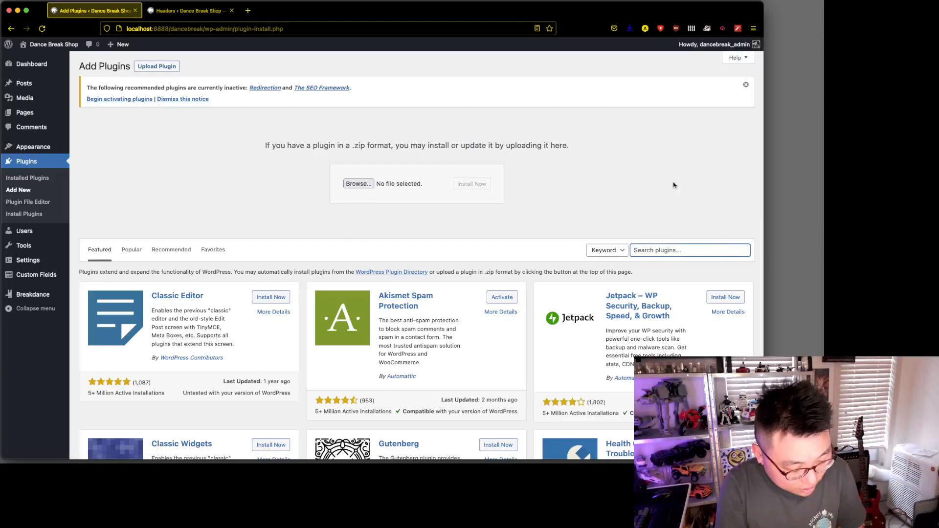
text(woocommerce)
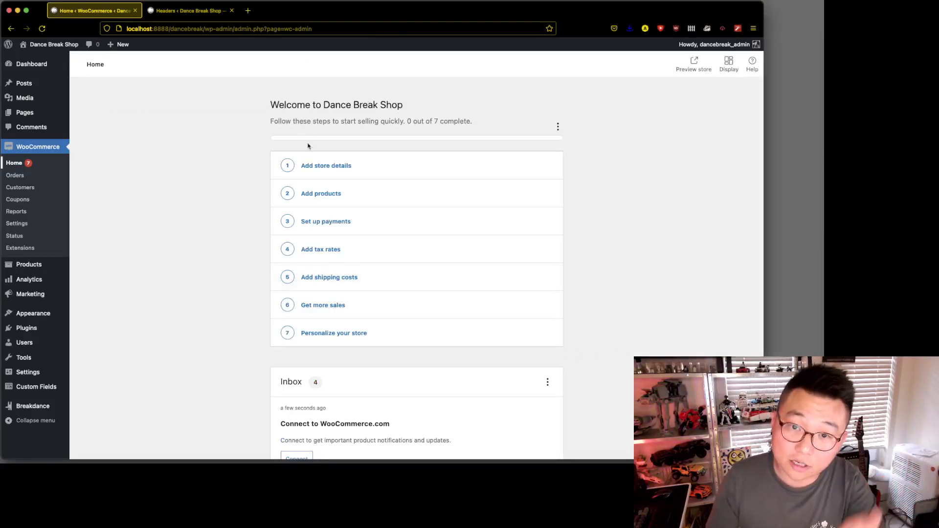
mouse_move(345, 293)
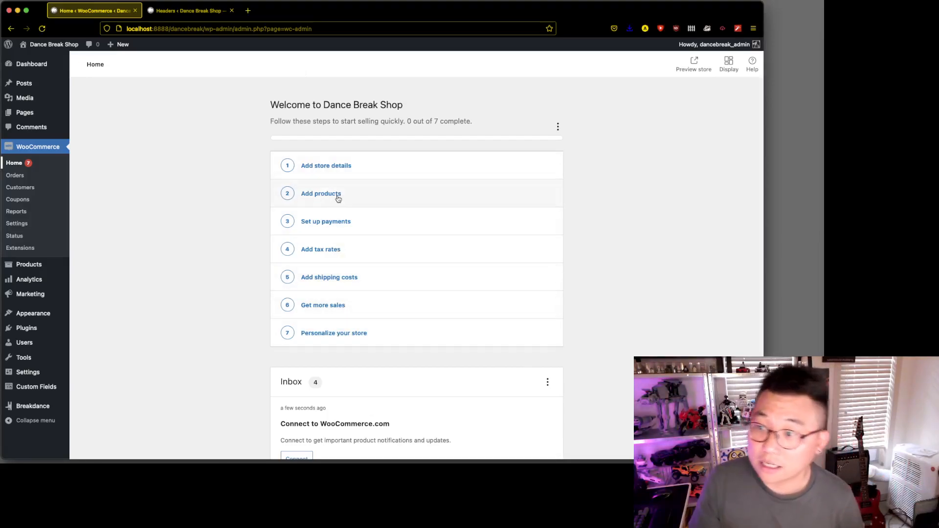
mouse_move(254, 88)
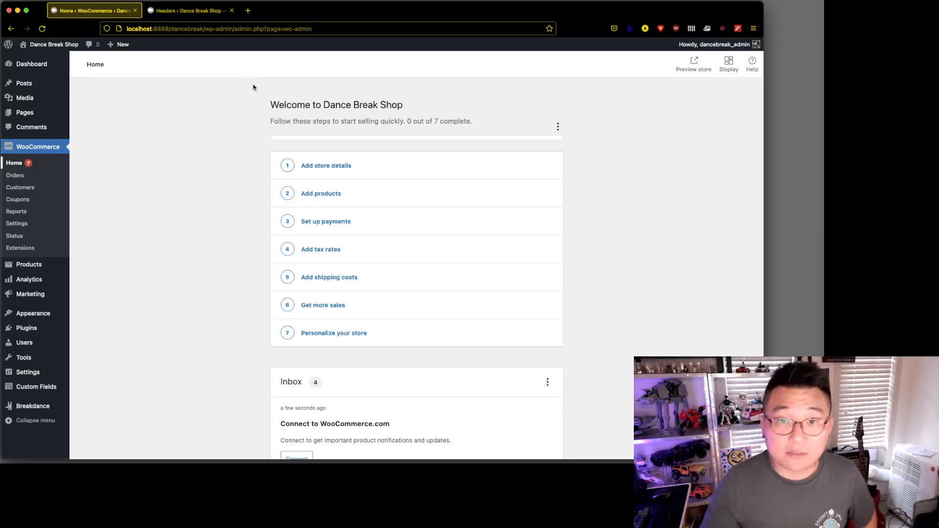
- Return to the builder and insert a Mini Cart element into the header via the 'min' search
click(193, 10)
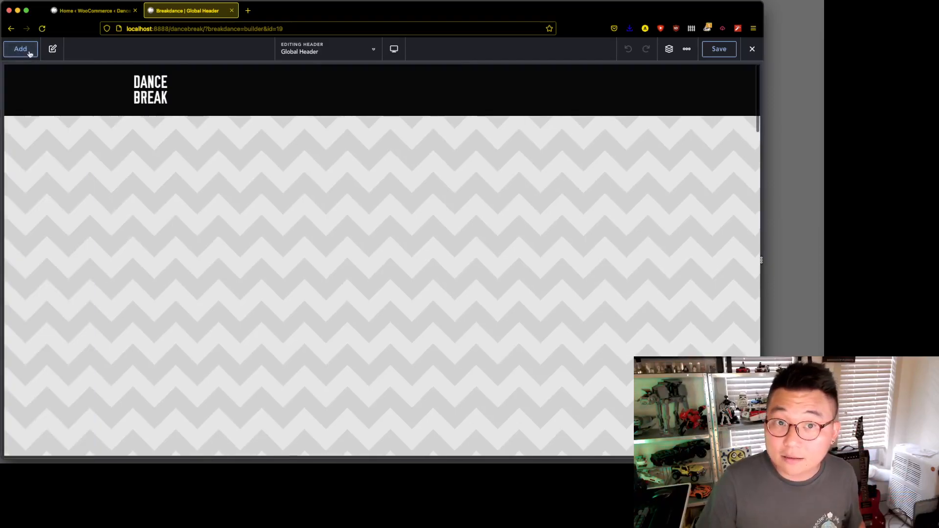
click(22, 49)
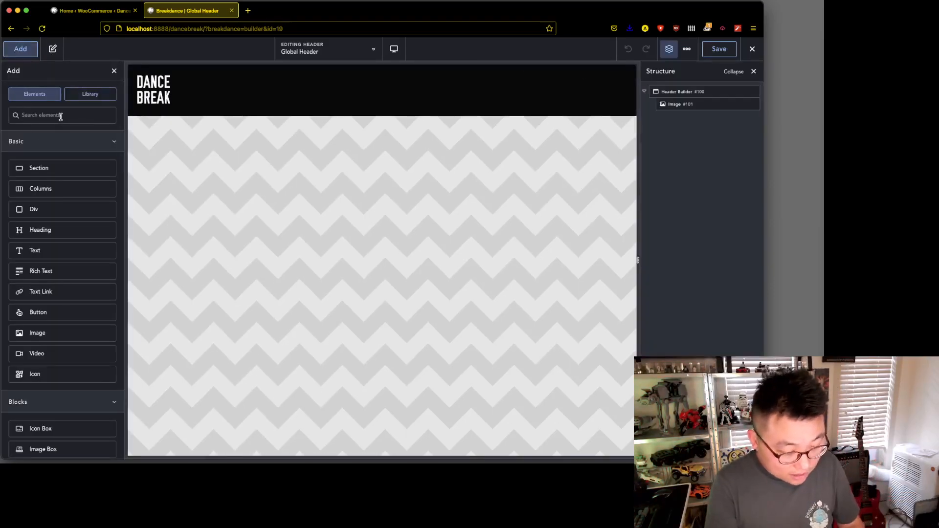
text(min)
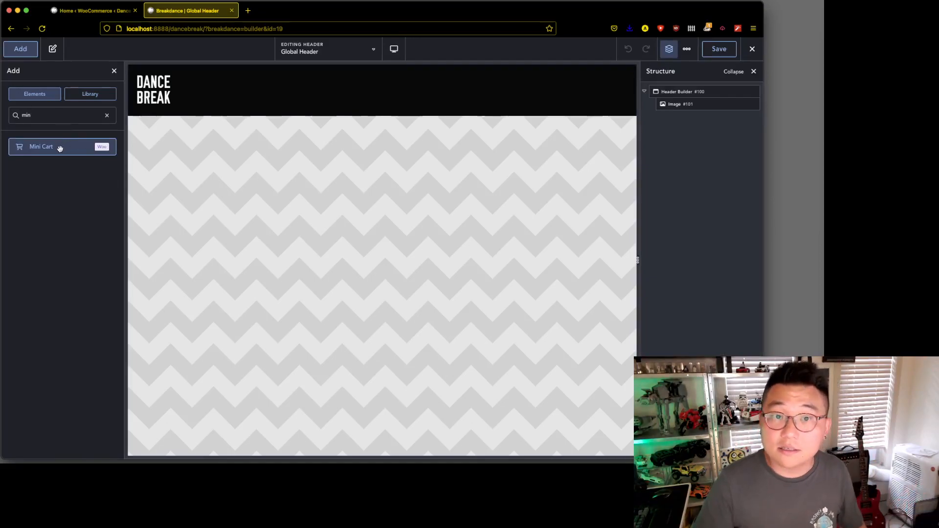
click(58, 147)
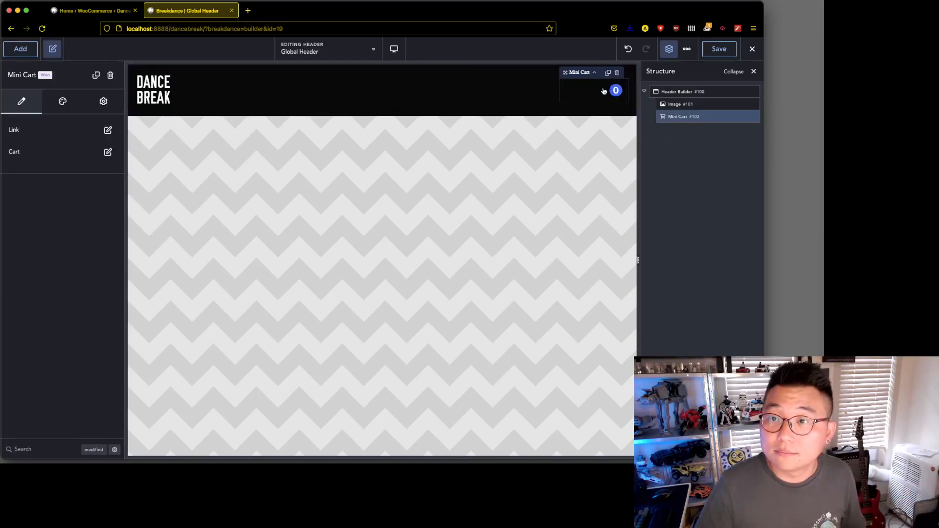
- Open the Mini Cart's Link > Icon settings and search the Icon Library for 'cart'
click(62, 101)
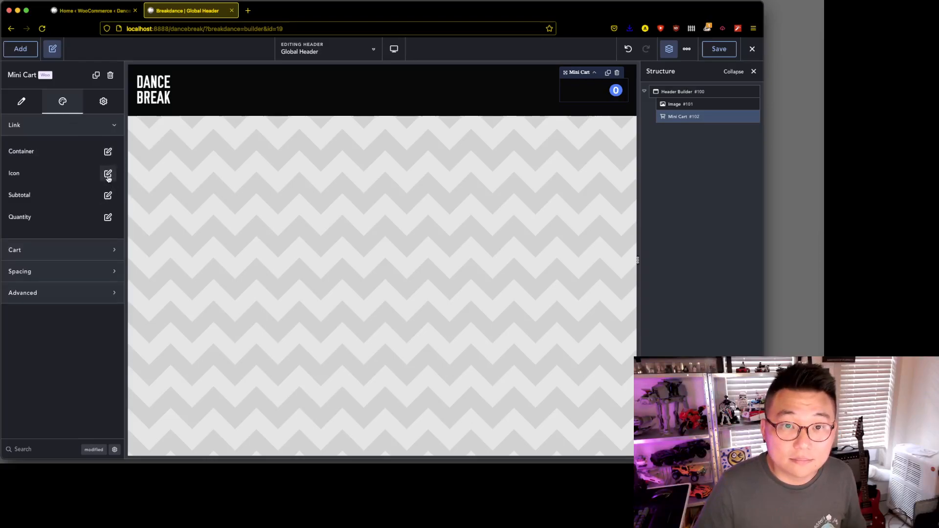
click(107, 174)
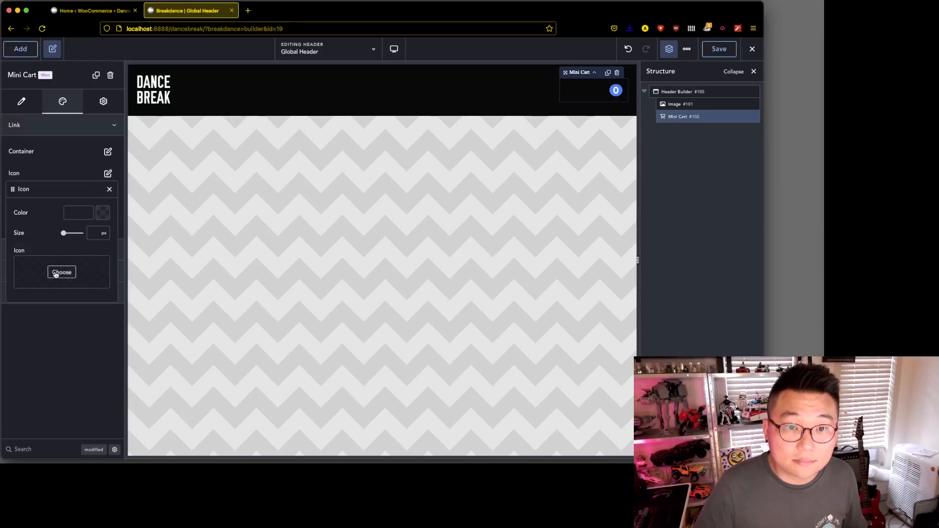
click(62, 272)
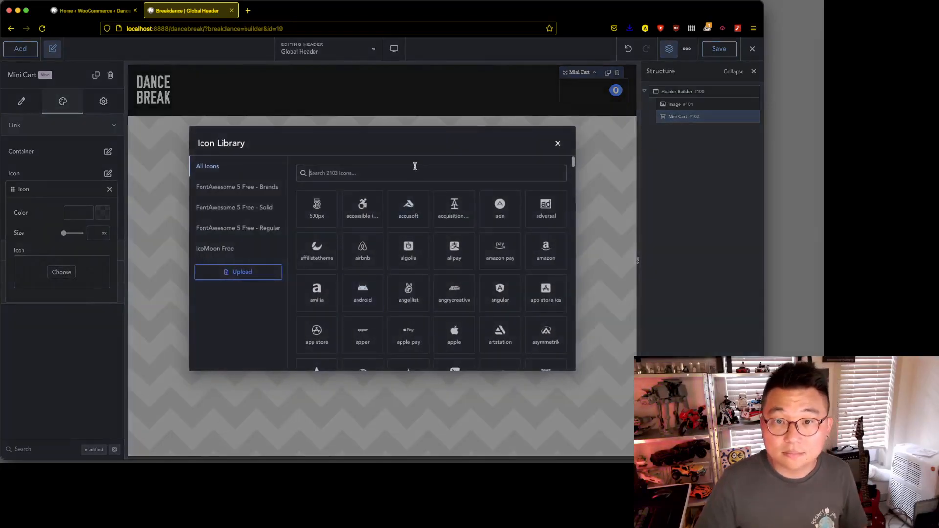
text(cart)
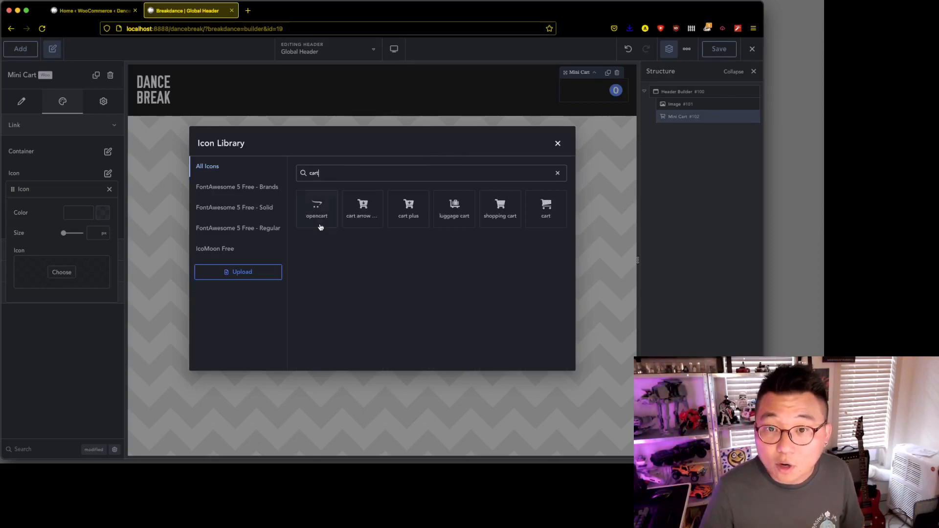
- Choose a shopping cart icon from the library for the Mini Cart
click(500, 208)
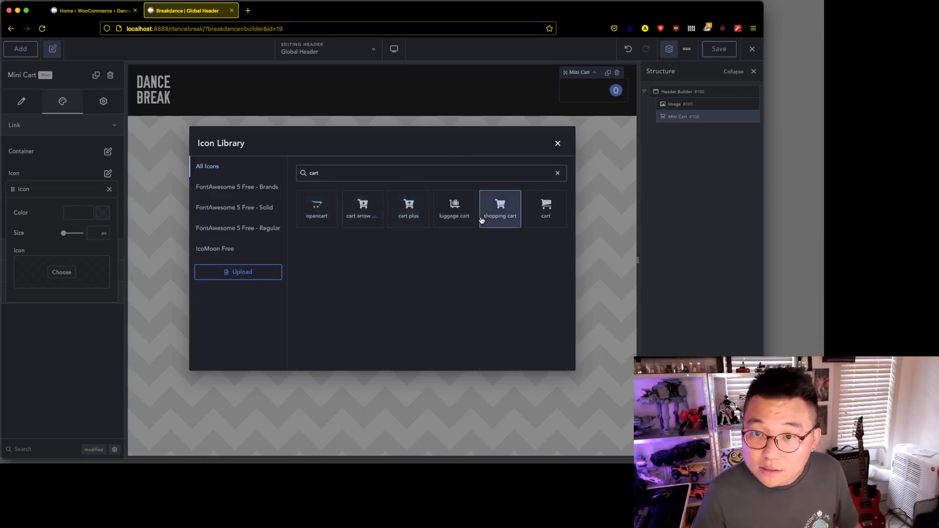
mouse_move(454, 209)
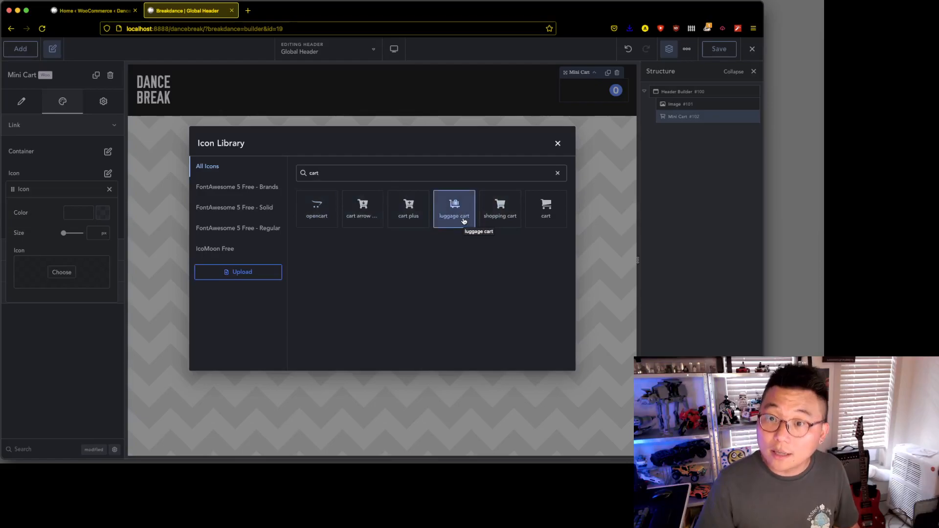
click(546, 208)
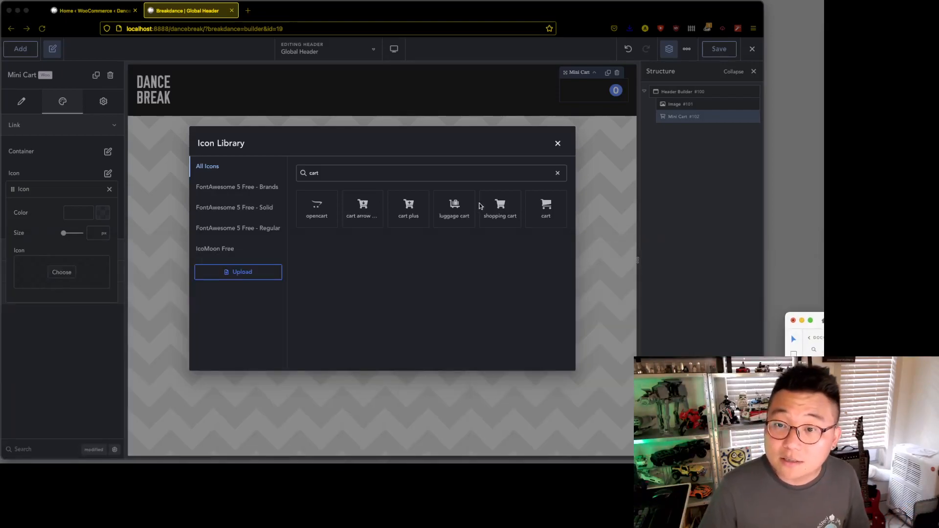
click(546, 206)
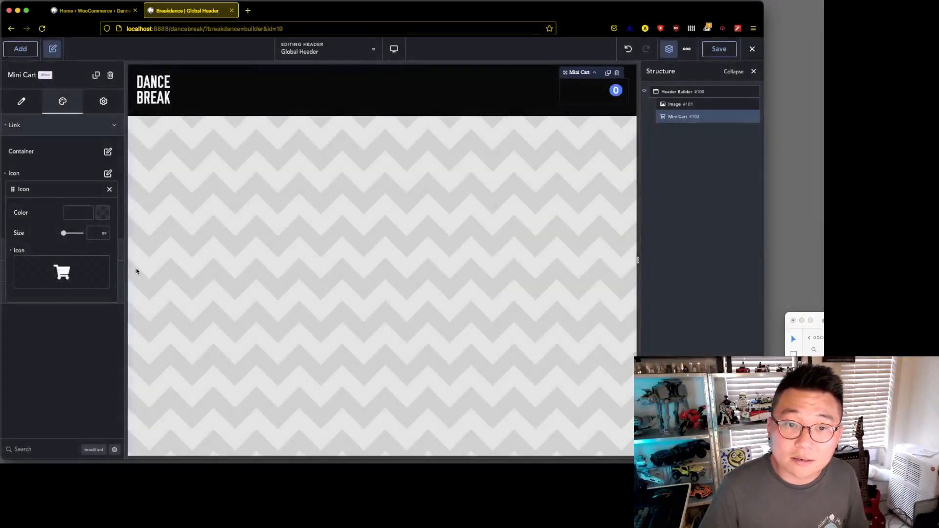
mouse_move(24, 277)
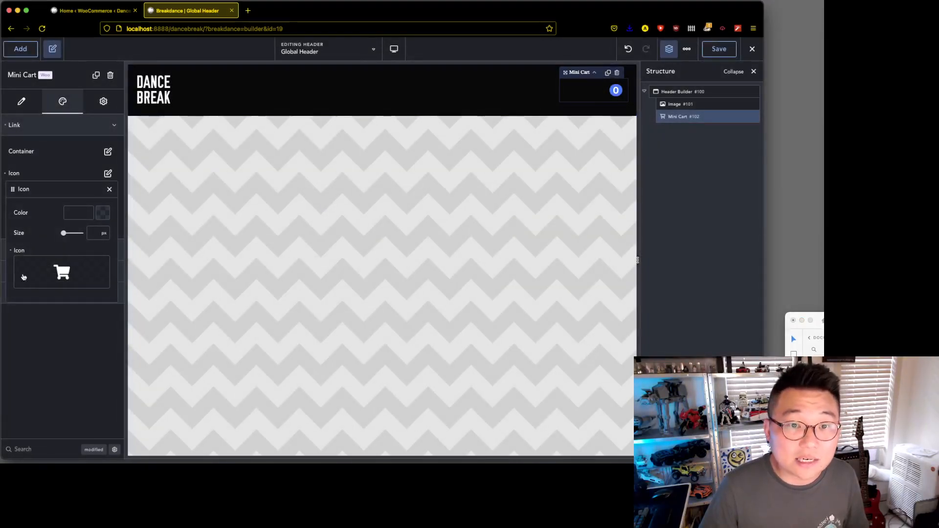
- Colour the mini cart's cart icon white
click(102, 213)
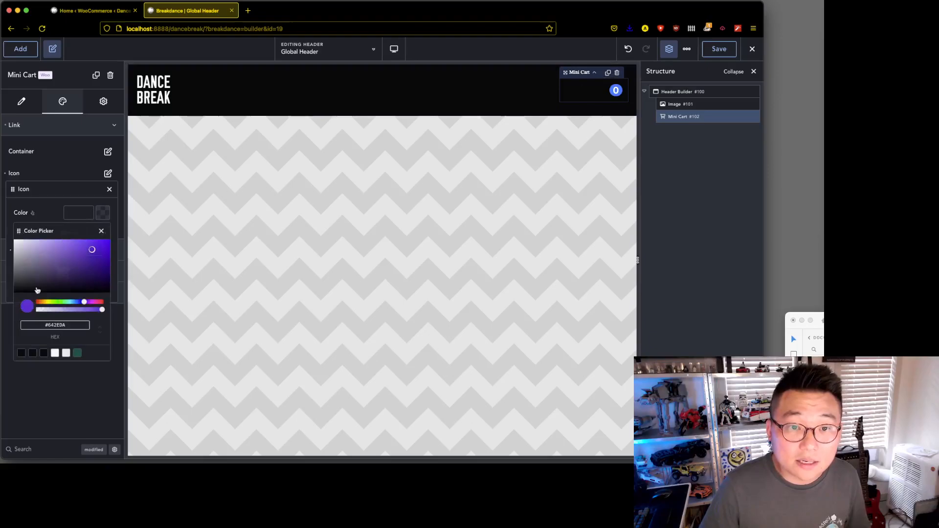
click(54, 352)
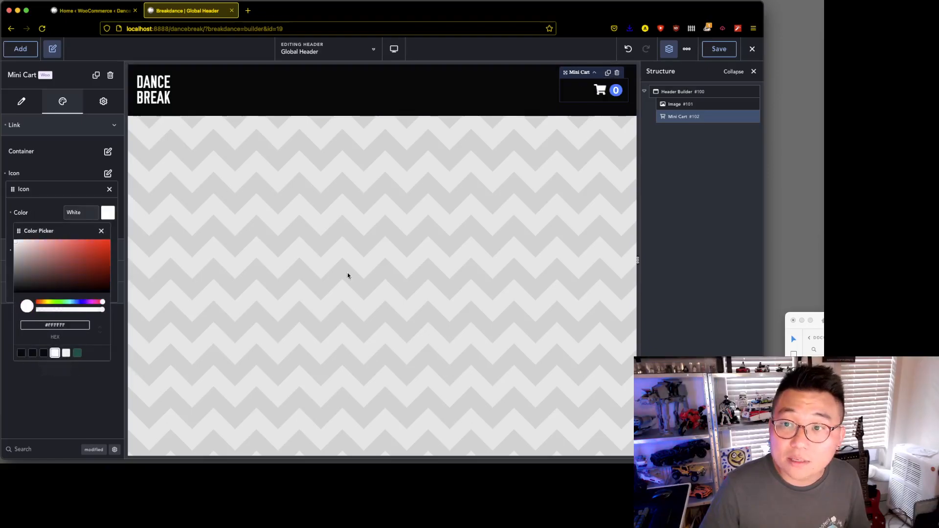
mouse_move(108, 231)
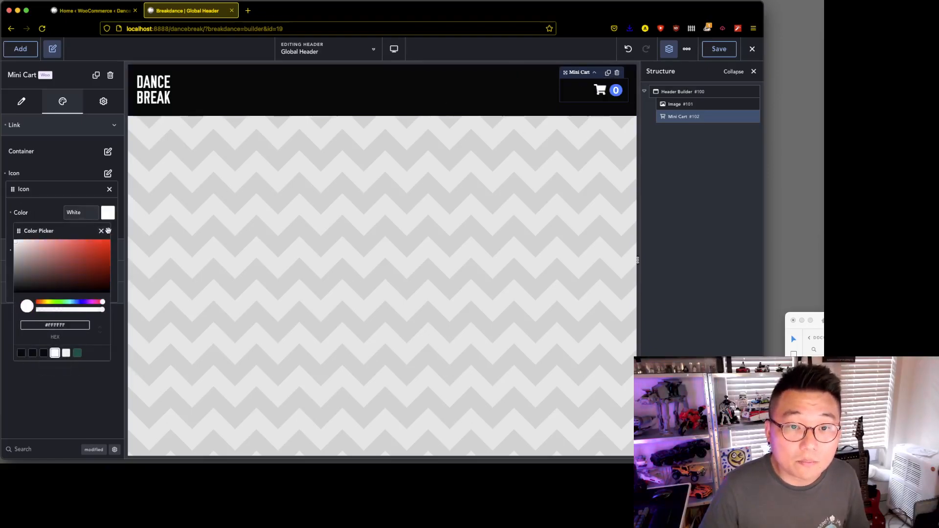
click(102, 231)
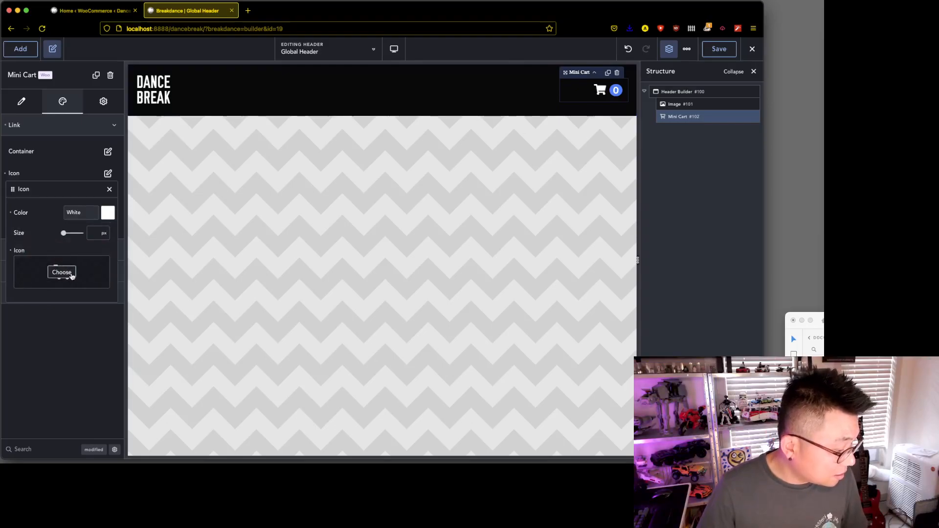
- Drag the icon Size slider down so the cart icon sits small beside the count badge
click(61, 272)
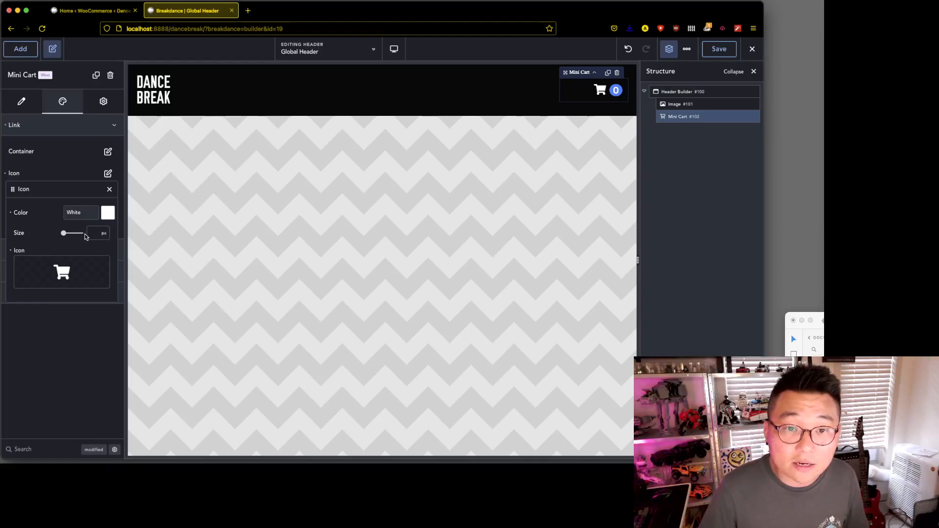
drag(63, 233, 65, 233)
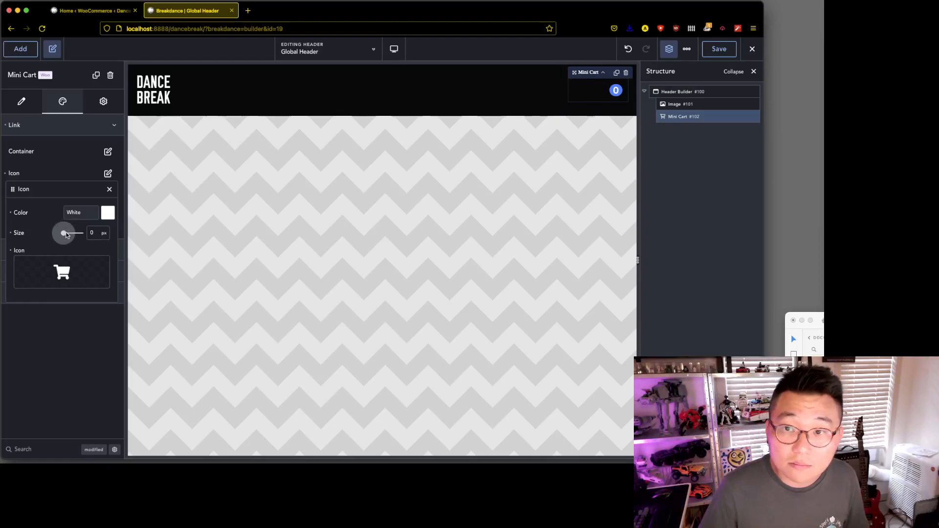
drag(64, 233, 74, 233)
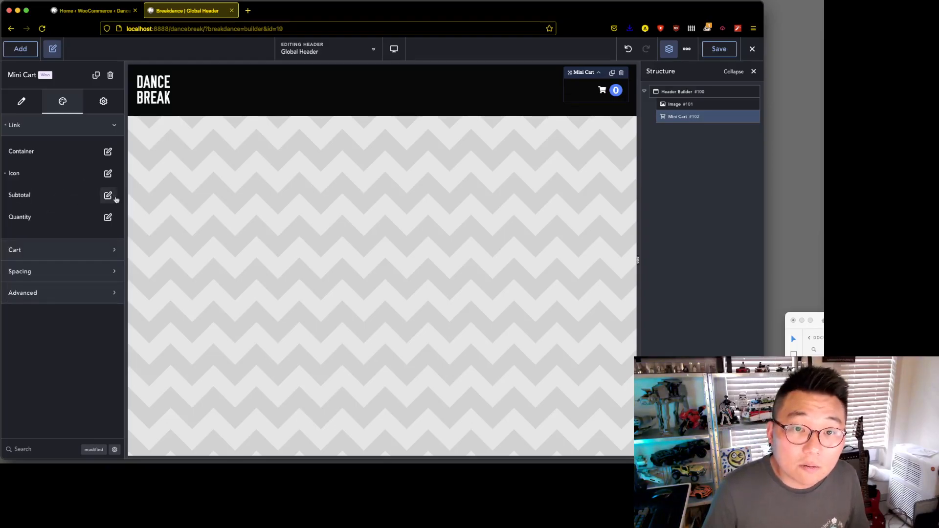
- Give the mini cart quantity badge a White background
click(108, 217)
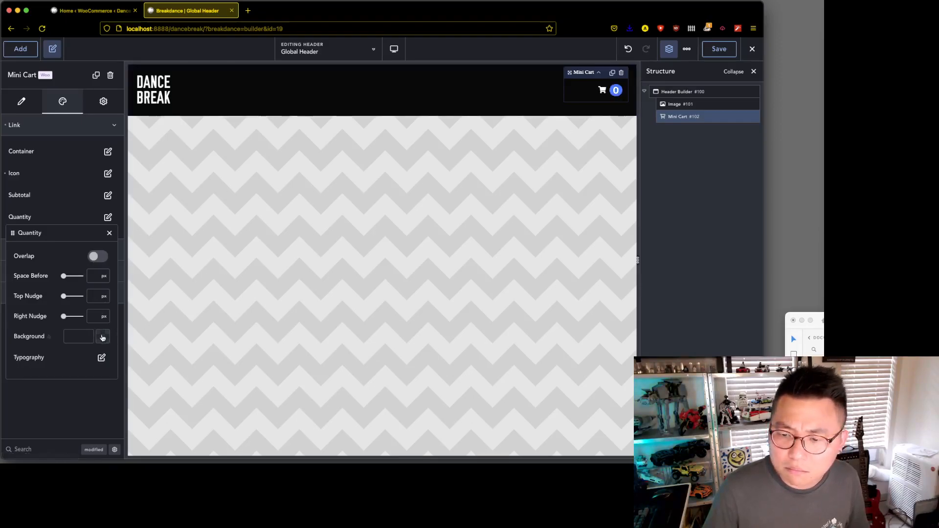
click(102, 337)
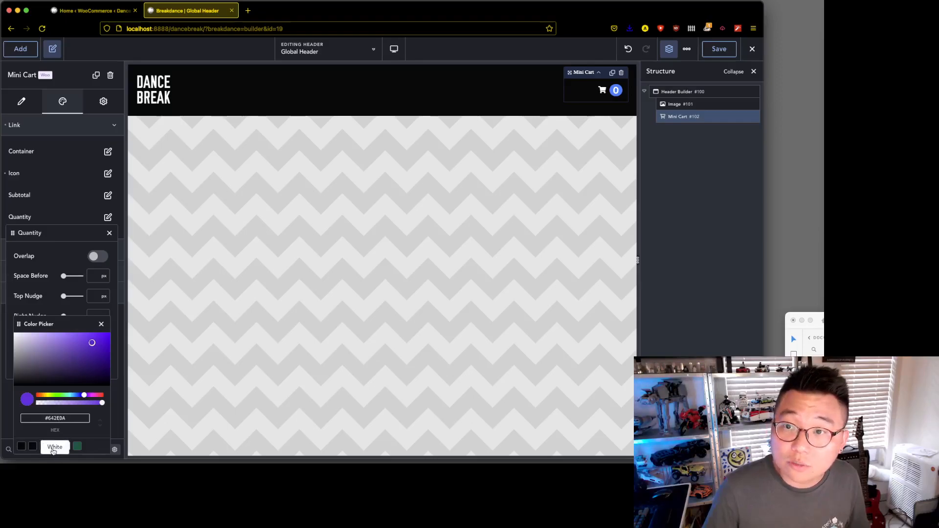
click(54, 447)
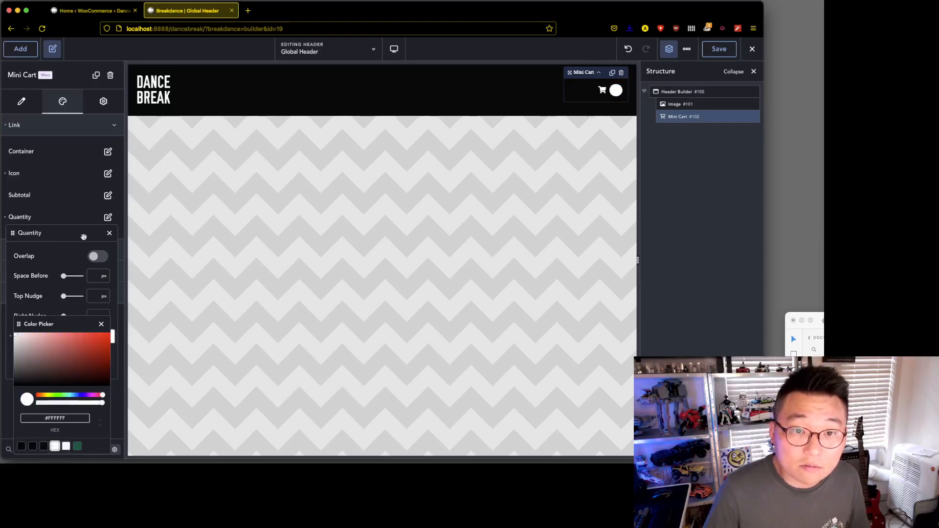
click(101, 323)
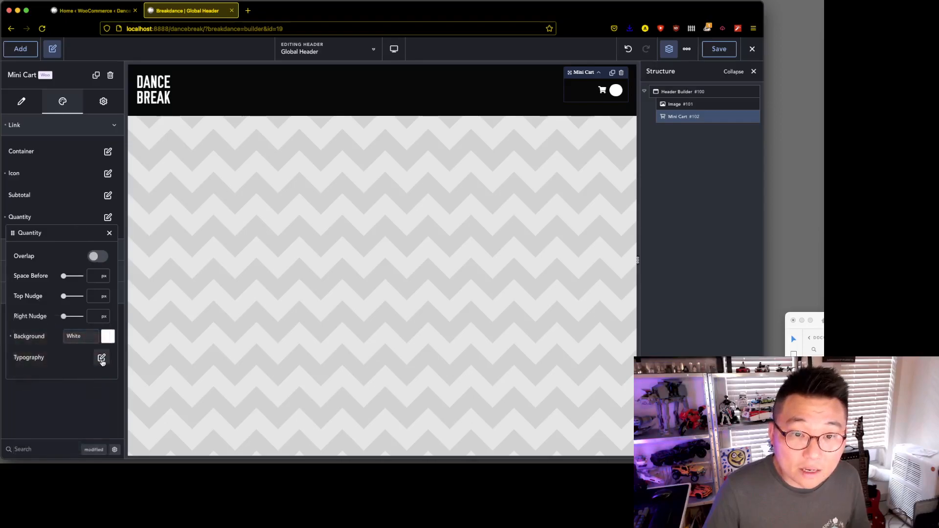
- Colour the quantity count number with the dark Text swatch
click(101, 358)
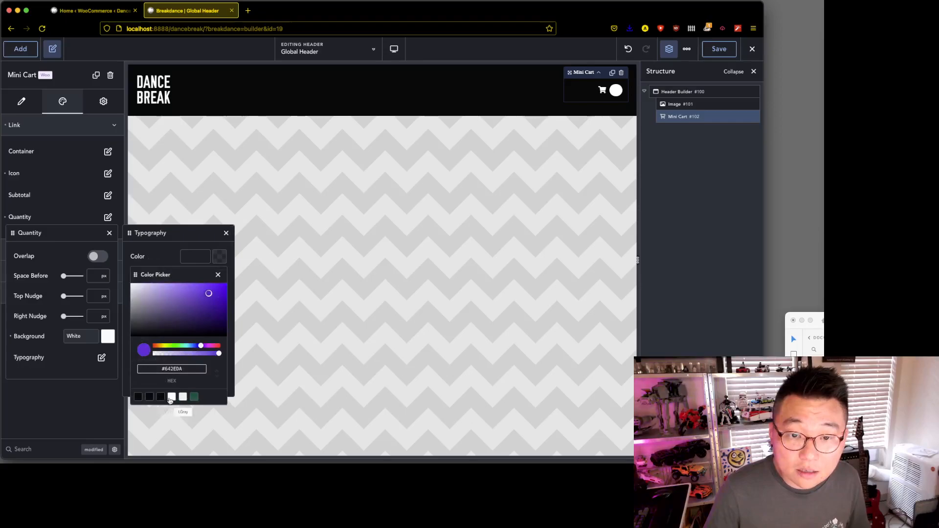
click(138, 398)
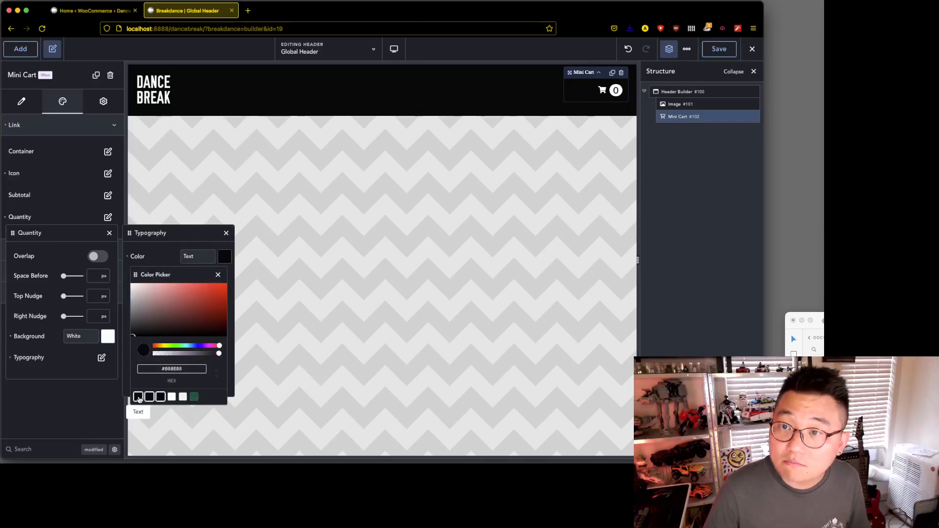
click(226, 233)
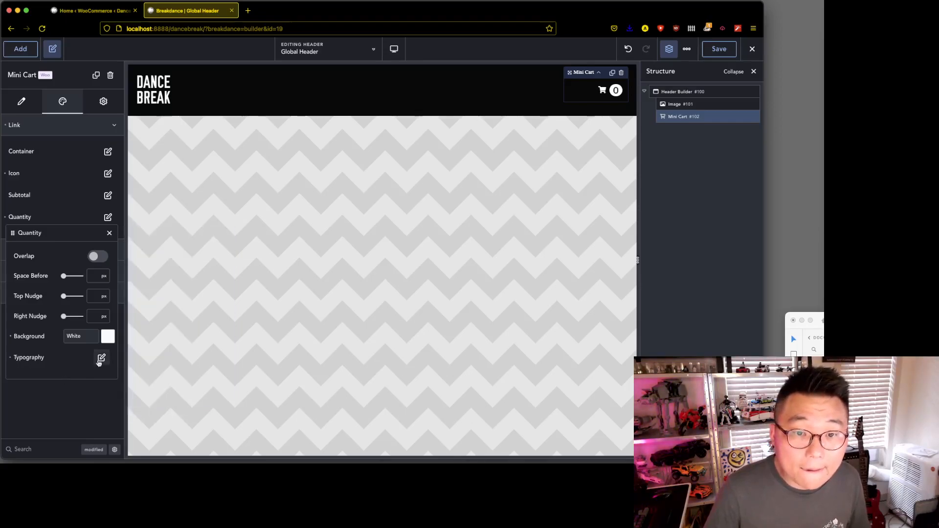
click(101, 359)
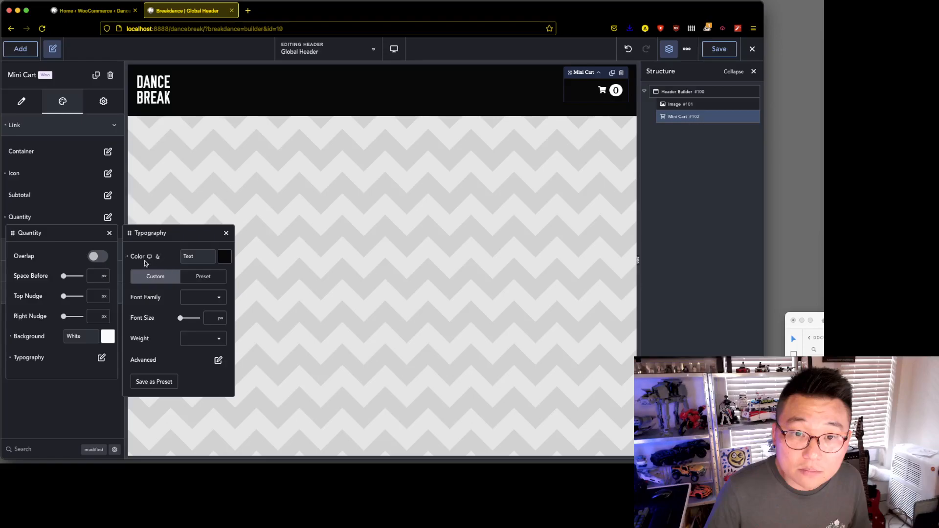
- Switch the quantity font size to rem and try values 1, 0.9 and 0.8
click(224, 257)
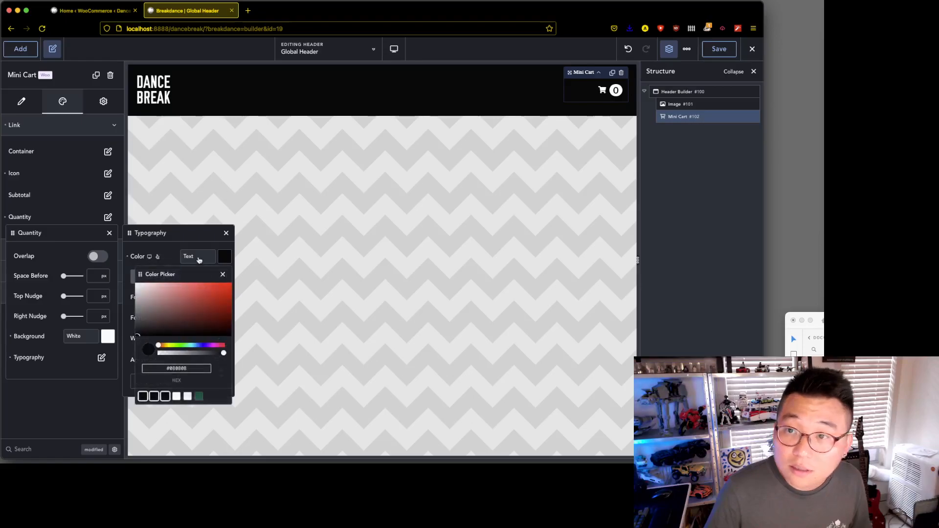
click(223, 274)
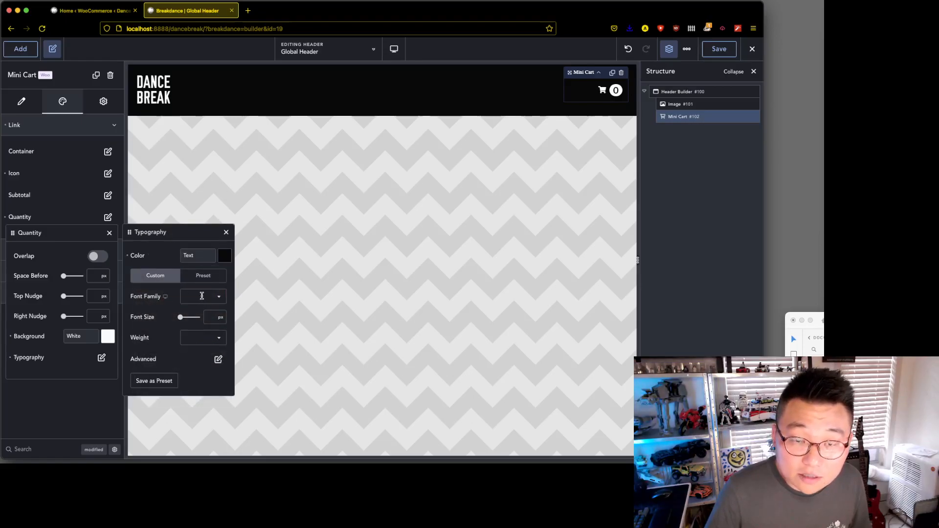
click(215, 317)
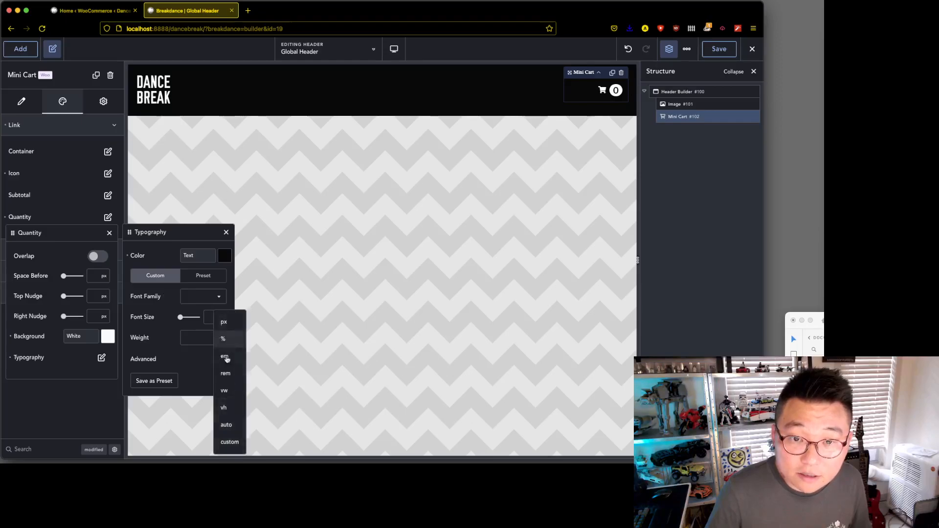
click(225, 373)
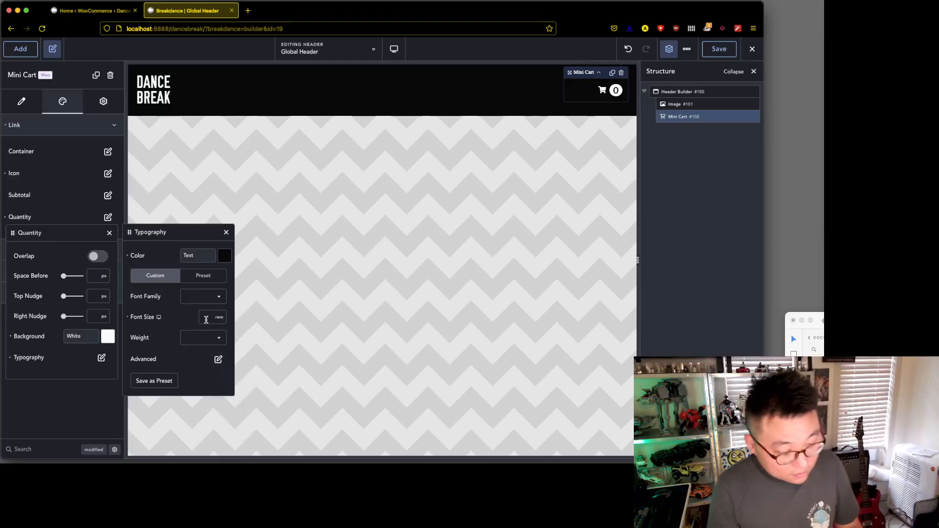
text(1)
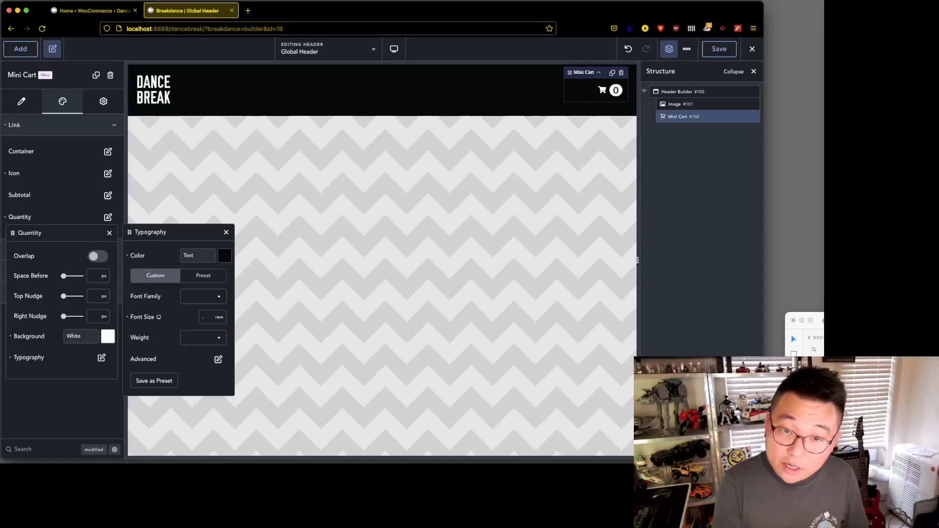
text(0.9)
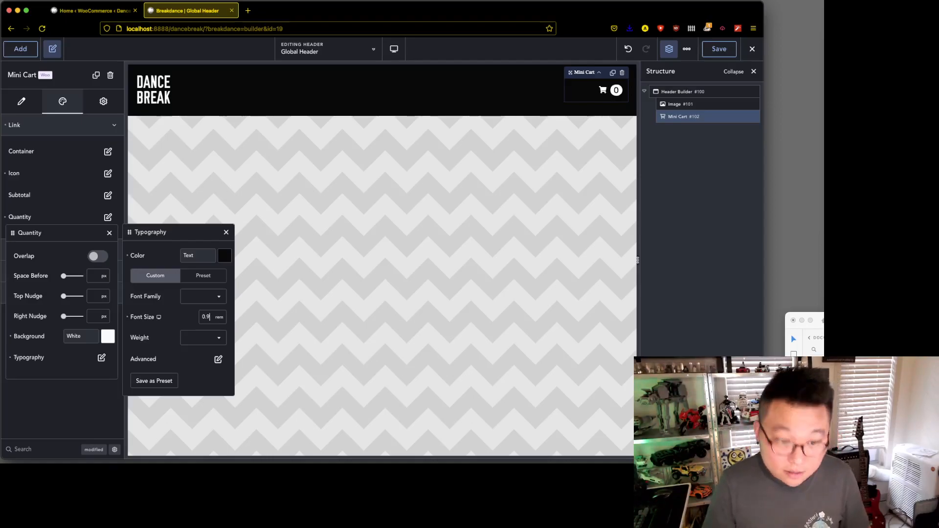
text(7)
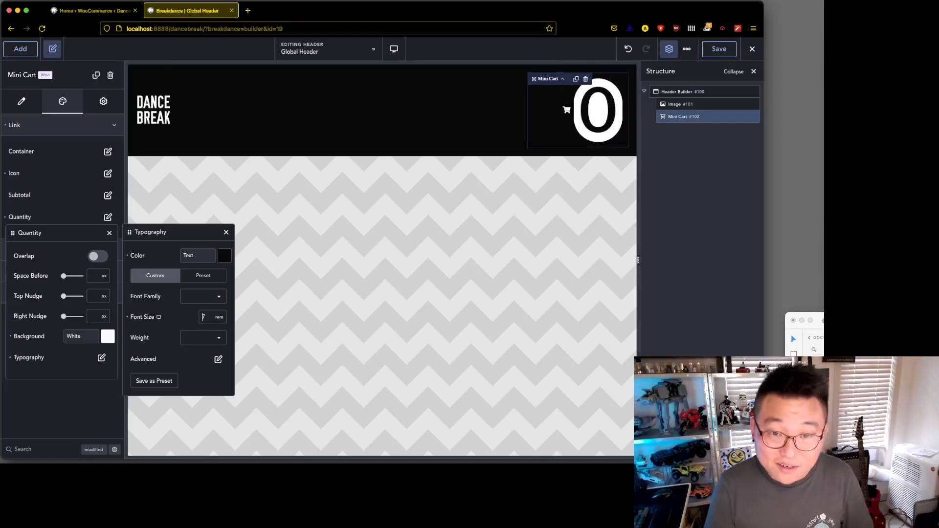
text(0.8)
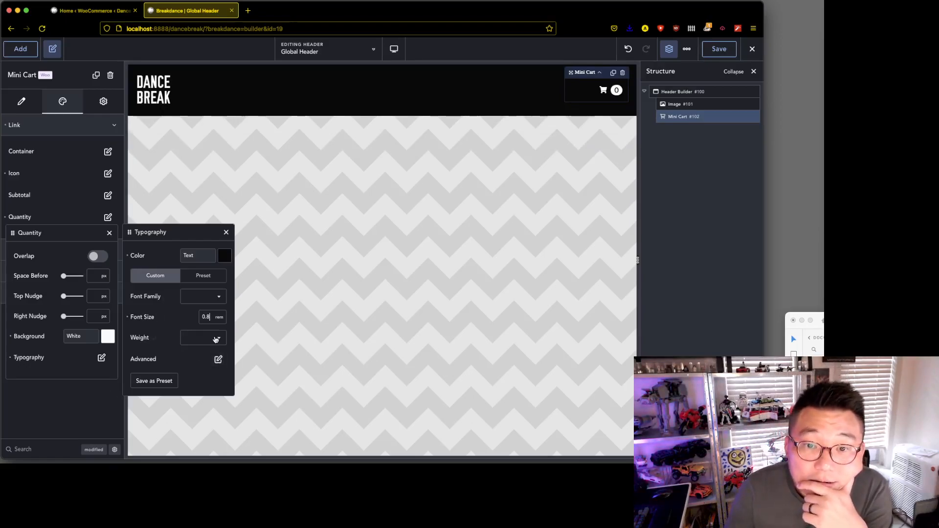
- Set the quantity number to weight 700 and settle its size at 0.7 rem
click(204, 337)
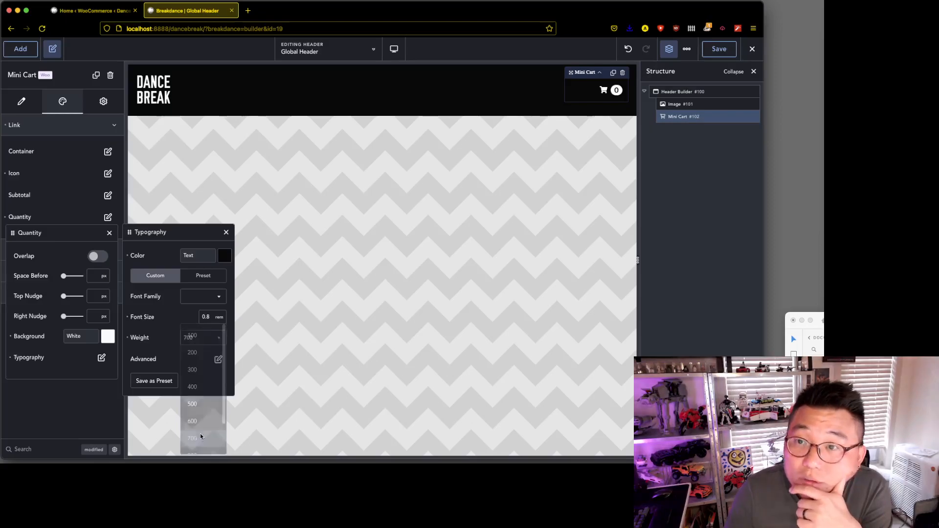
click(192, 438)
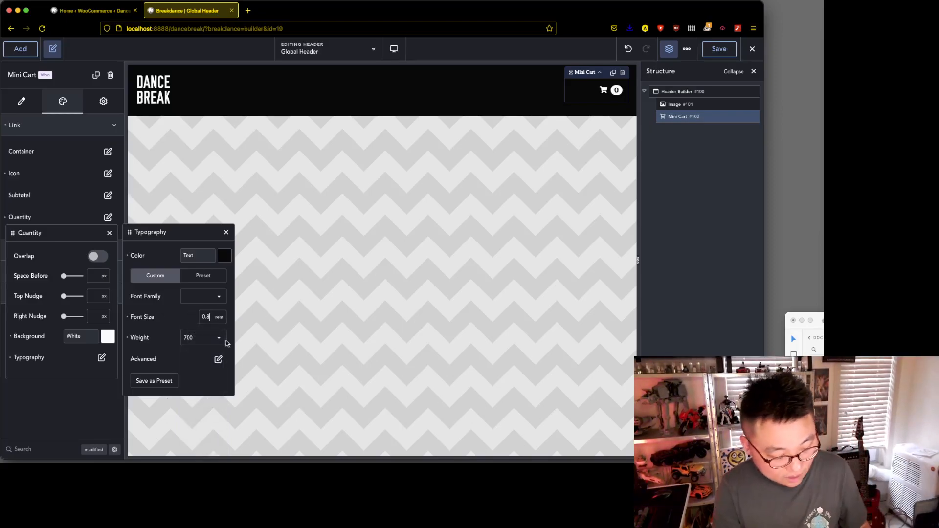
text(7)
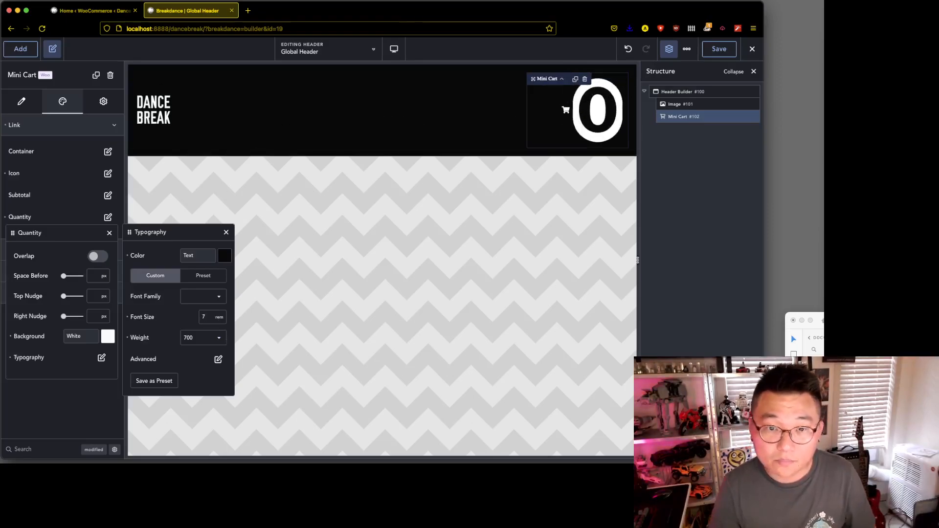
text(0.7)
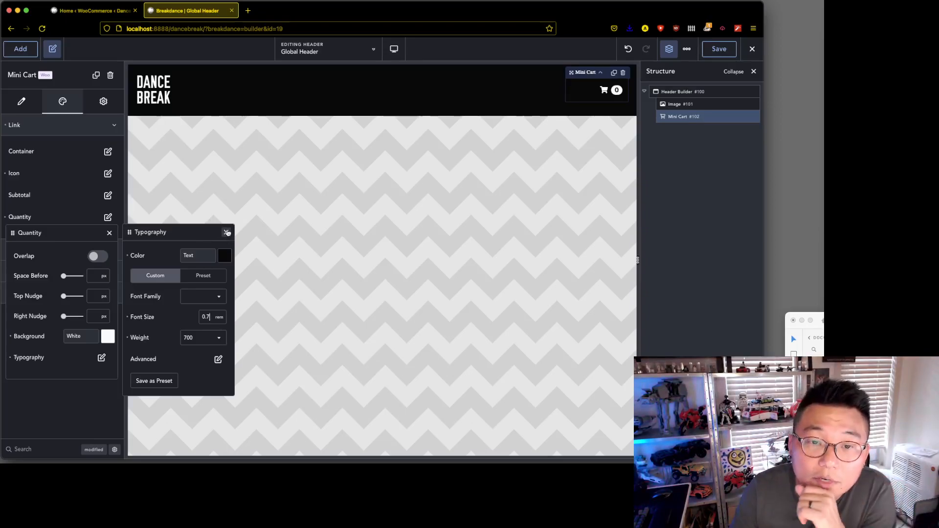
click(227, 233)
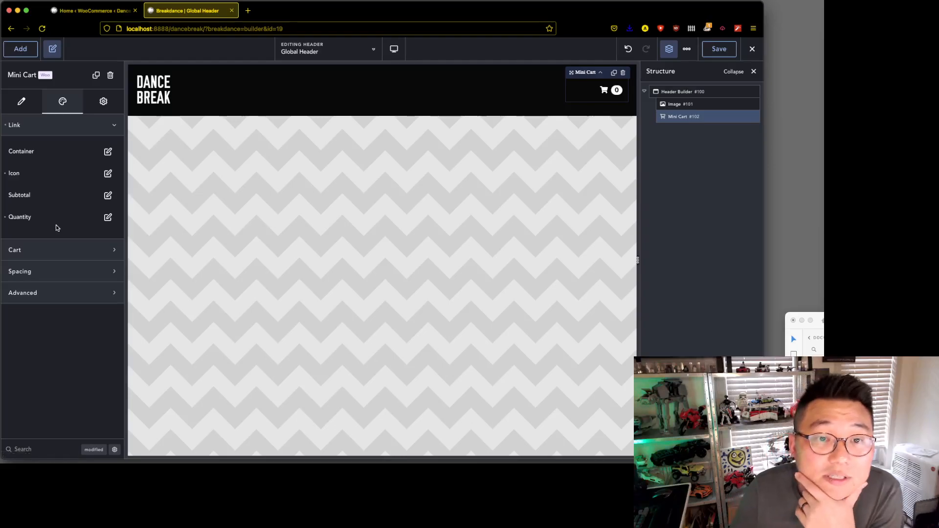
- Set the mini cart subtotal's font size to 0.8 rem so $0.00 reads smaller
click(108, 194)
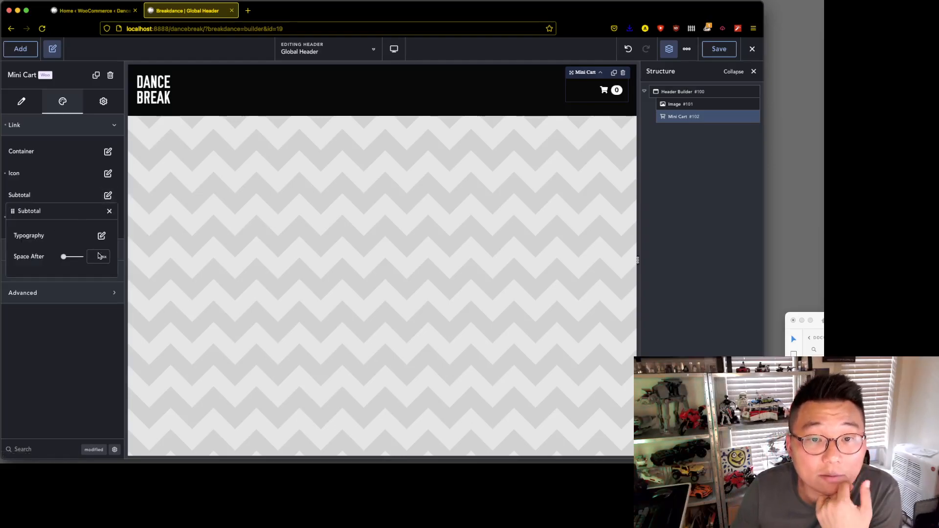
click(102, 235)
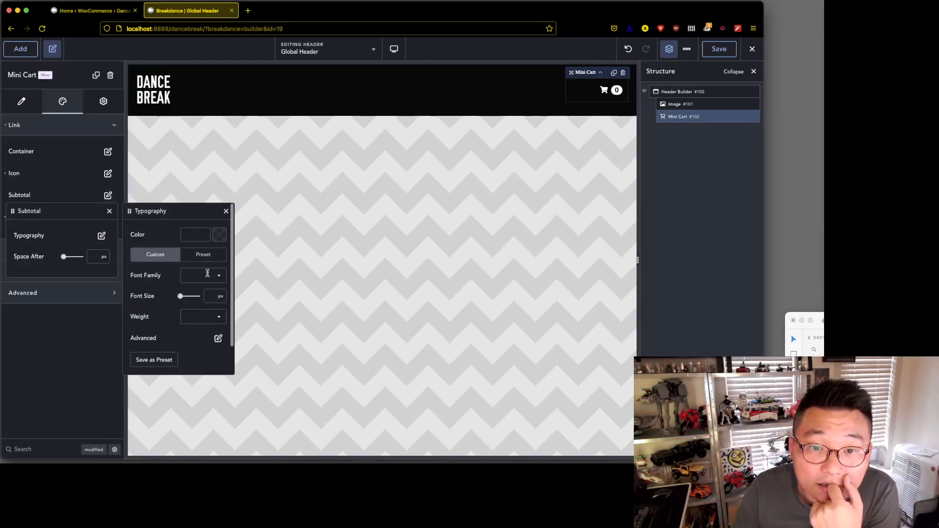
click(219, 235)
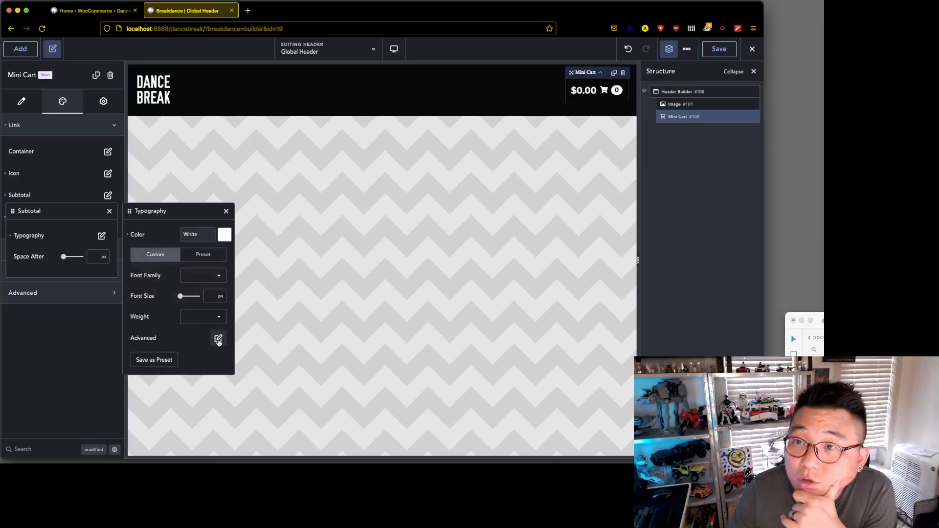
click(221, 295)
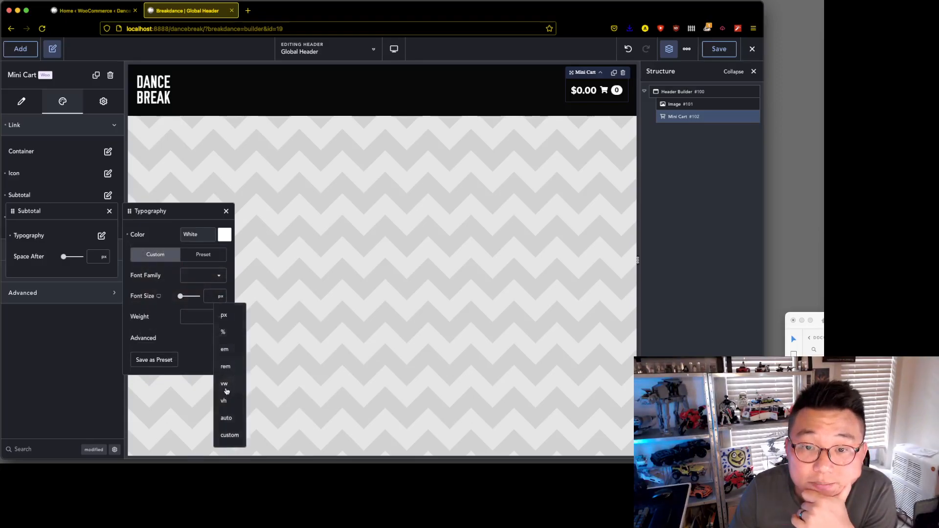
click(225, 366)
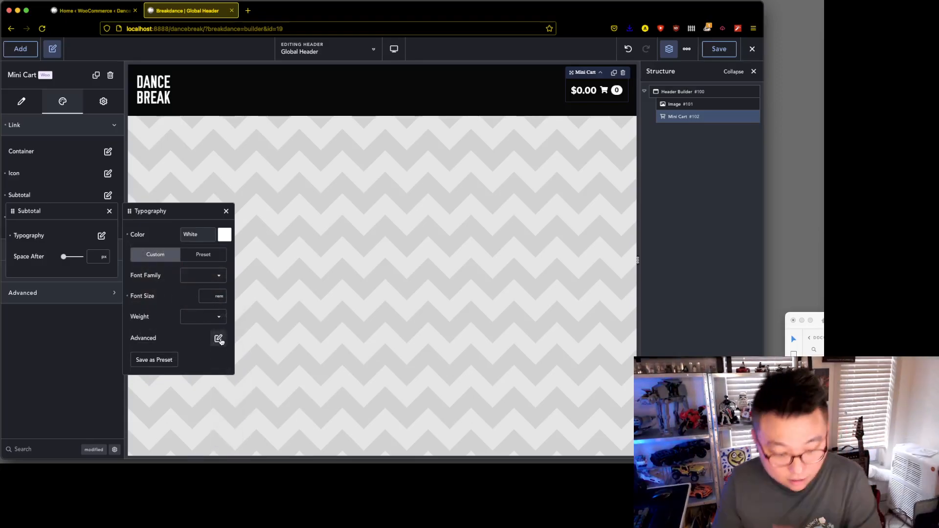
text(0)
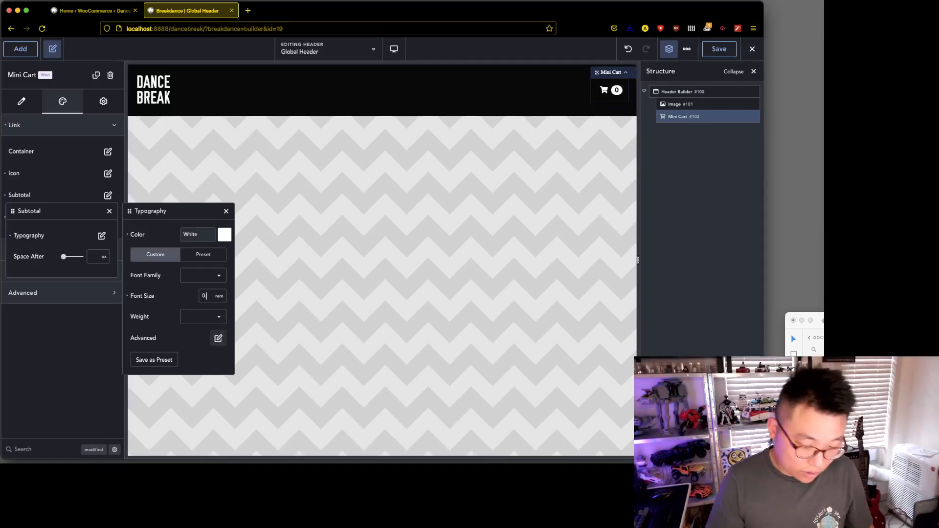
text(0.8)
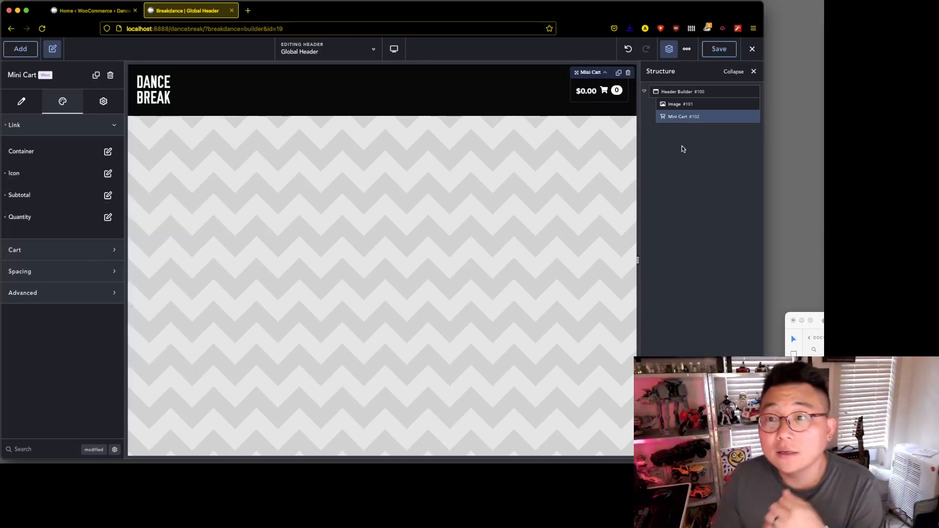
click(20, 48)
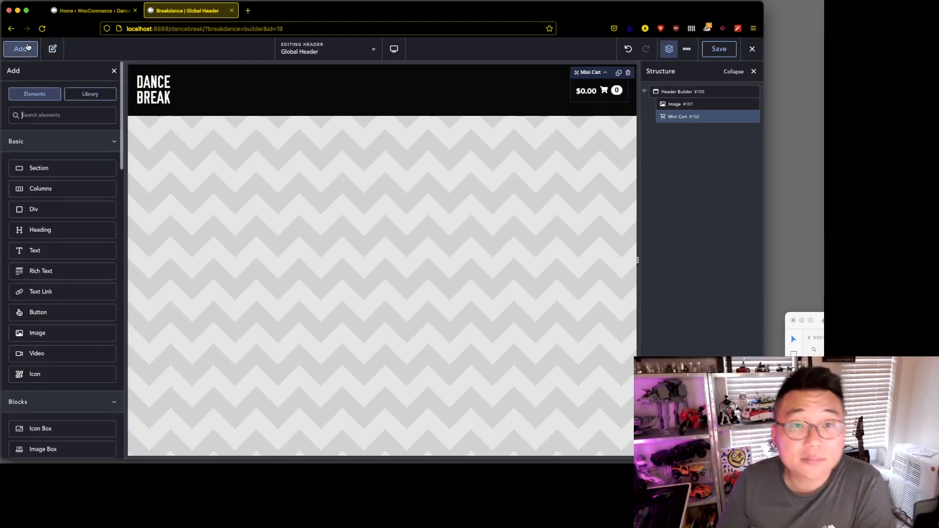
- Search 'menu' in the elements panel, then switch to WordPress admin and go to its Menus page
text(menu)
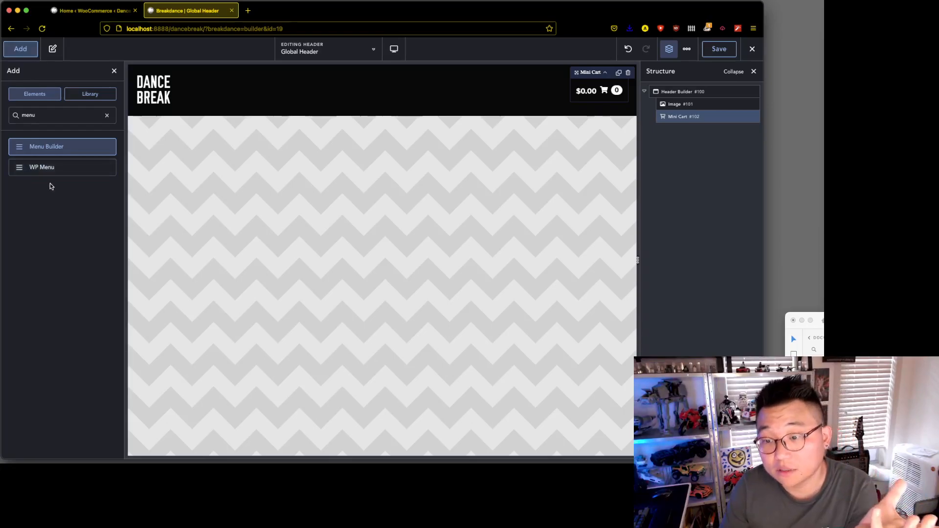
click(93, 11)
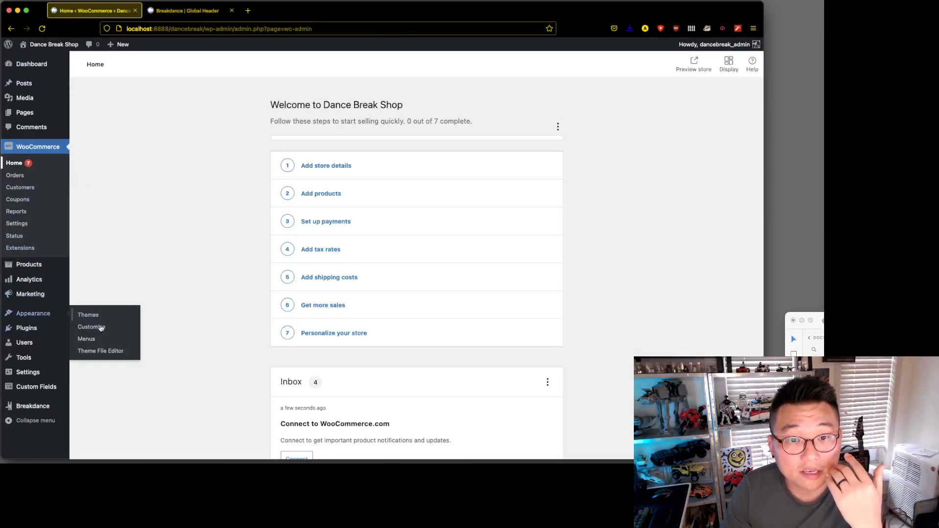
click(91, 327)
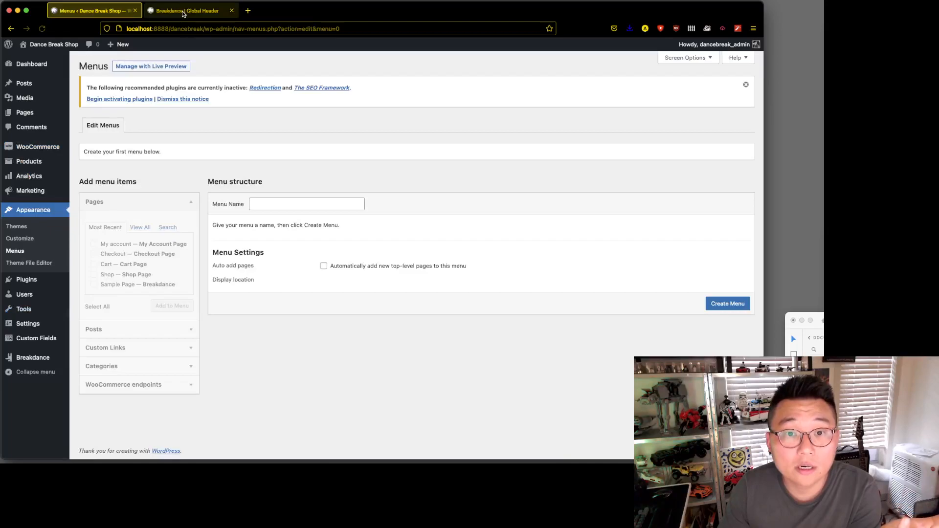
- Return from the empty WordPress Menus page to the Global Header builder tab
click(187, 10)
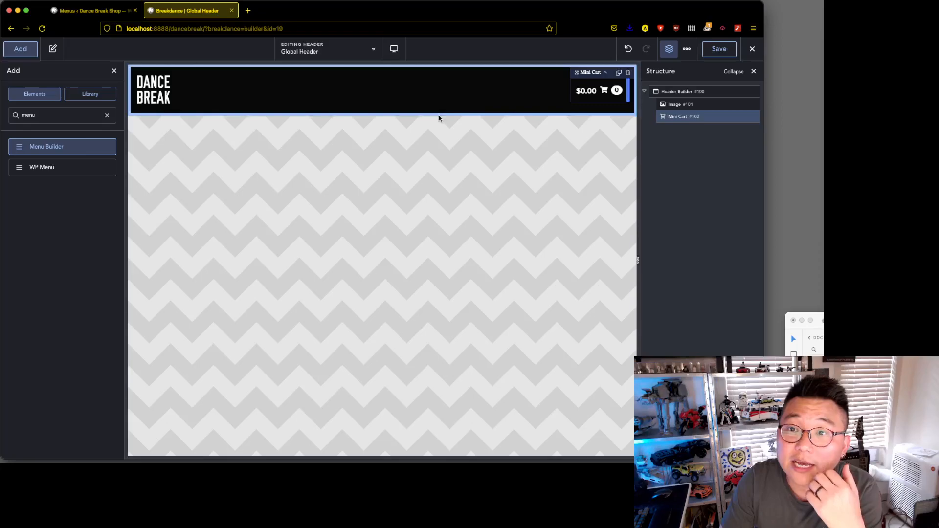
- Add a Menu Builder with a Menu Link and make its desktop link text white
click(62, 147)
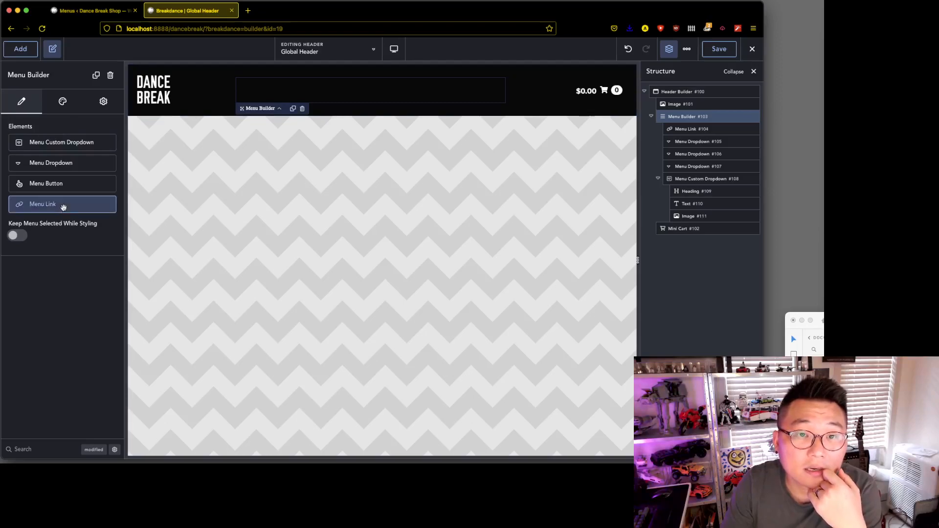
click(62, 203)
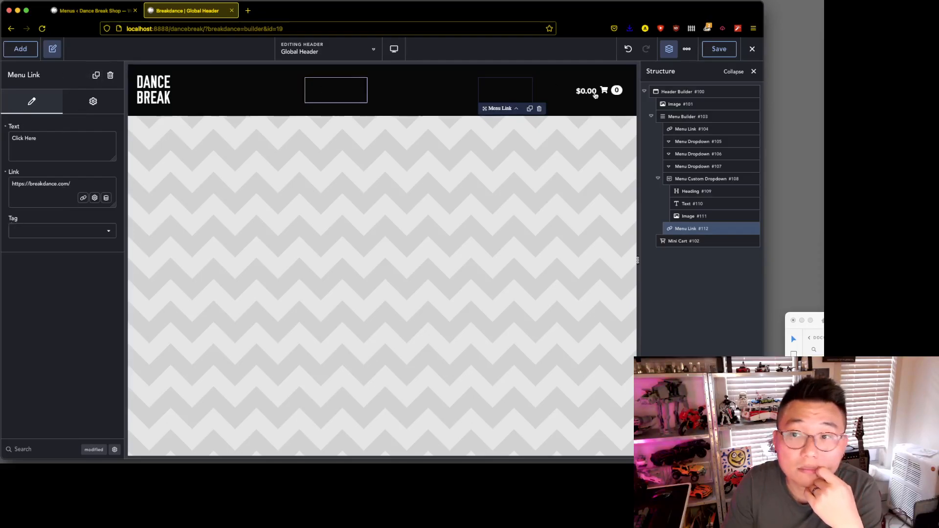
click(687, 116)
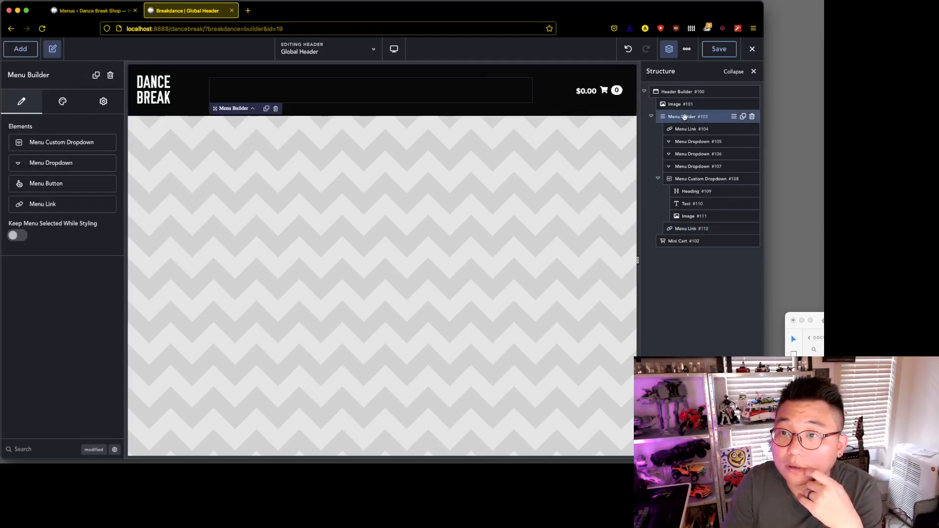
click(63, 102)
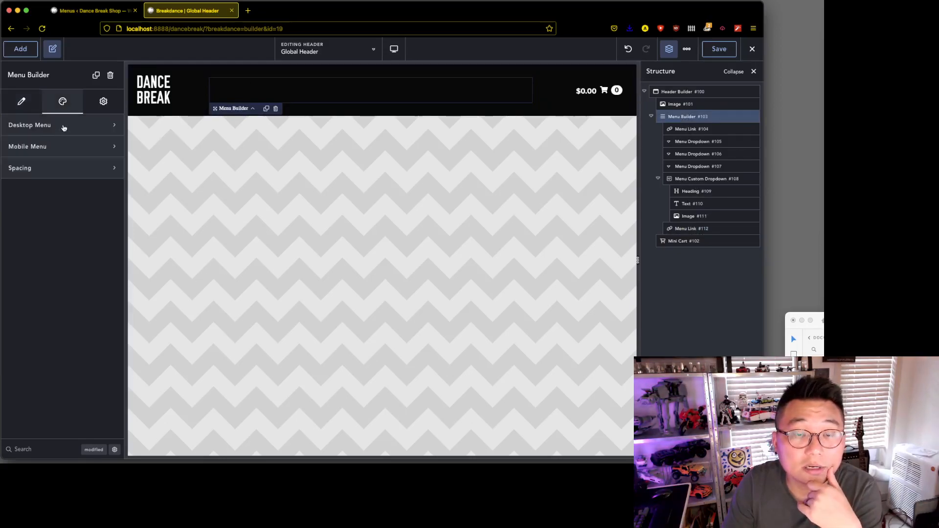
click(49, 126)
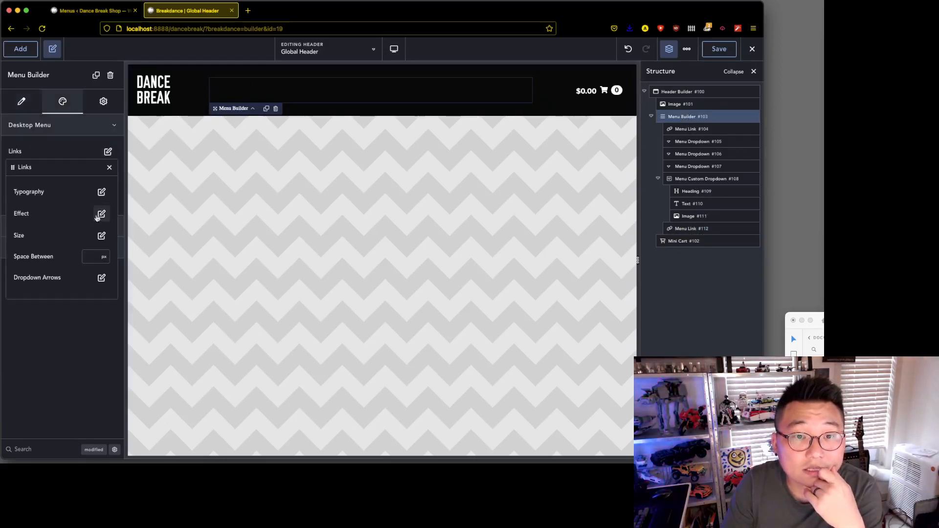
click(101, 192)
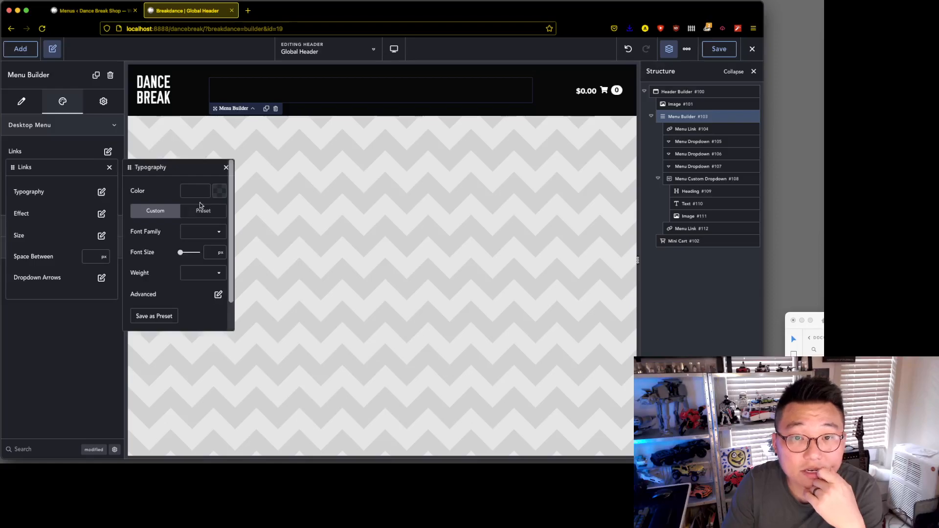
click(220, 191)
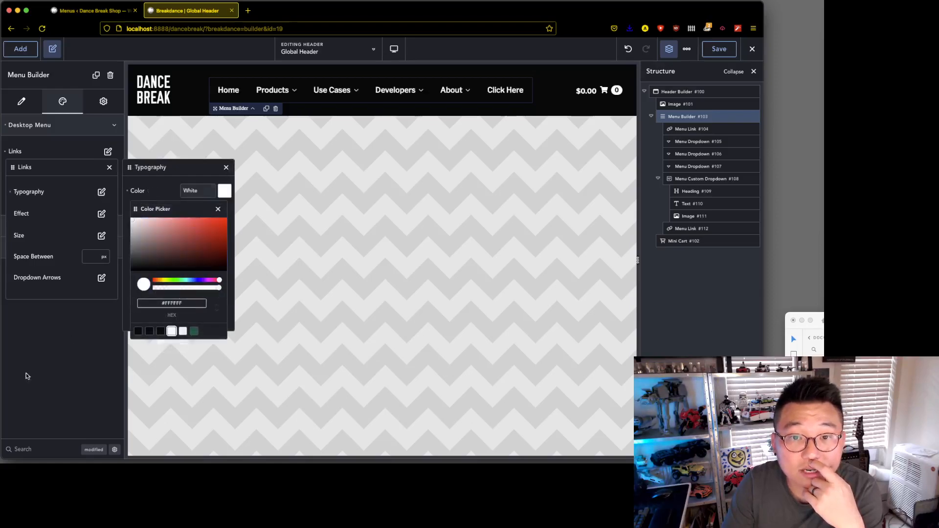
mouse_move(76, 372)
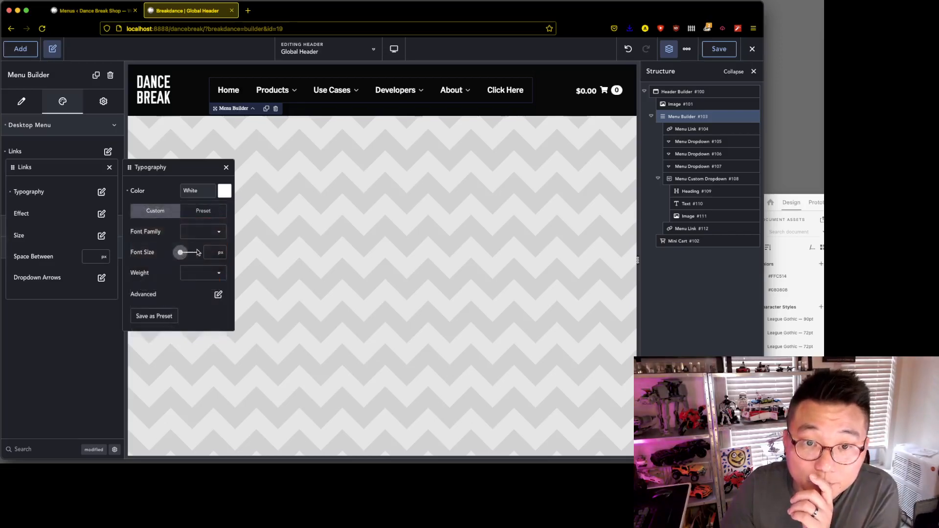
- Set the menu links to 0.8 rem, weight 700 and uppercase transform
click(217, 252)
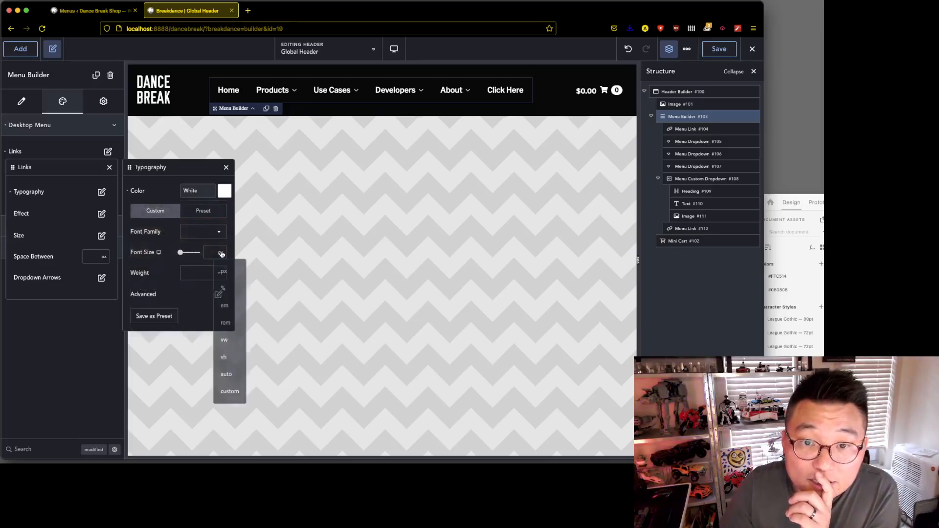
click(225, 323)
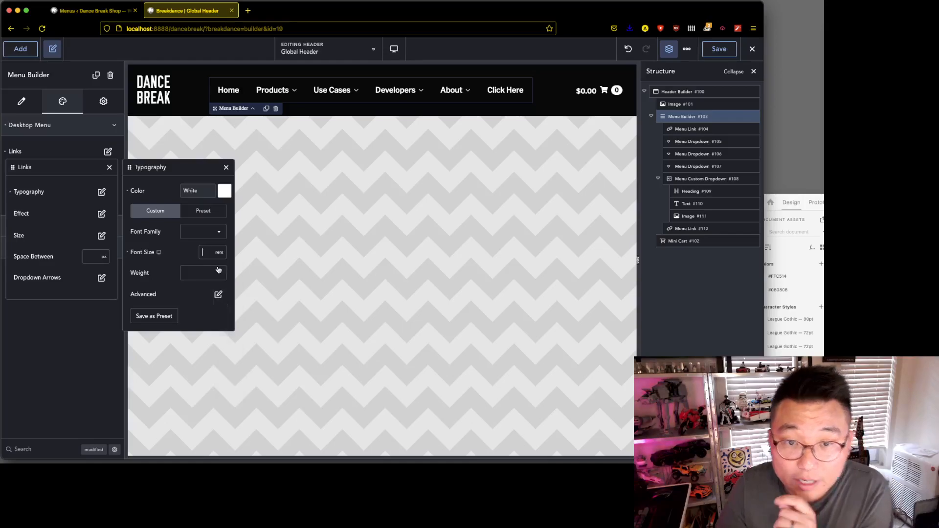
text(0.8)
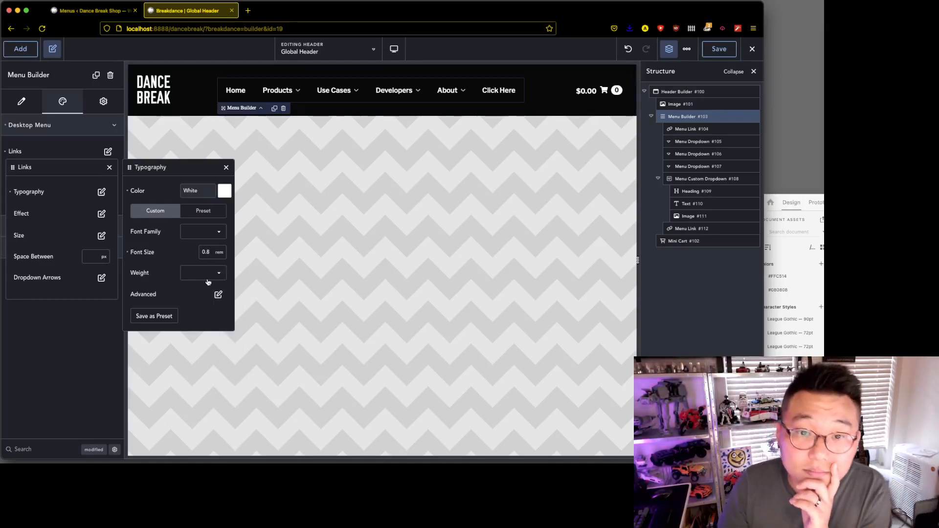
click(203, 273)
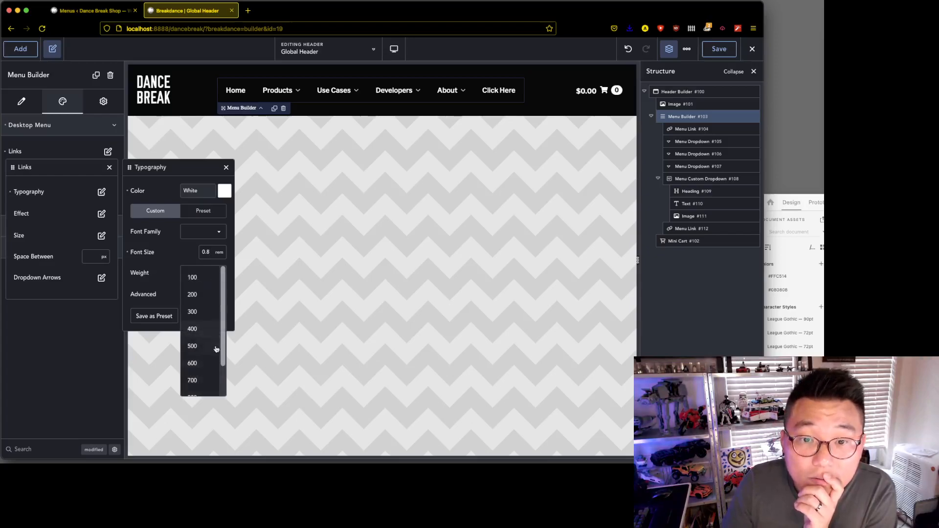
click(192, 379)
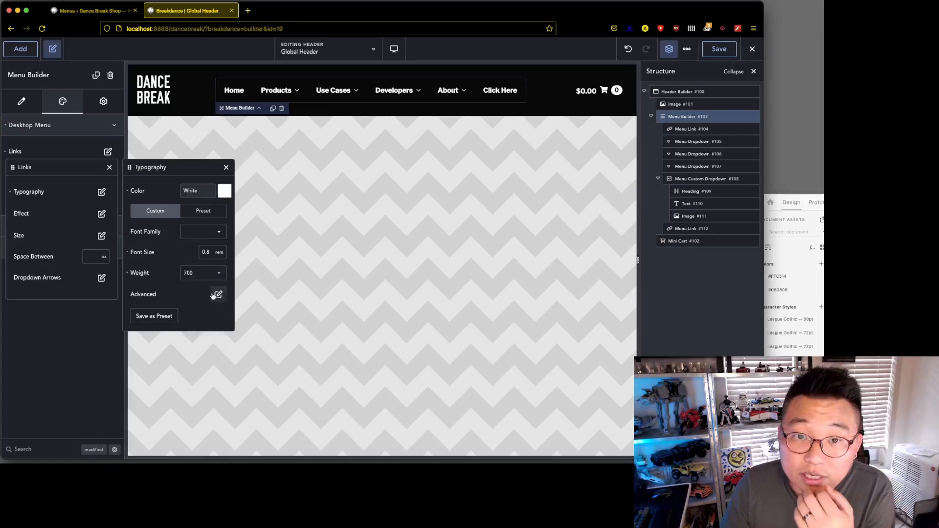
click(217, 295)
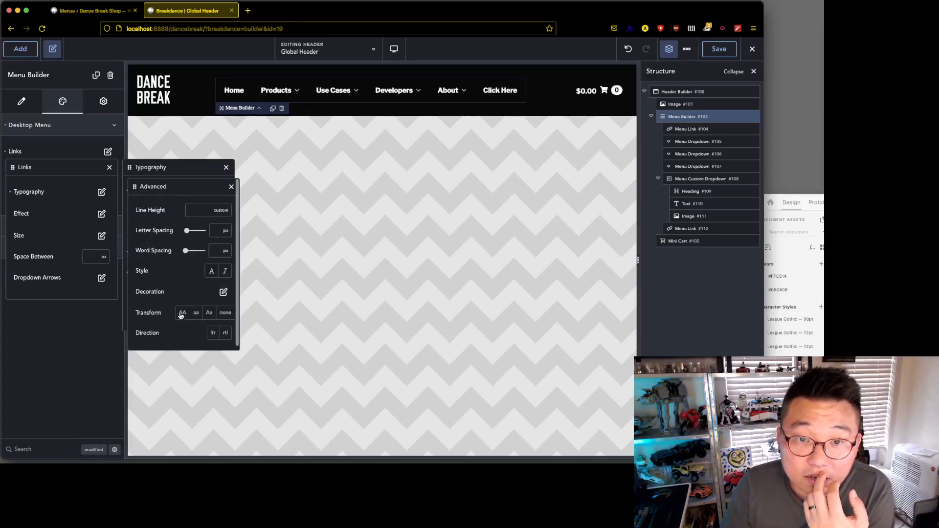
click(182, 313)
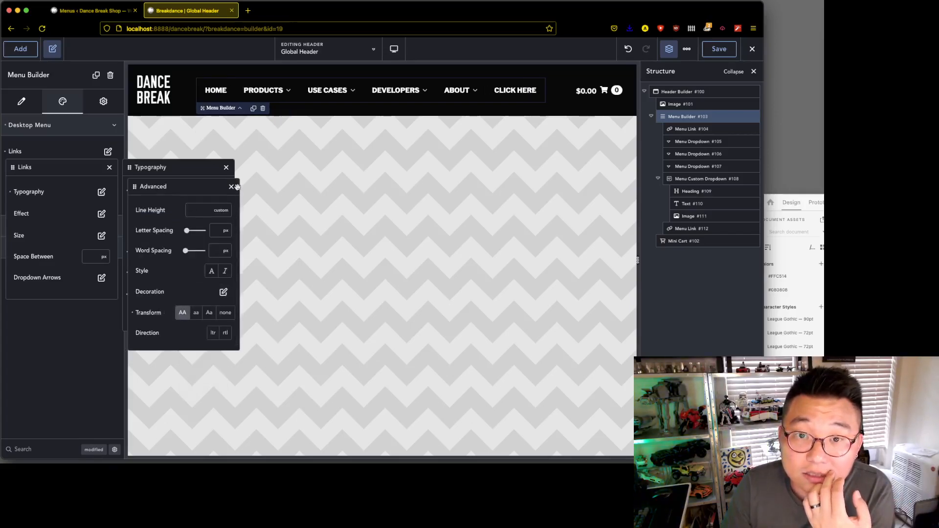
click(231, 186)
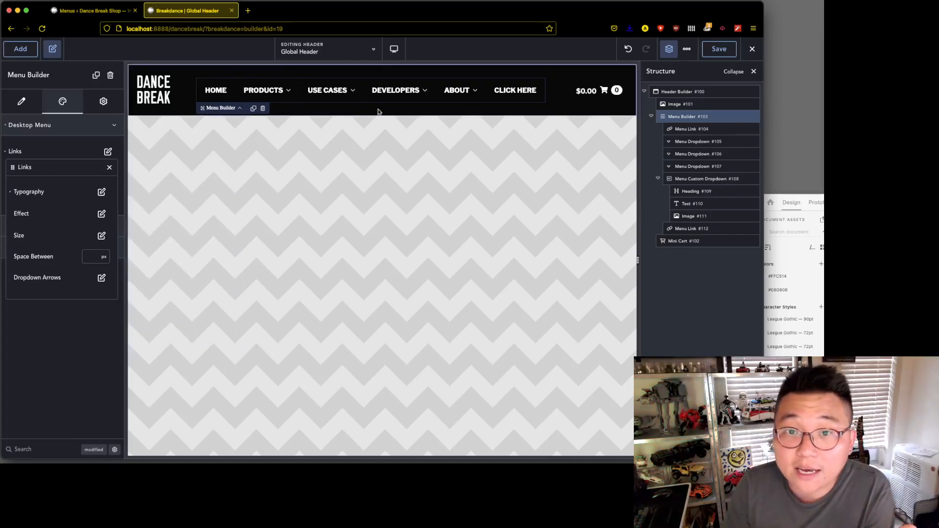
- Remove the About, Click Here and Developers items, leaving Home, Products and Use Cases
click(263, 90)
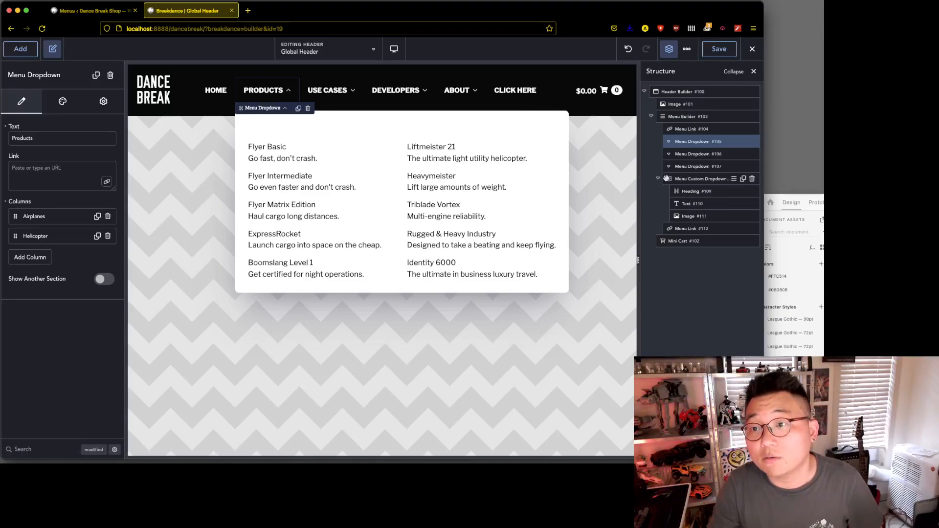
click(694, 154)
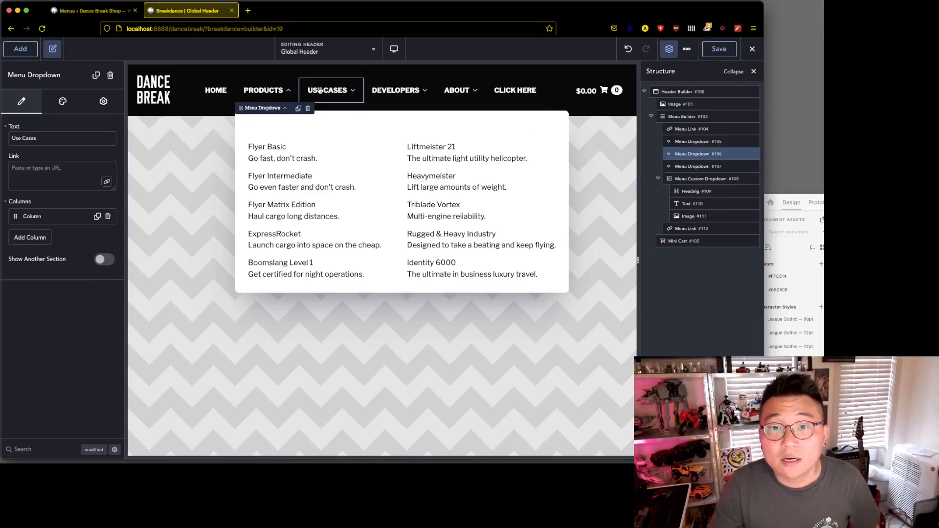
click(456, 90)
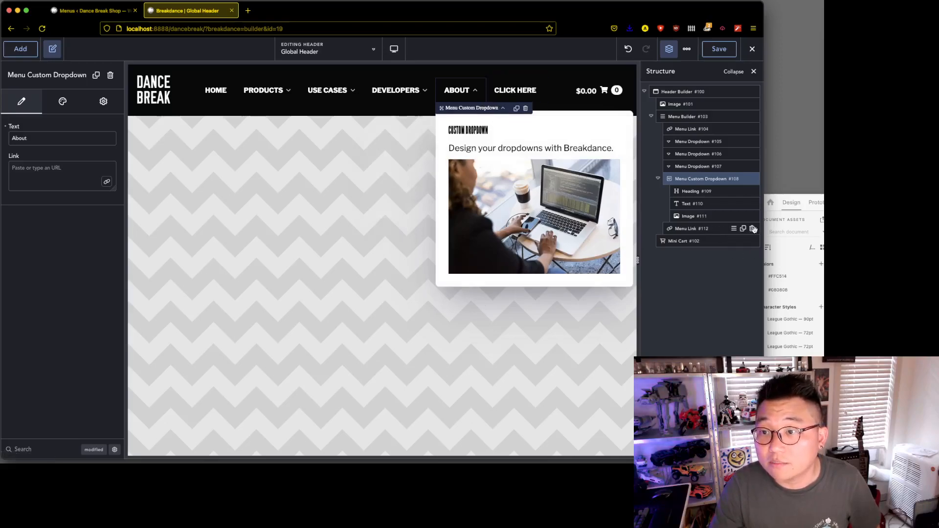
click(681, 117)
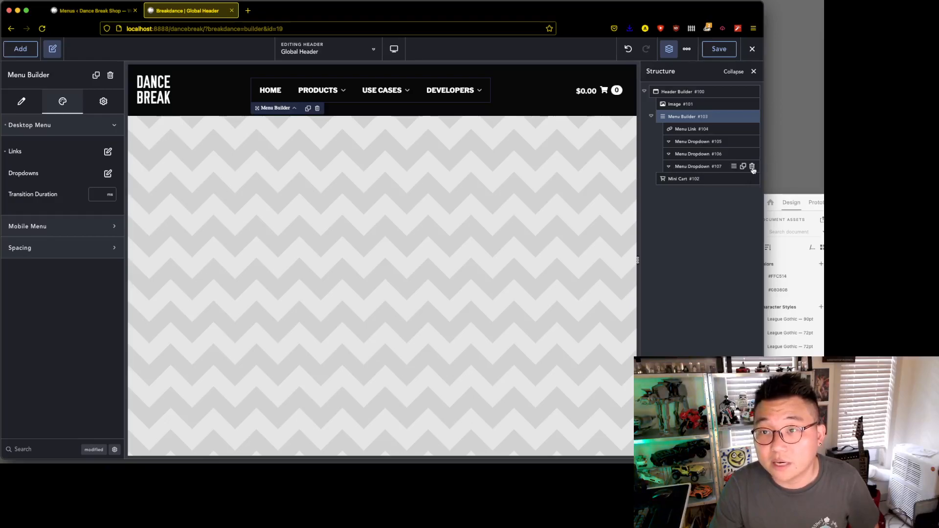
click(753, 166)
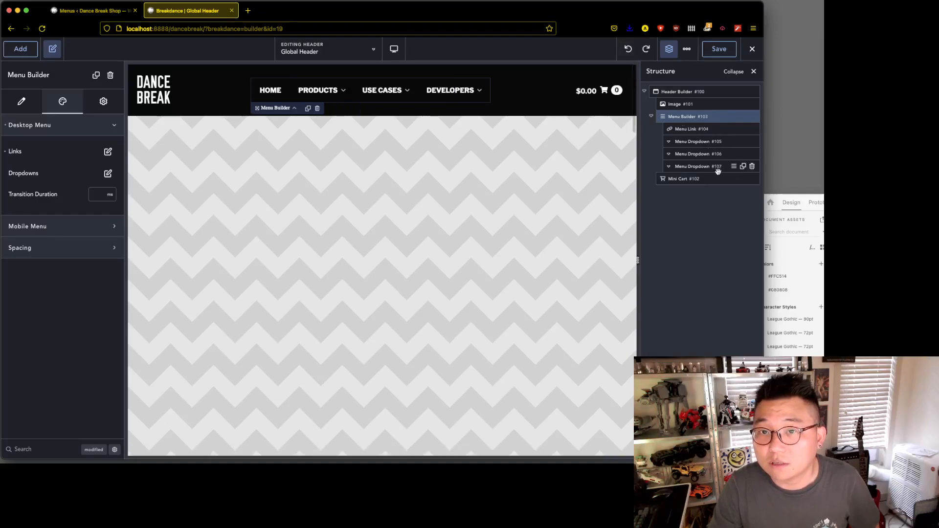
click(698, 166)
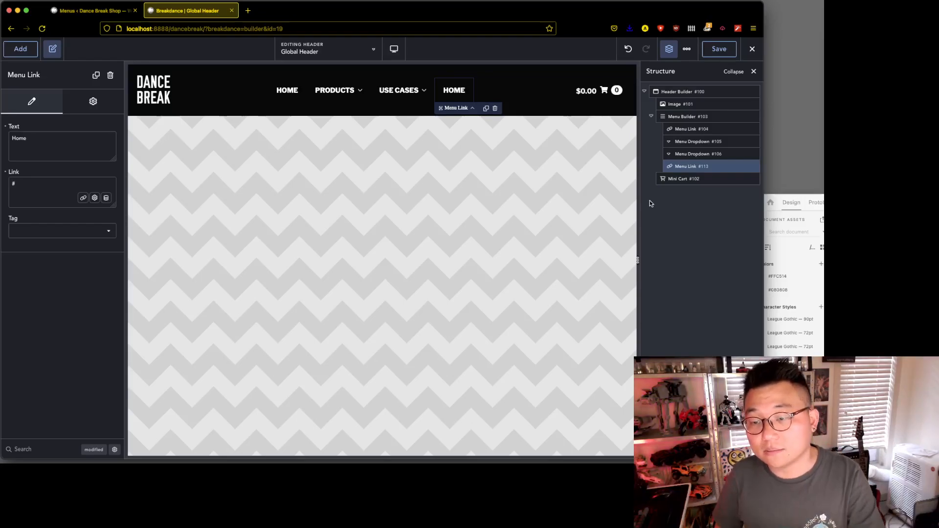
mouse_move(724, 290)
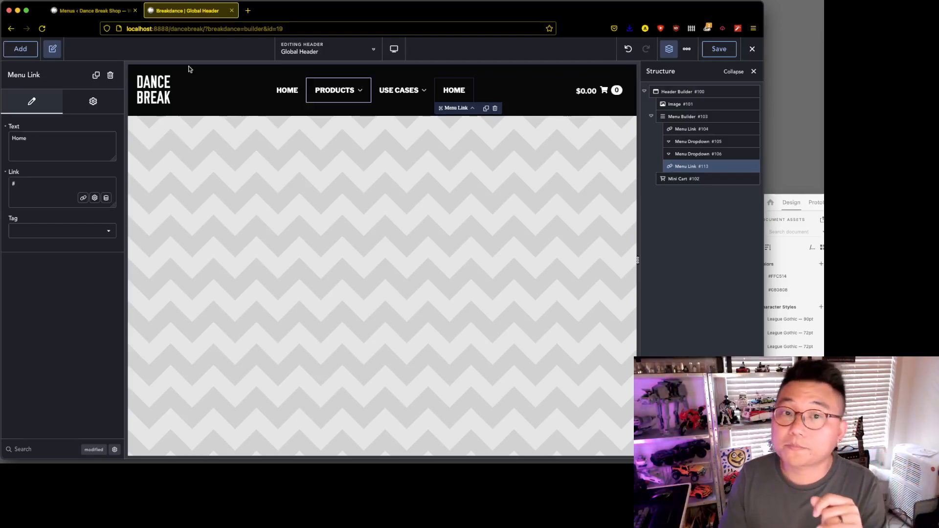
- Switch to the WordPress Menus admin tab, which still has no menu created
click(88, 9)
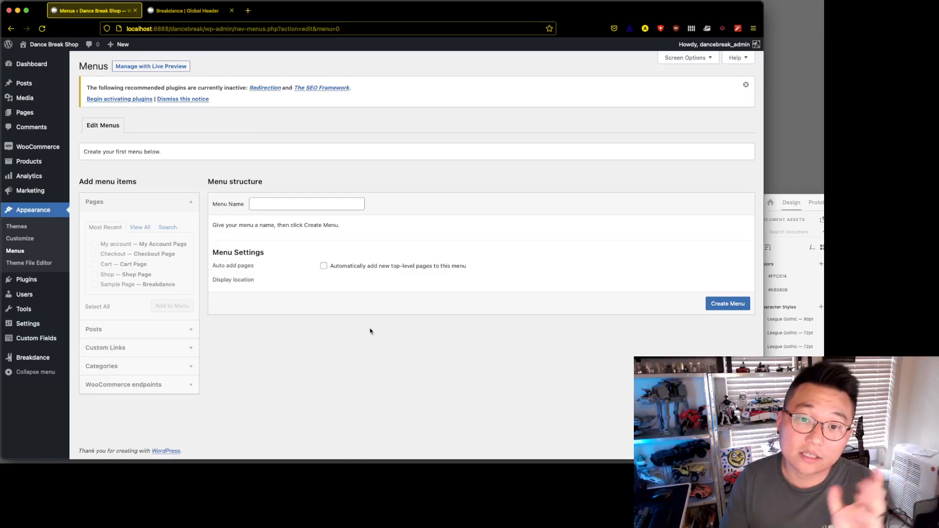
mouse_move(297, 236)
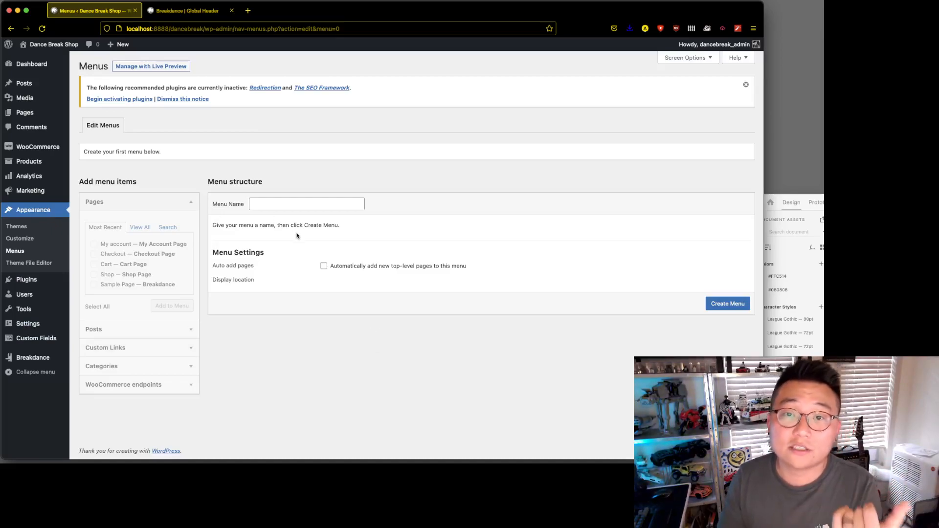
click(184, 9)
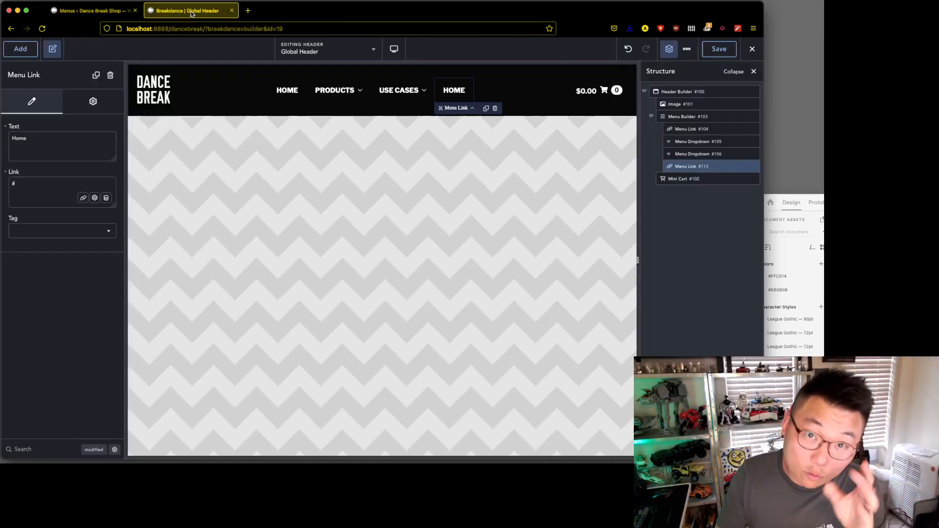
mouse_move(439, 159)
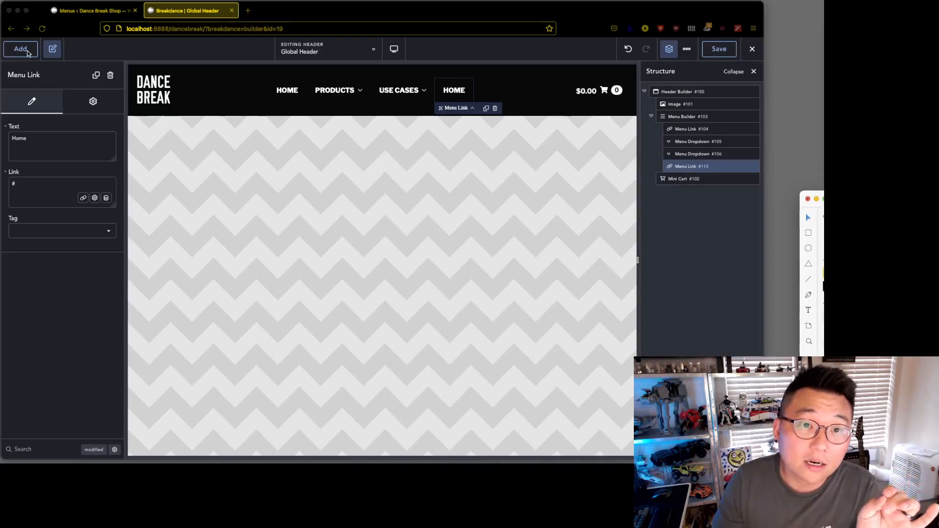
click(21, 49)
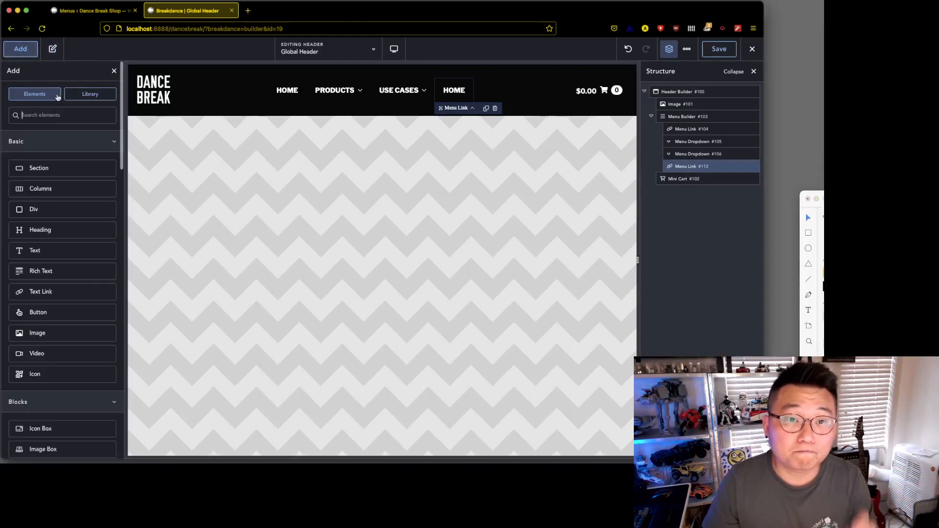
text(men)
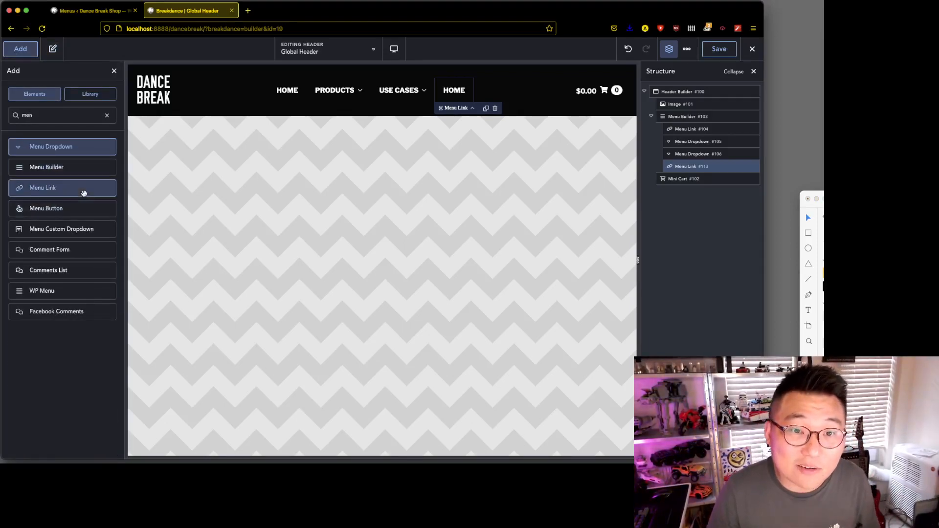
mouse_move(72, 294)
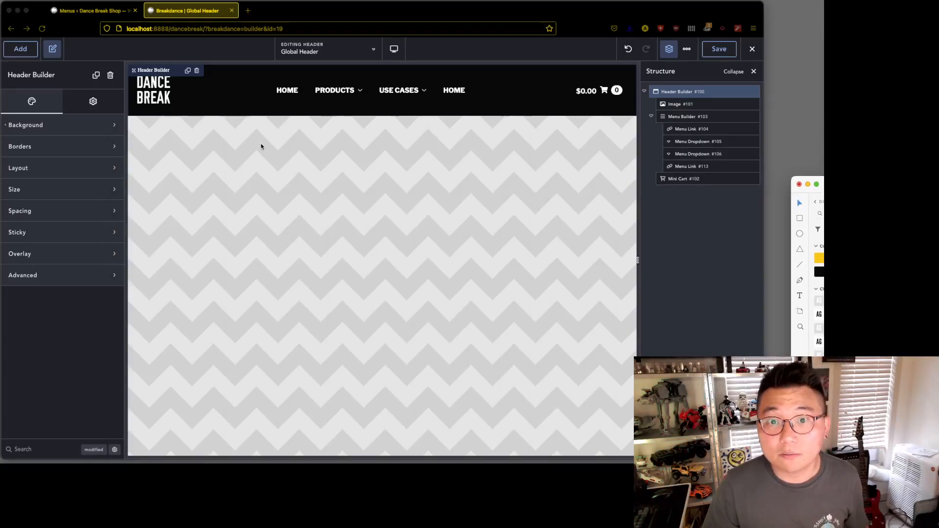
mouse_move(657, 288)
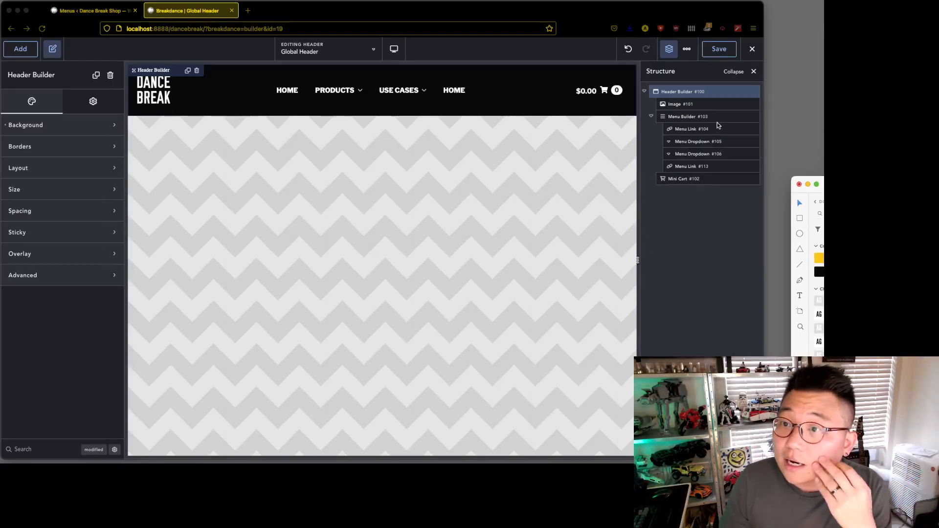
click(677, 103)
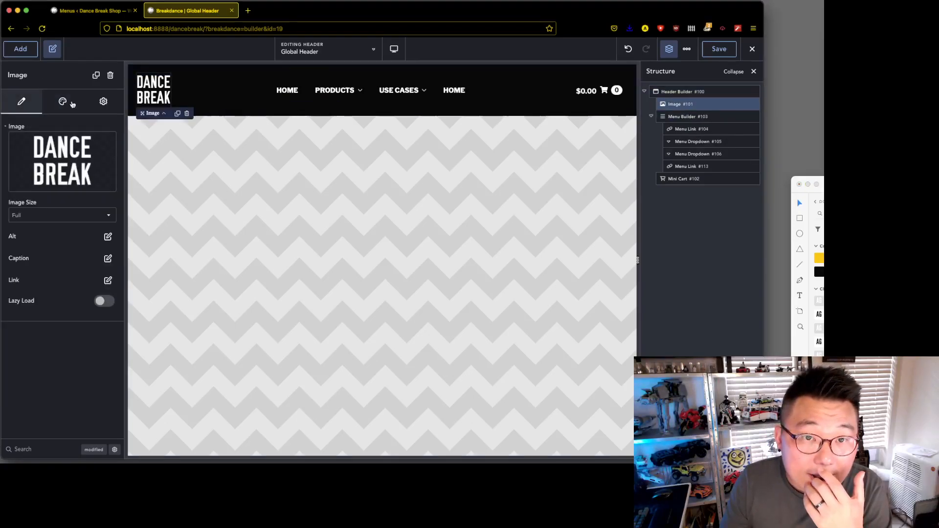
click(104, 102)
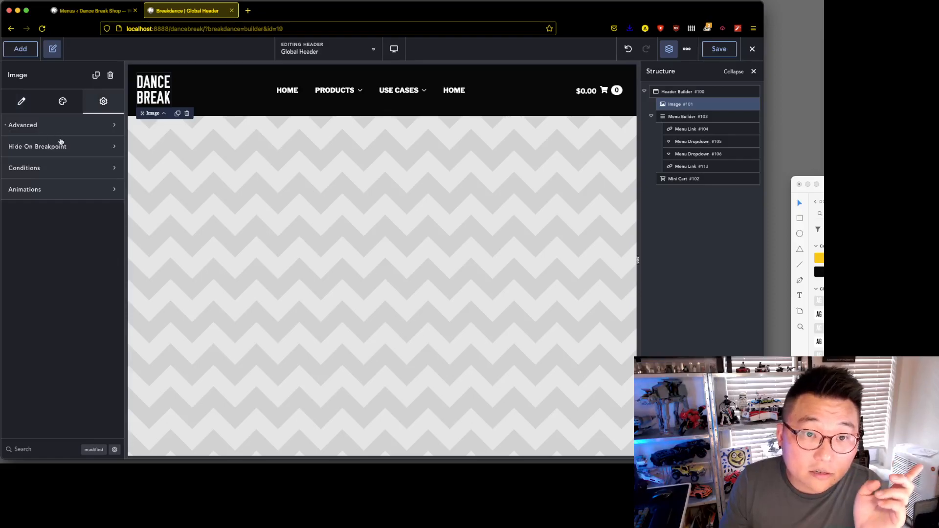
click(23, 125)
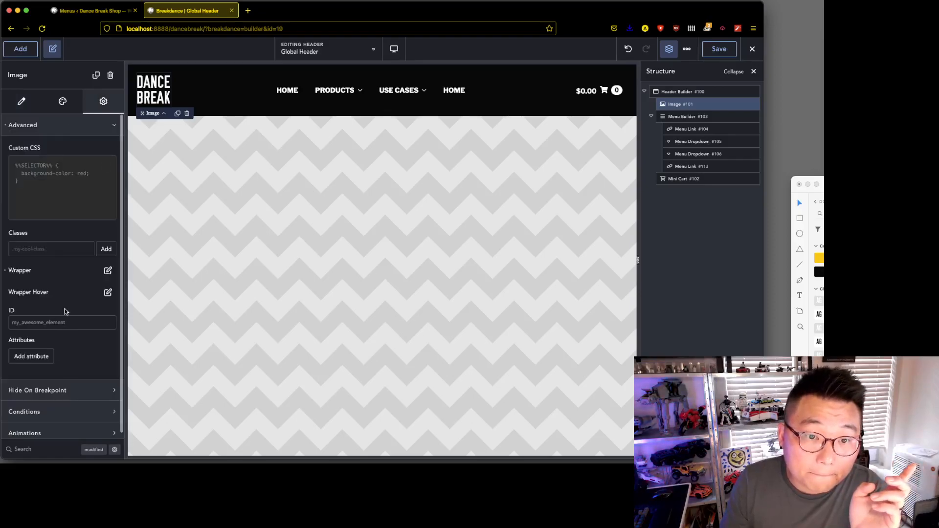
click(108, 270)
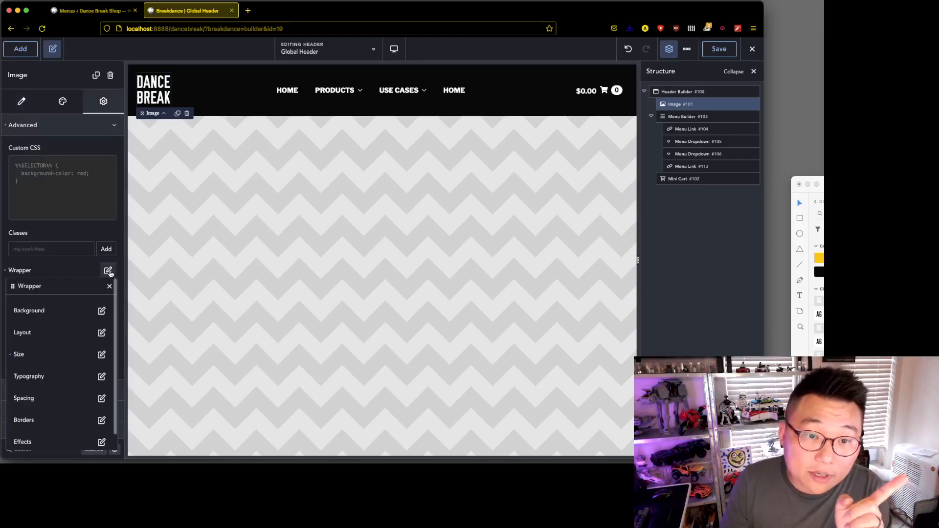
mouse_move(90, 434)
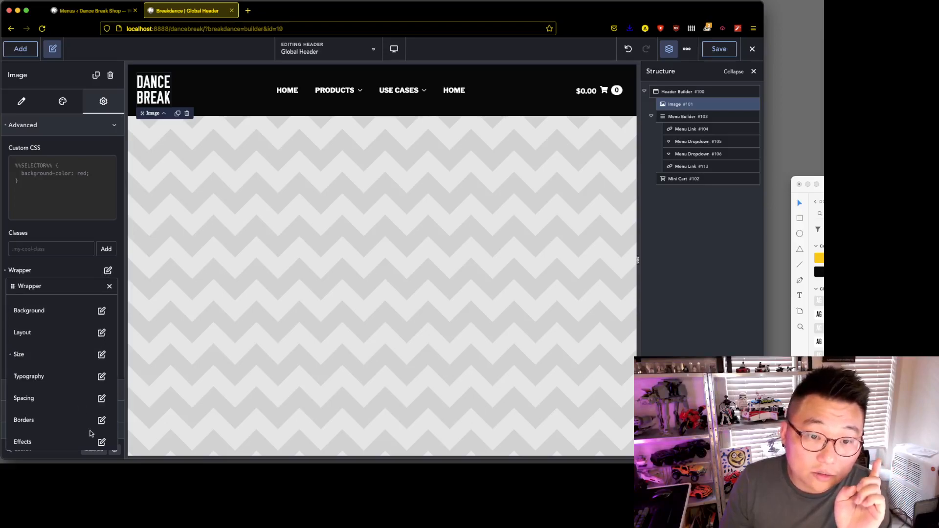
click(101, 384)
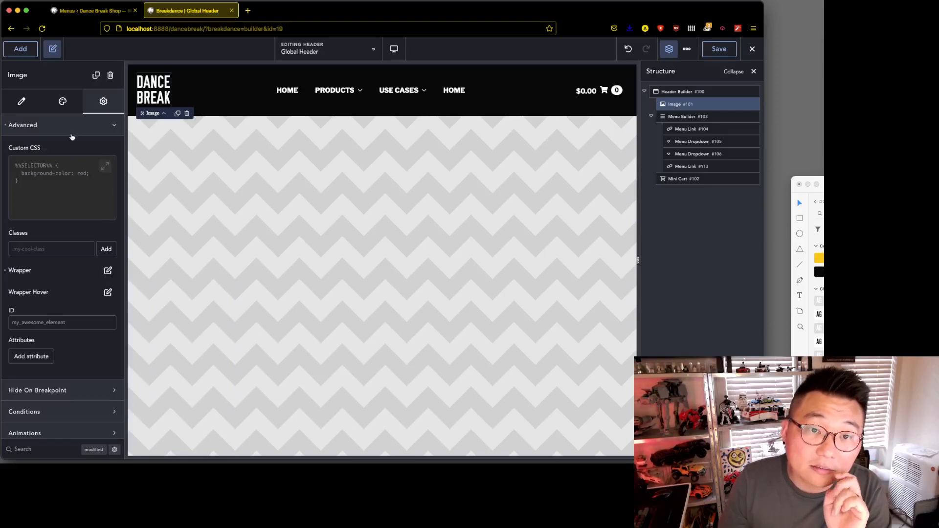
click(62, 101)
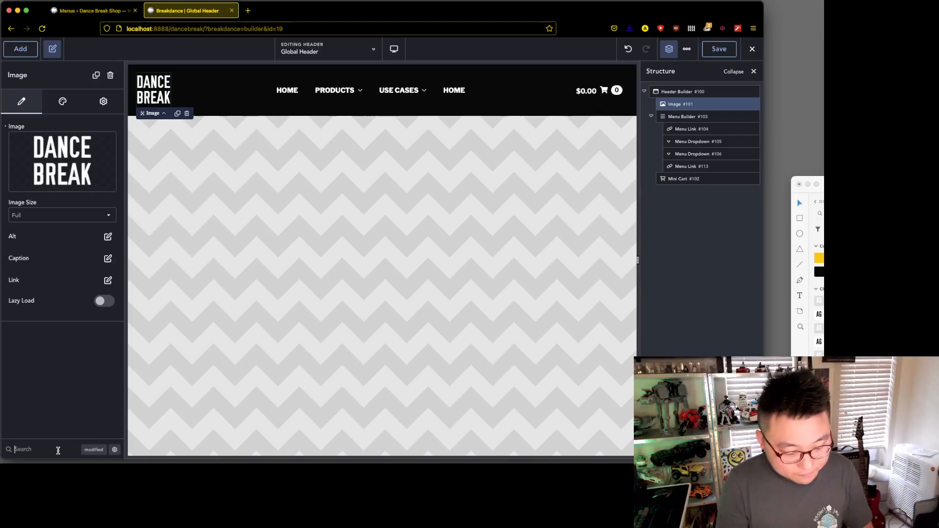
- Set the logo wrapper's right margin to auto and save the Global Header
text(margin)
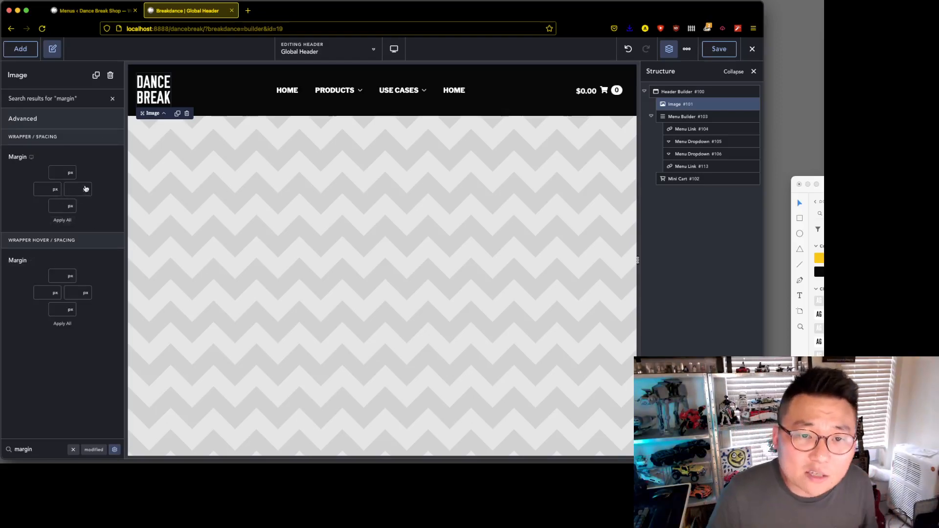
text(auto)
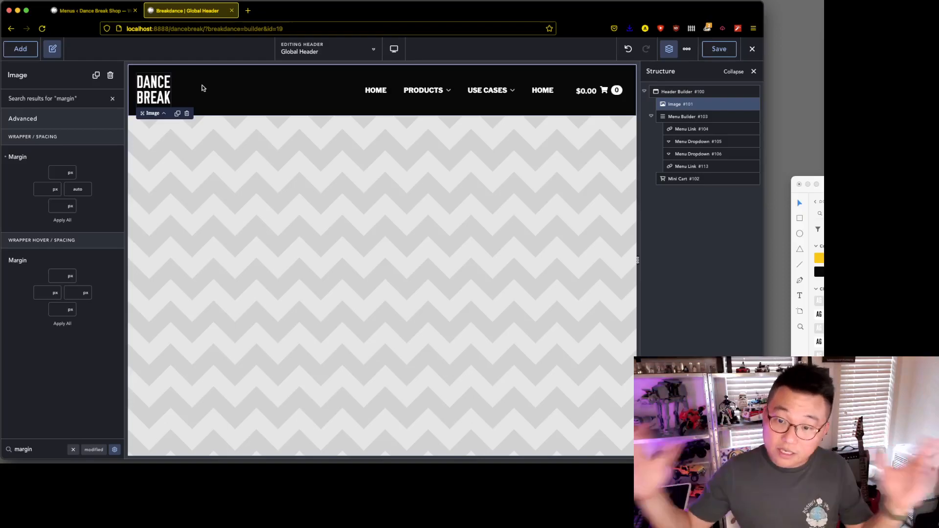
mouse_move(260, 105)
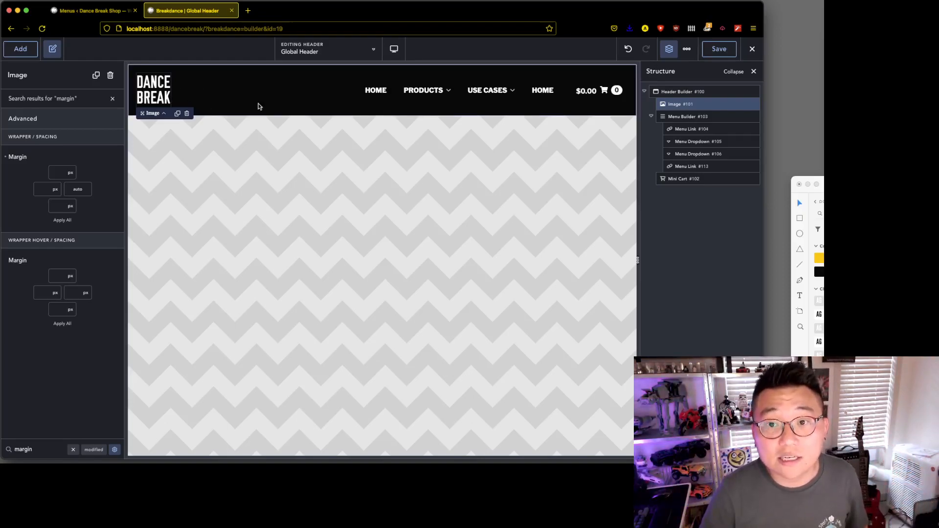
mouse_move(704, 261)
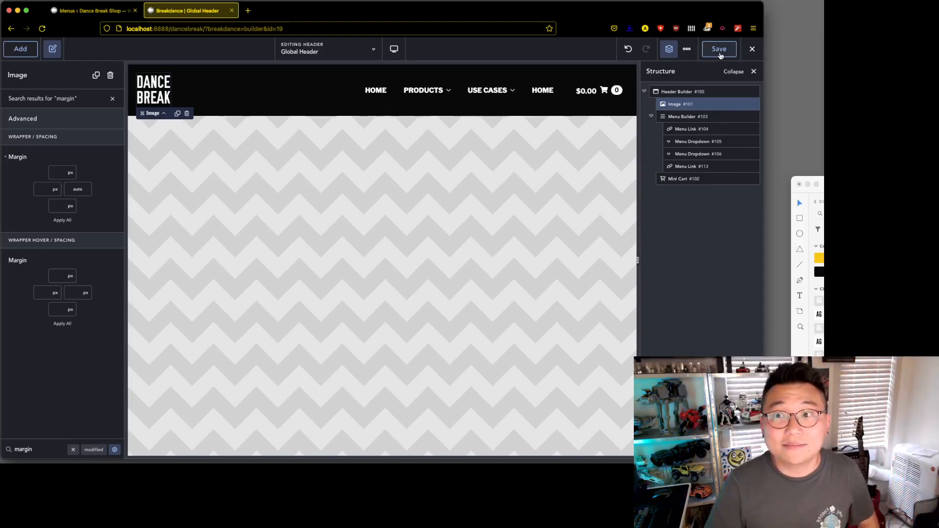
click(719, 49)
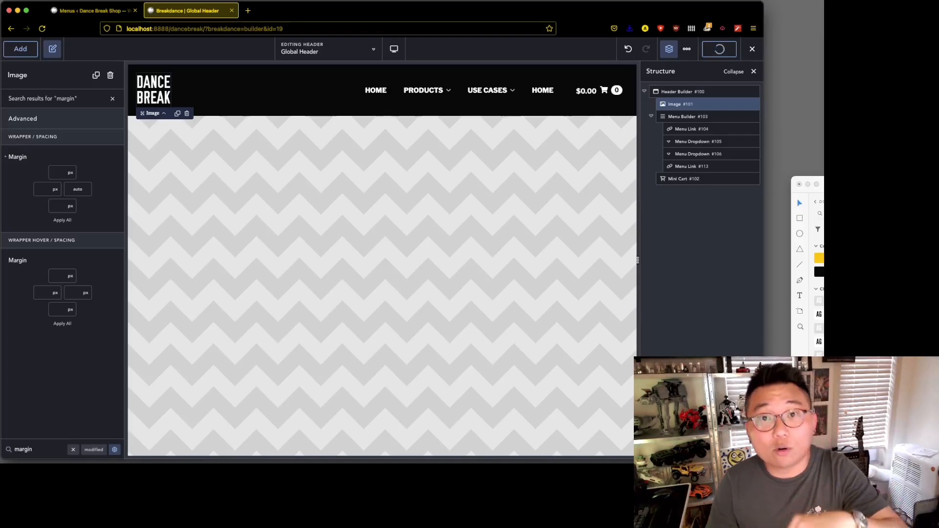
click(719, 49)
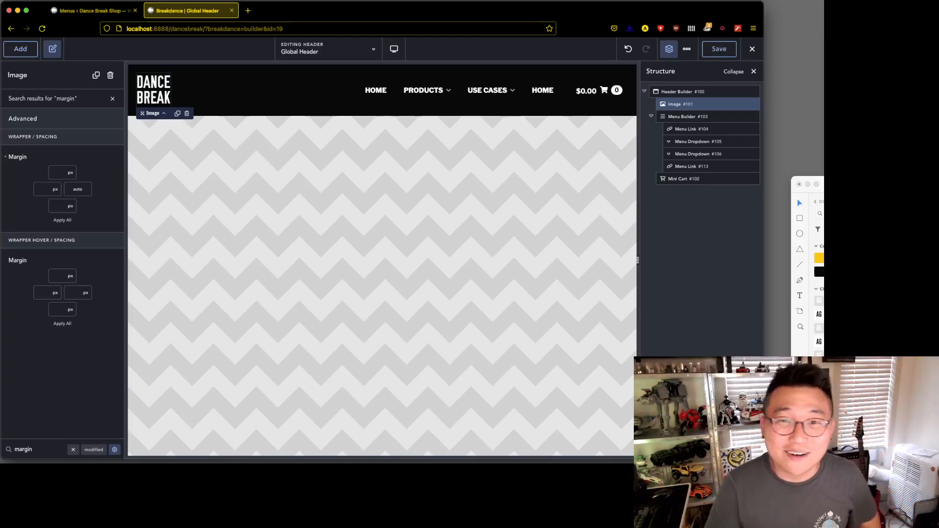